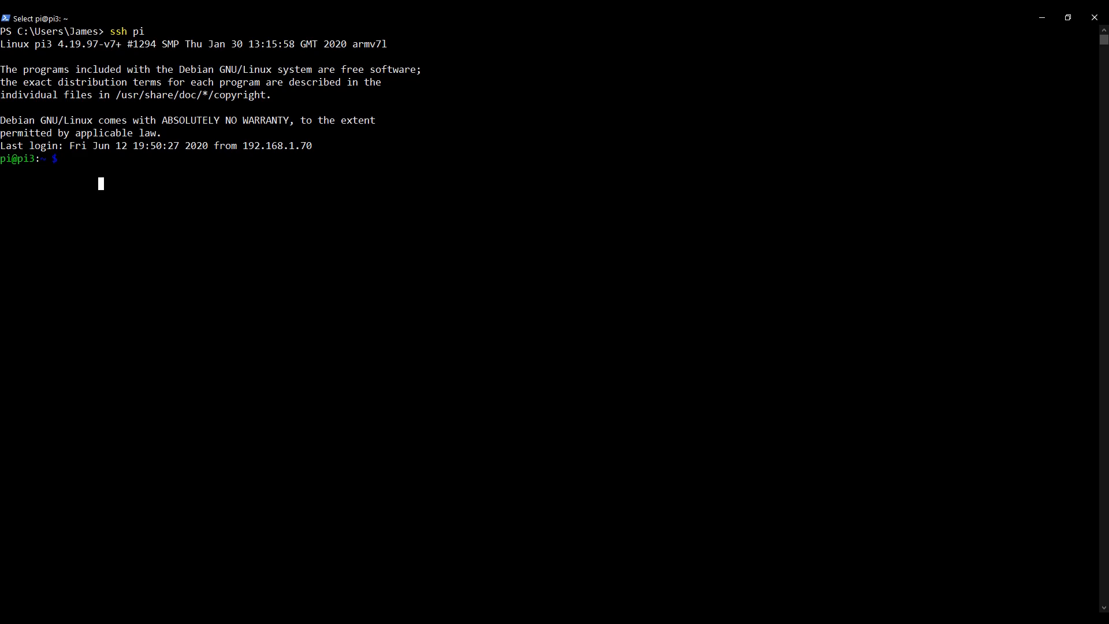
Run sudo nano /etc/postfix/main.cf to edit the Postfix config as root
text(sudo)
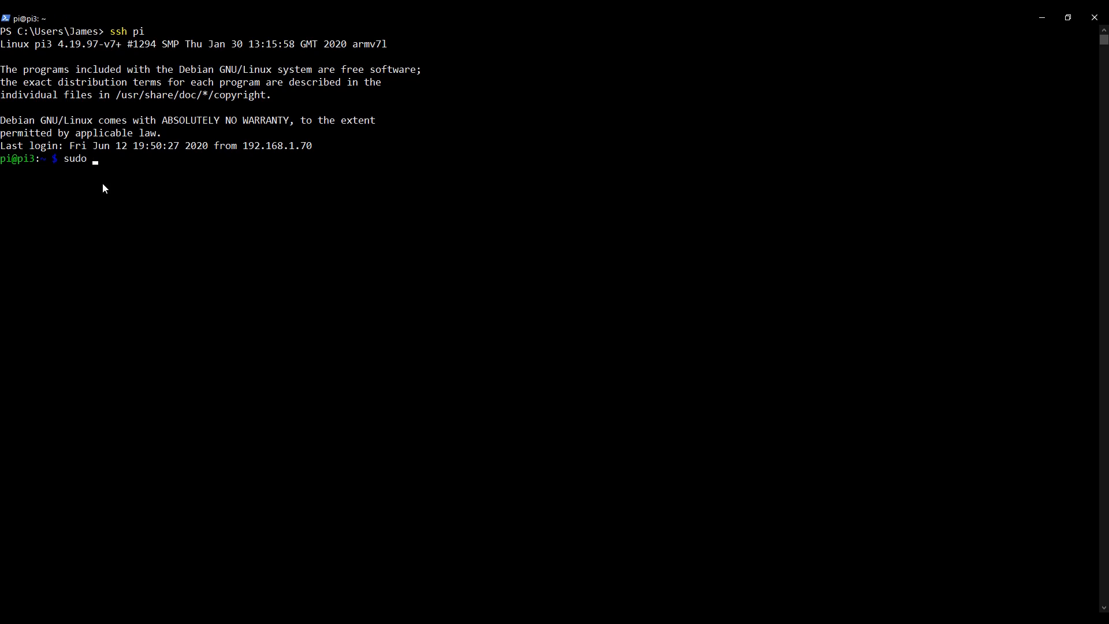
text(nano)
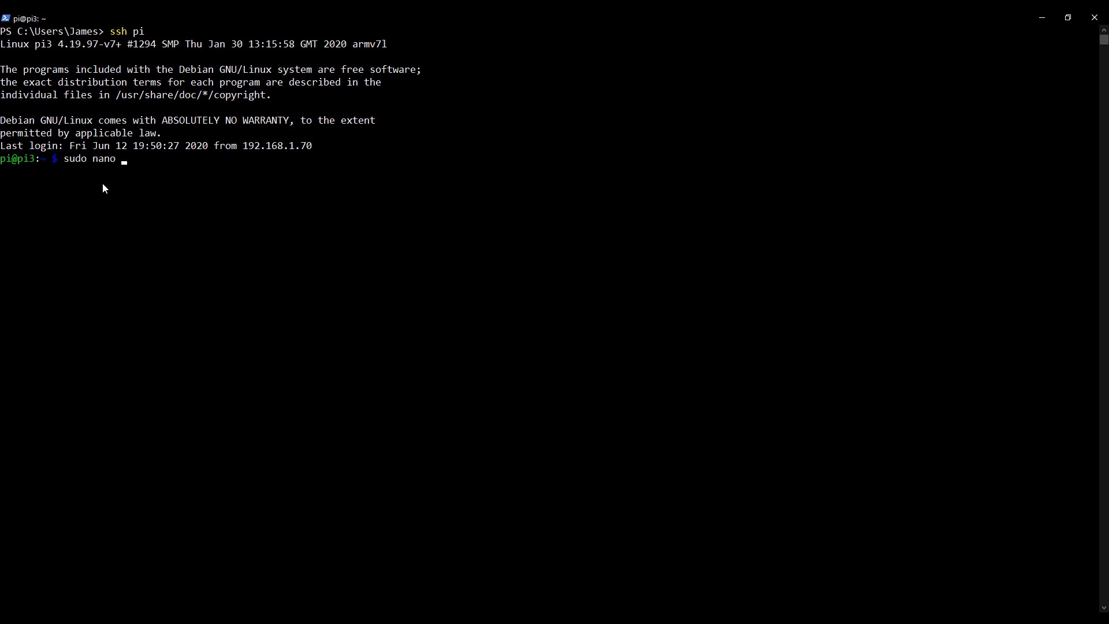
text(/etc/pos)
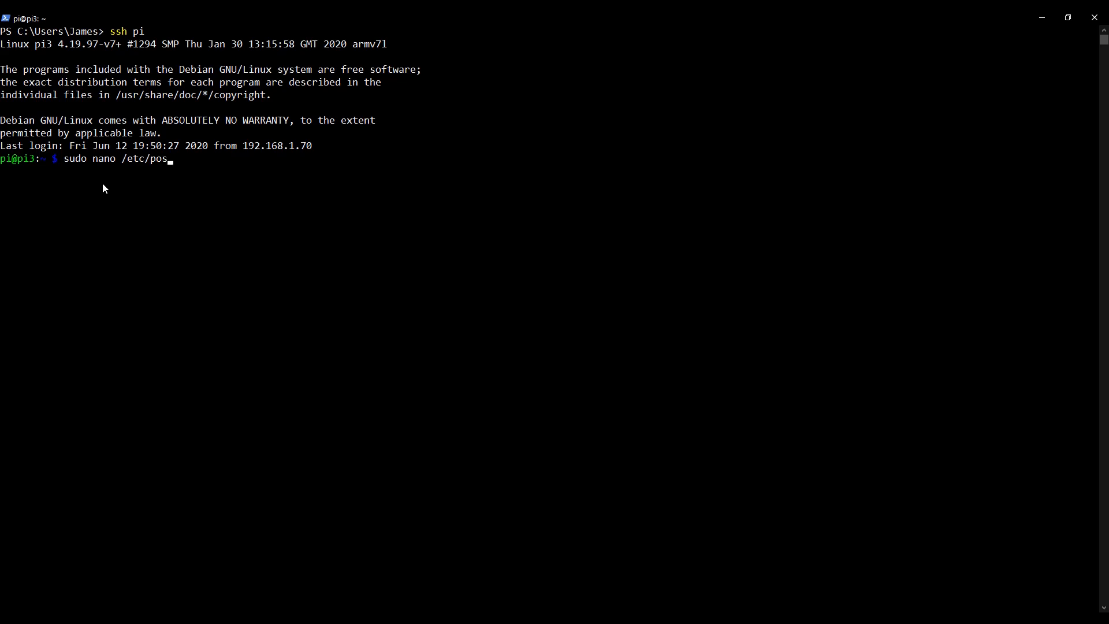
text(tfix/)
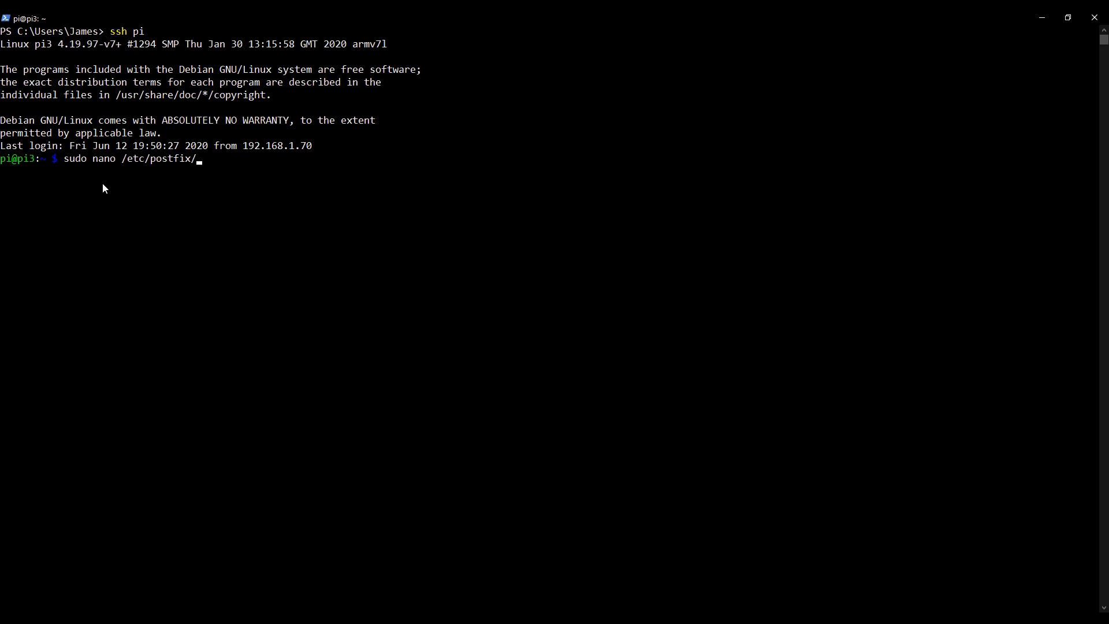
text(main.cf)
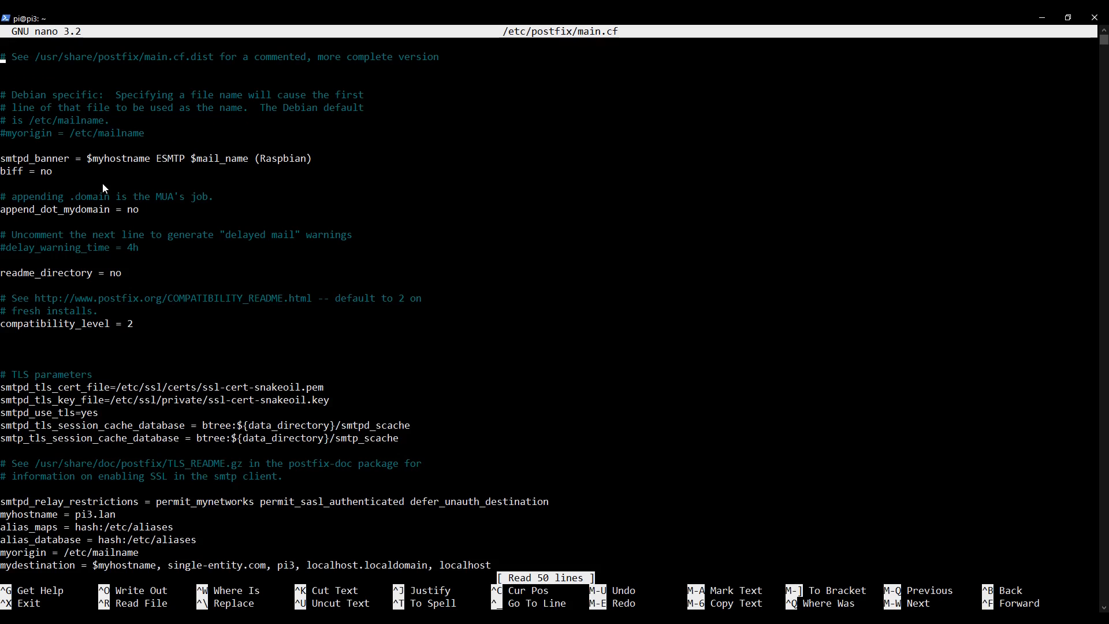
Scroll to the bottom of main.cf, past the mailbox_command setting
scroll(down, 3)
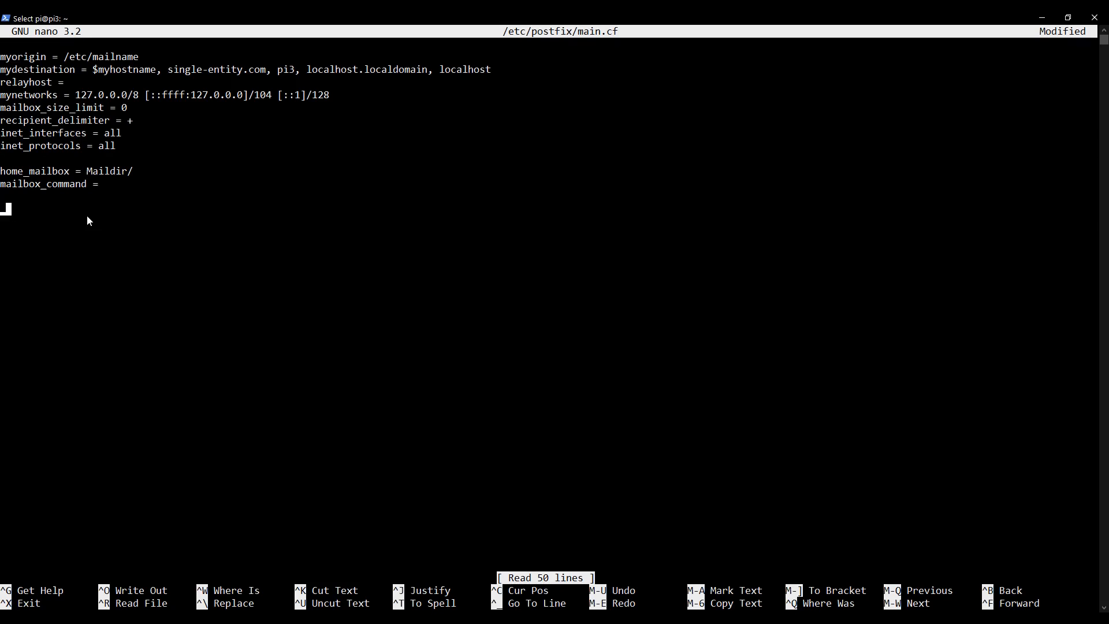
Type the smtpd_recipient_restrictions = setting name at the end of main.cf
text(smtpd)
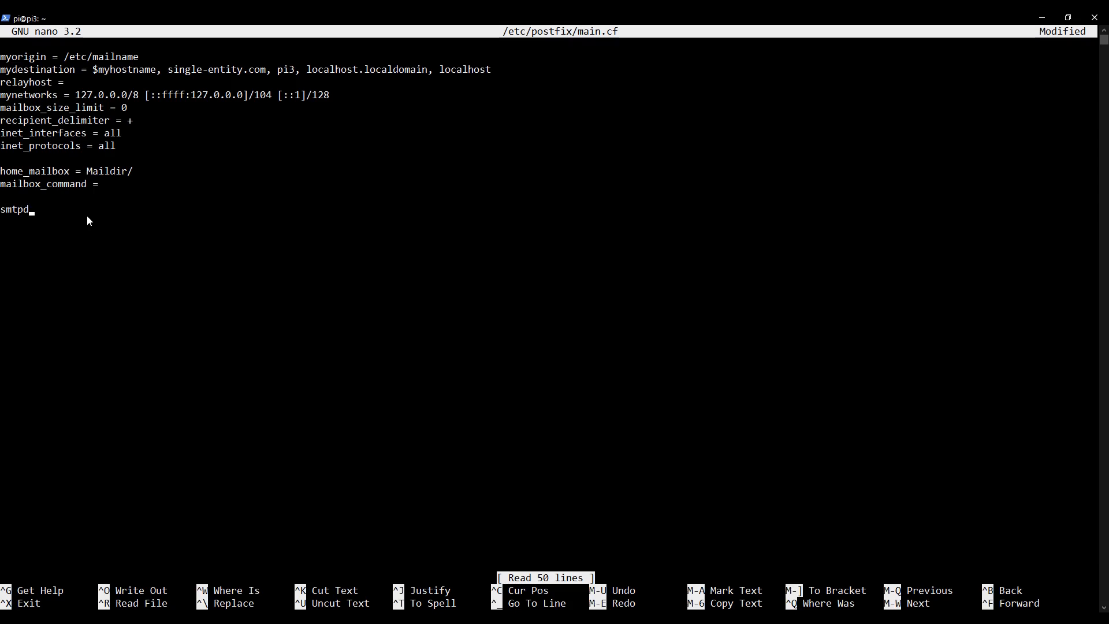
text(_r)
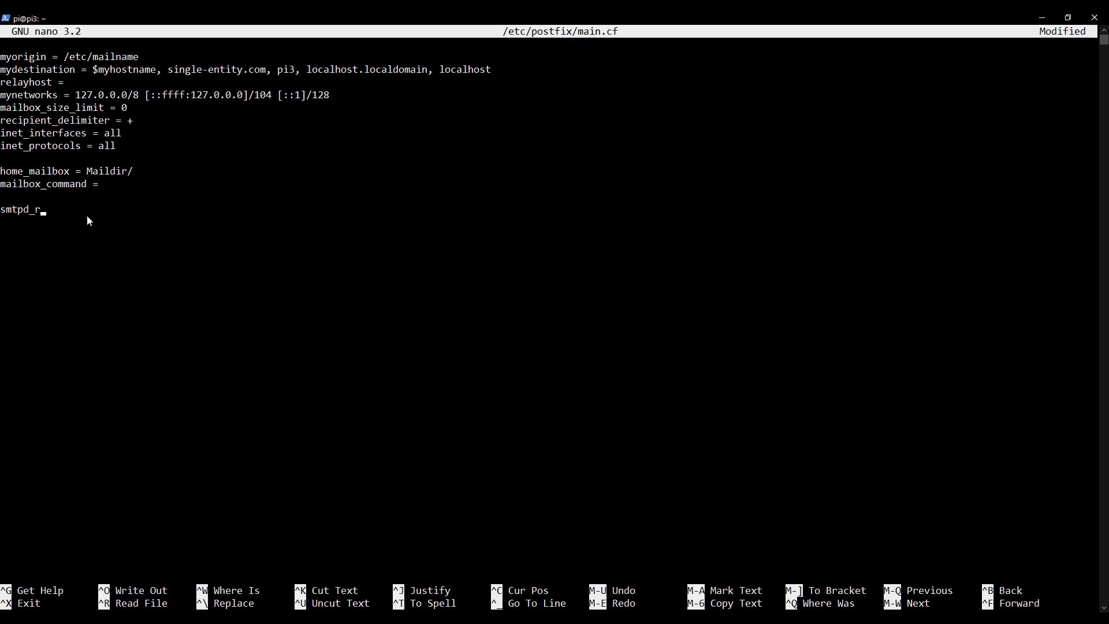
text(ecip)
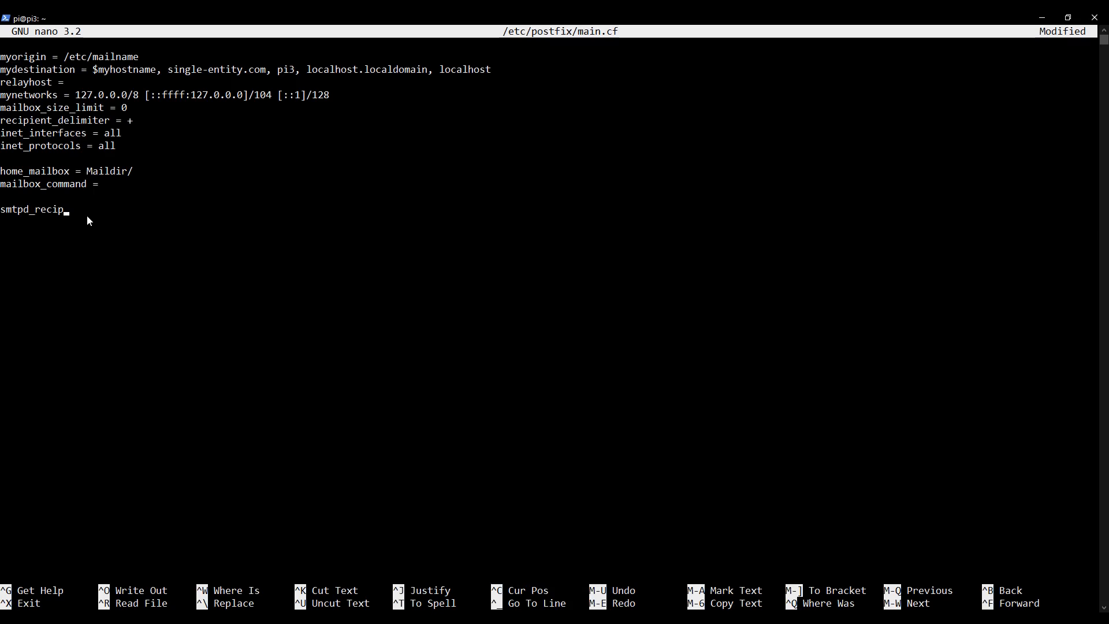
text(ient_)
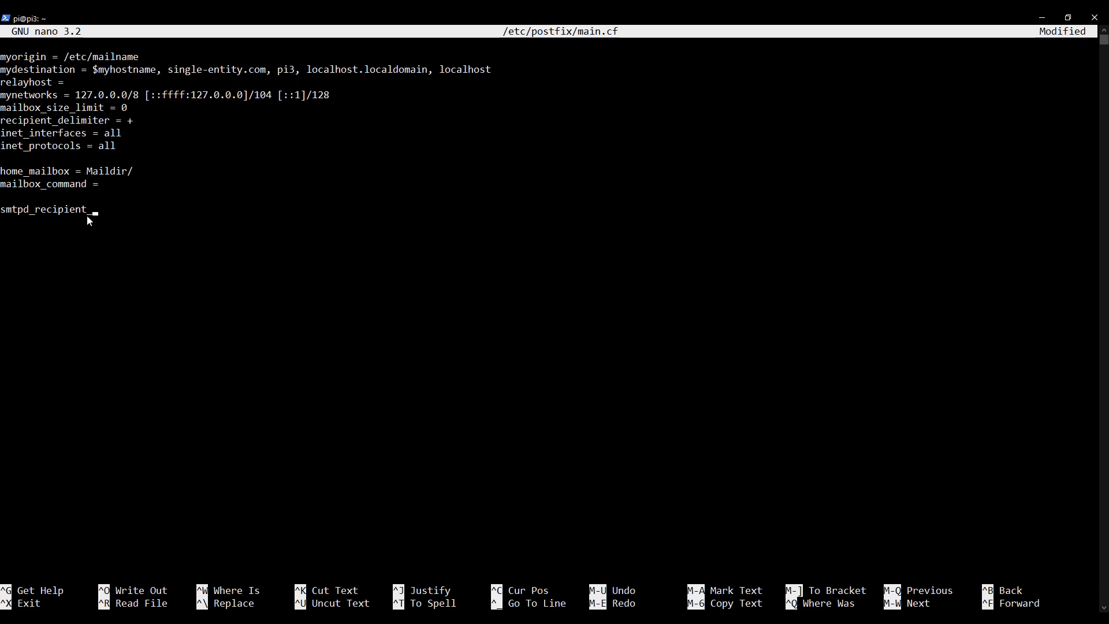
text(restrictions)
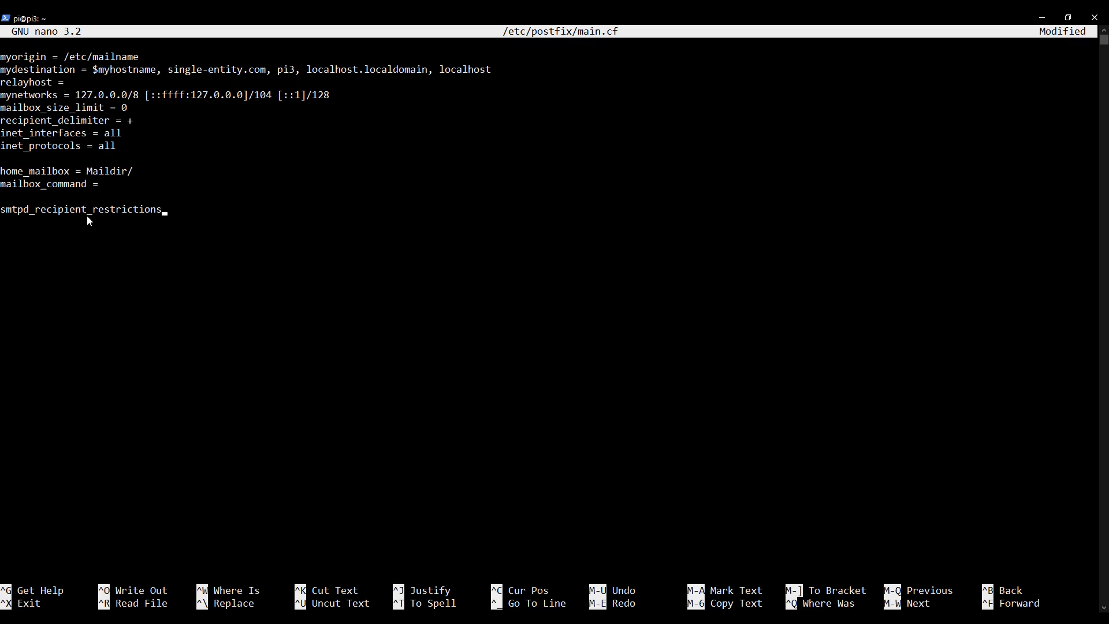
text(=)
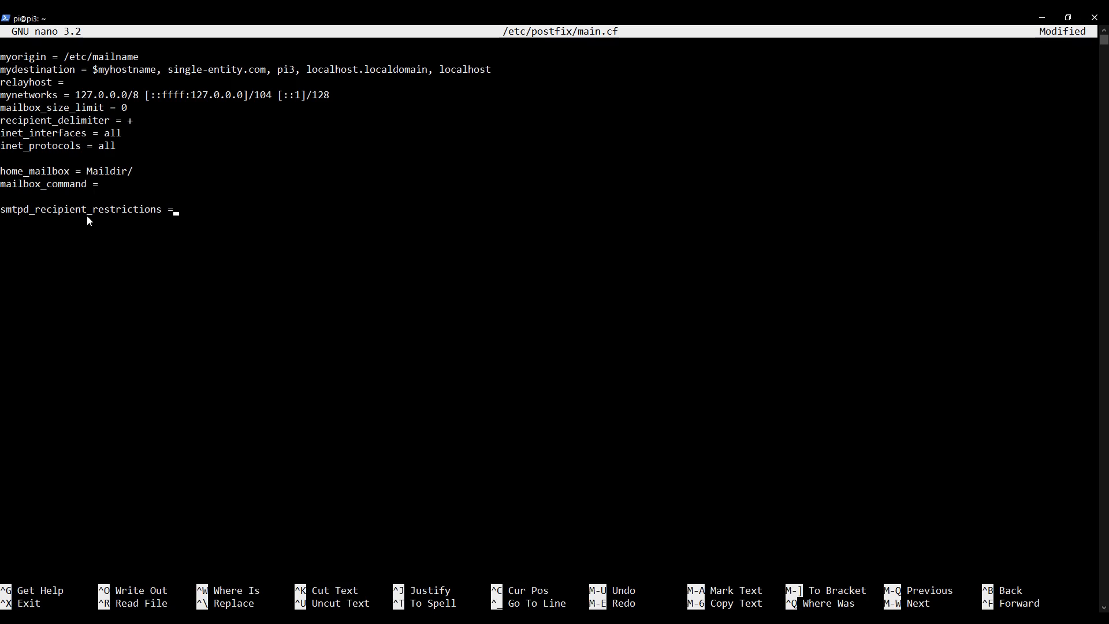
List permit_sasl_authenticated, permit_mynetworks and reject_unauth_destination on indented lines
key(Enter)
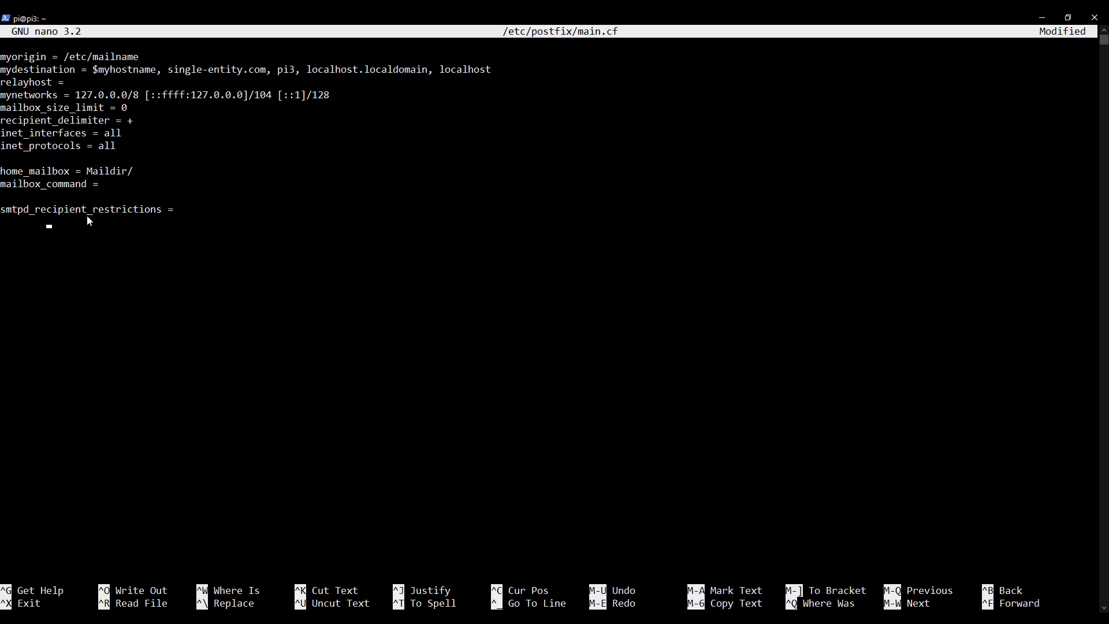
text(permit_)
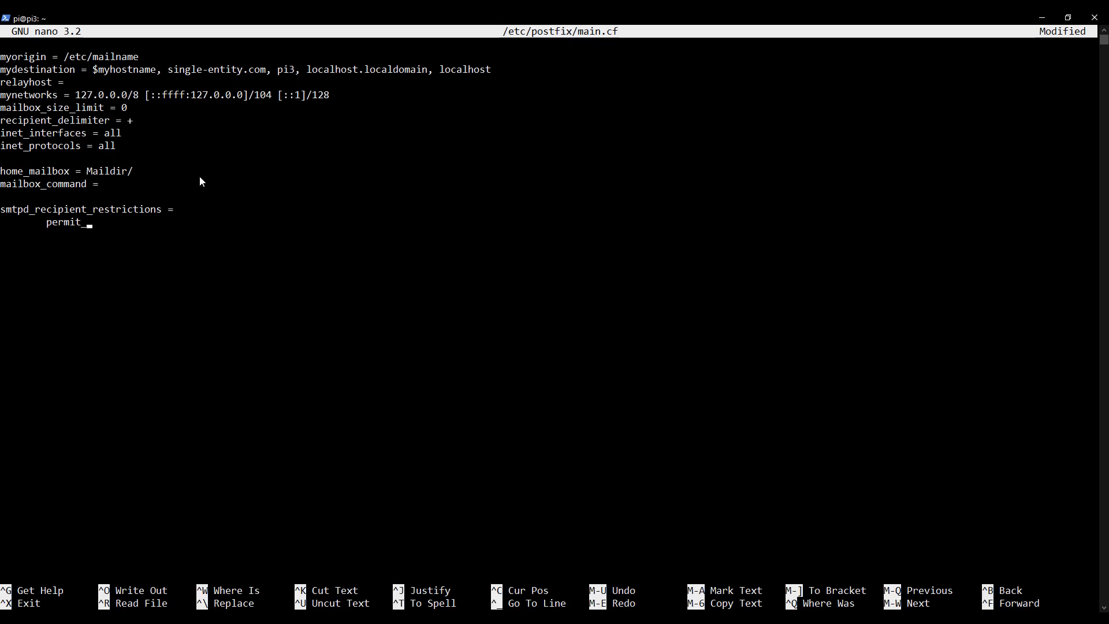
text(sasl_auth)
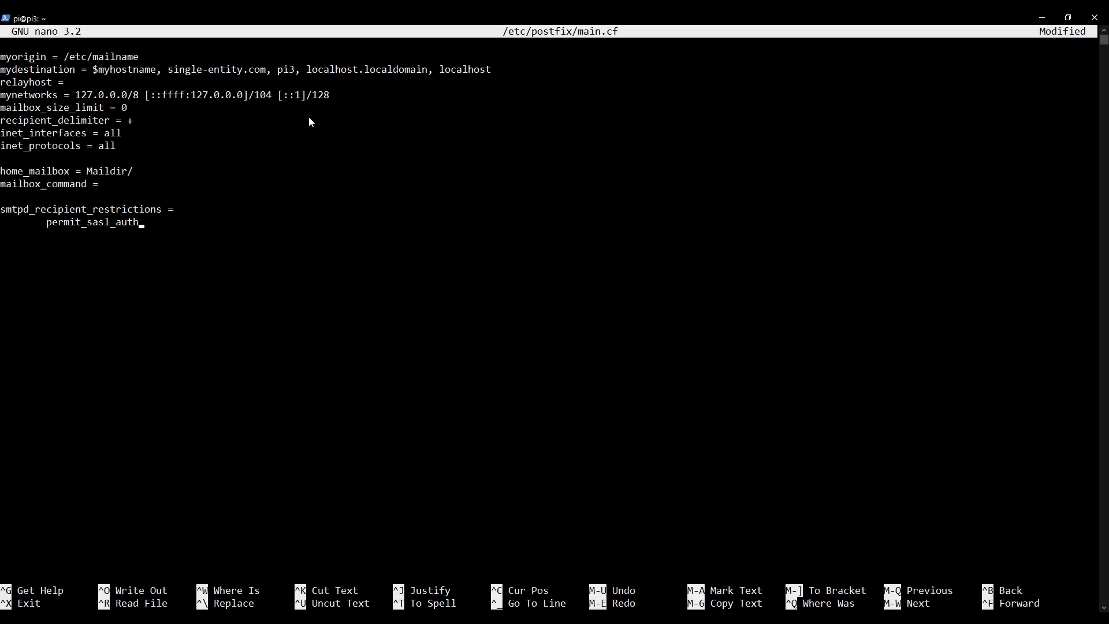
text(enticated,)
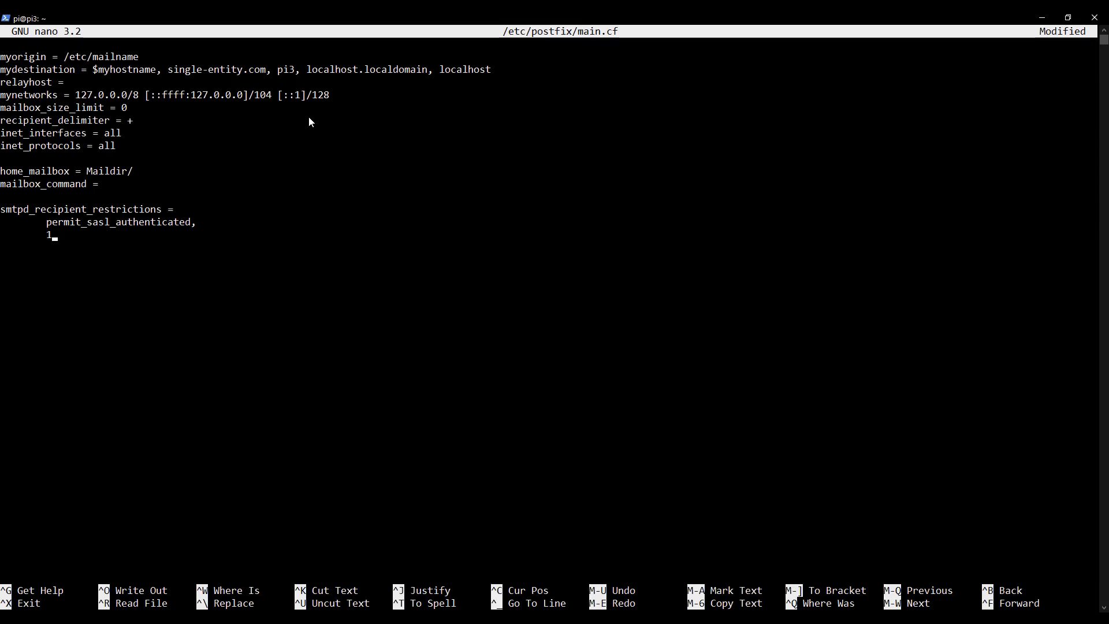
text(permit)
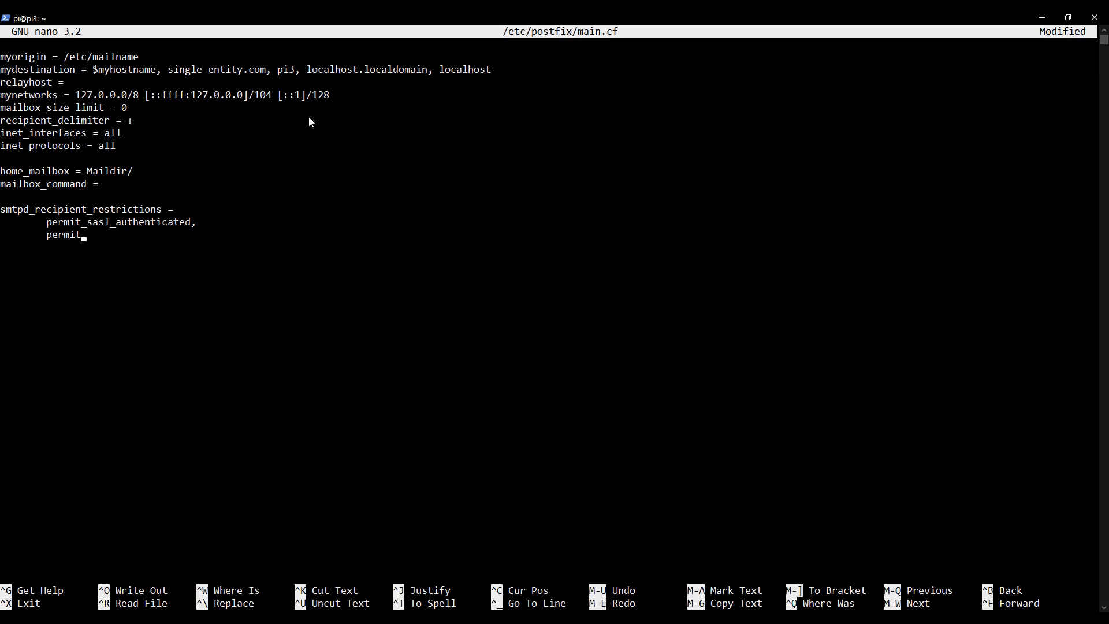
text(_mynetworks,)
text(reje)
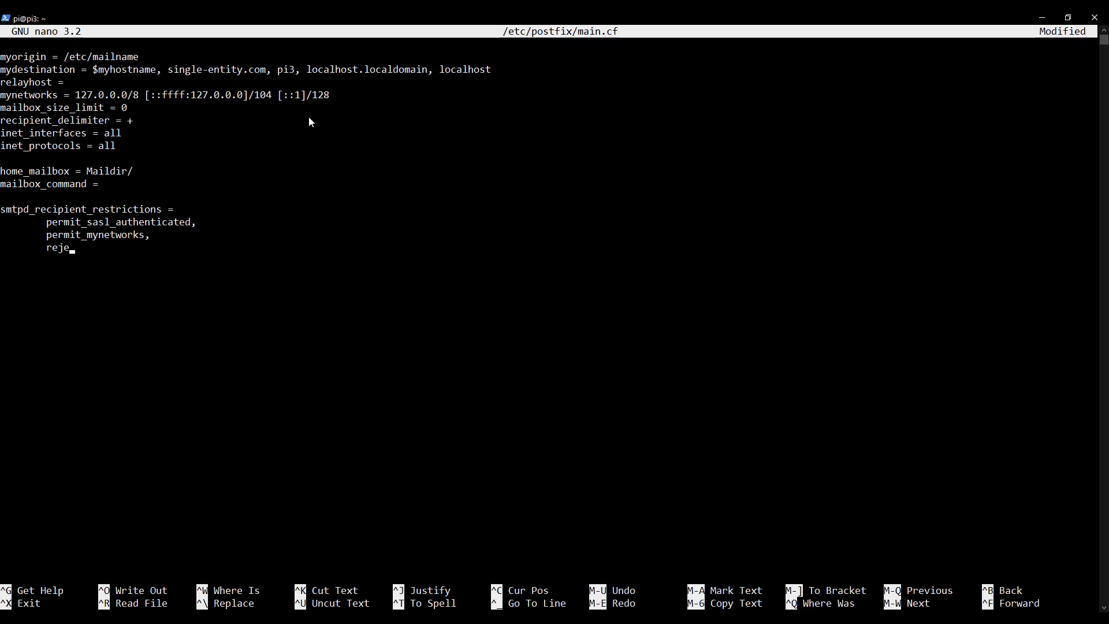
text(ct_u)
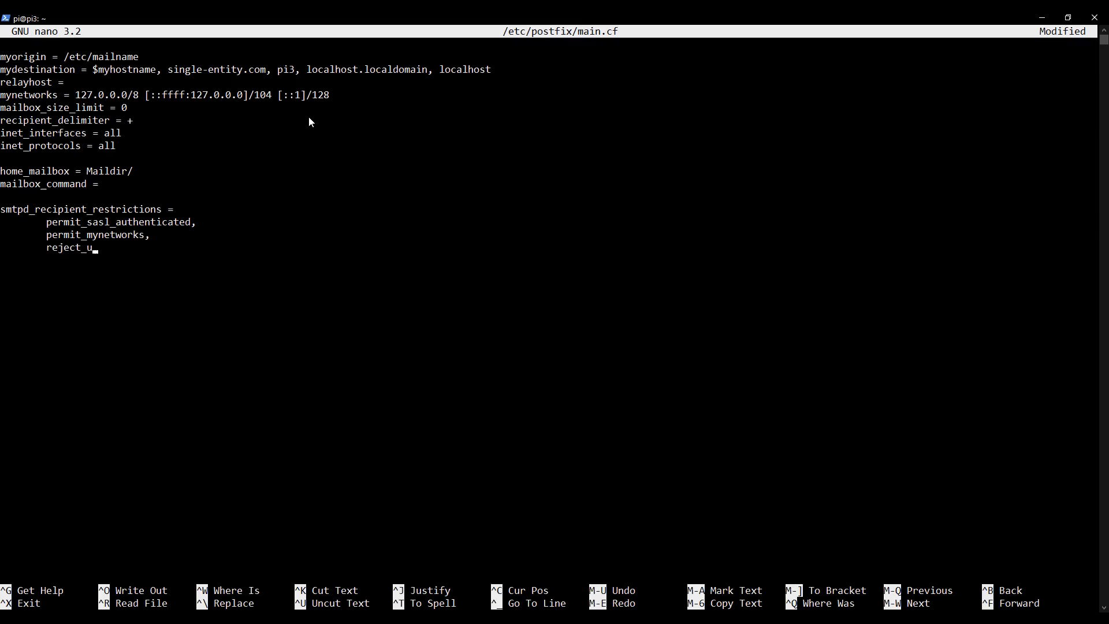
text(nauth)
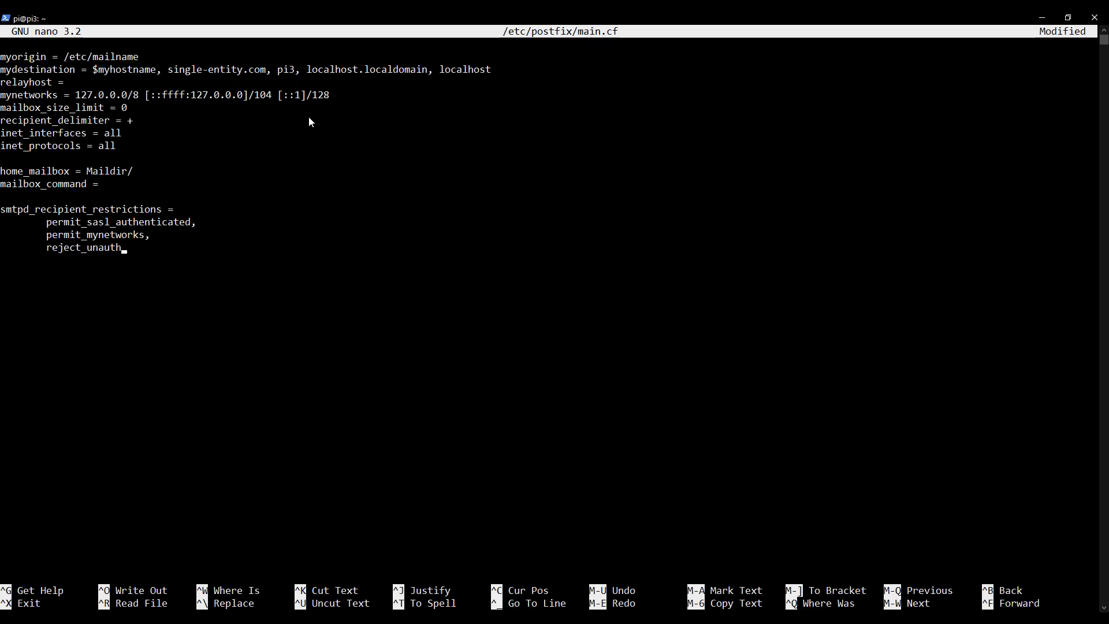
text(_destination)
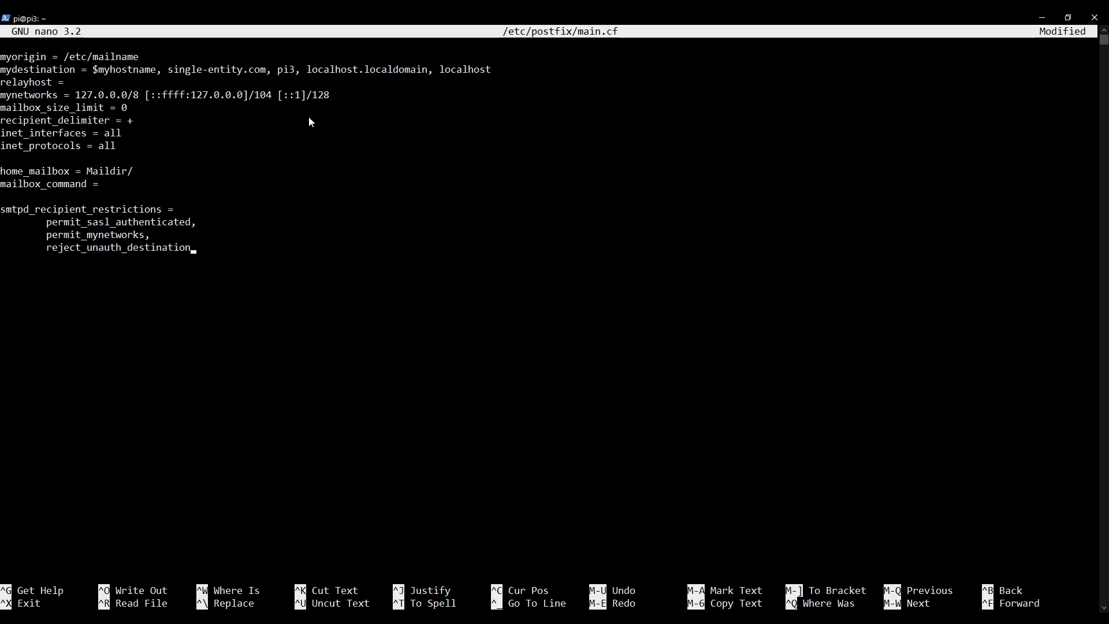
mouse_move(155, 174)
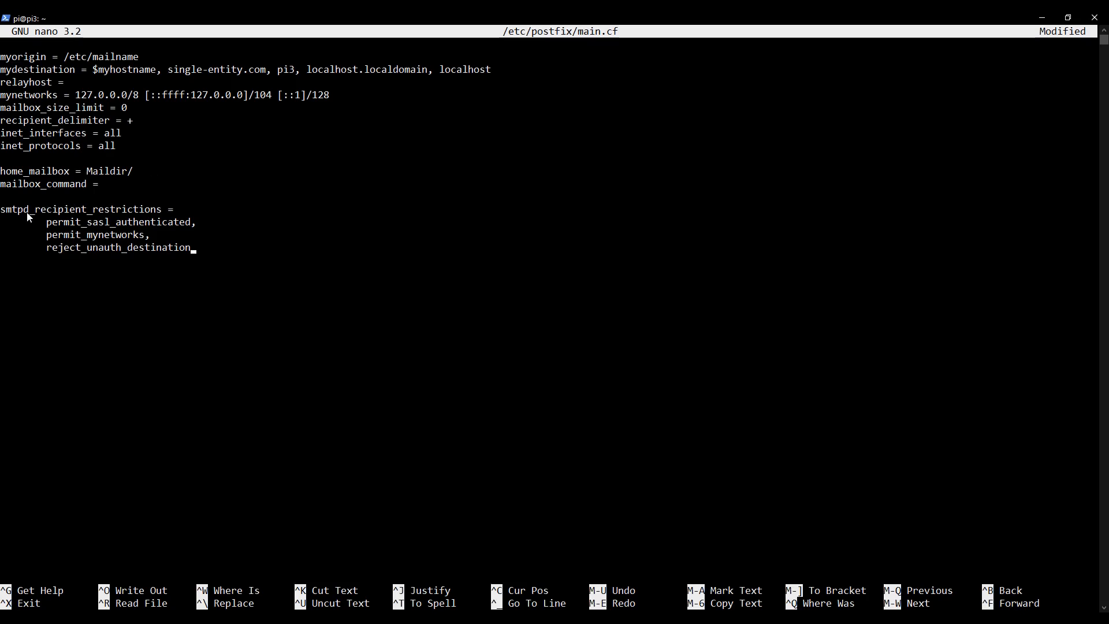
mouse_move(88, 216)
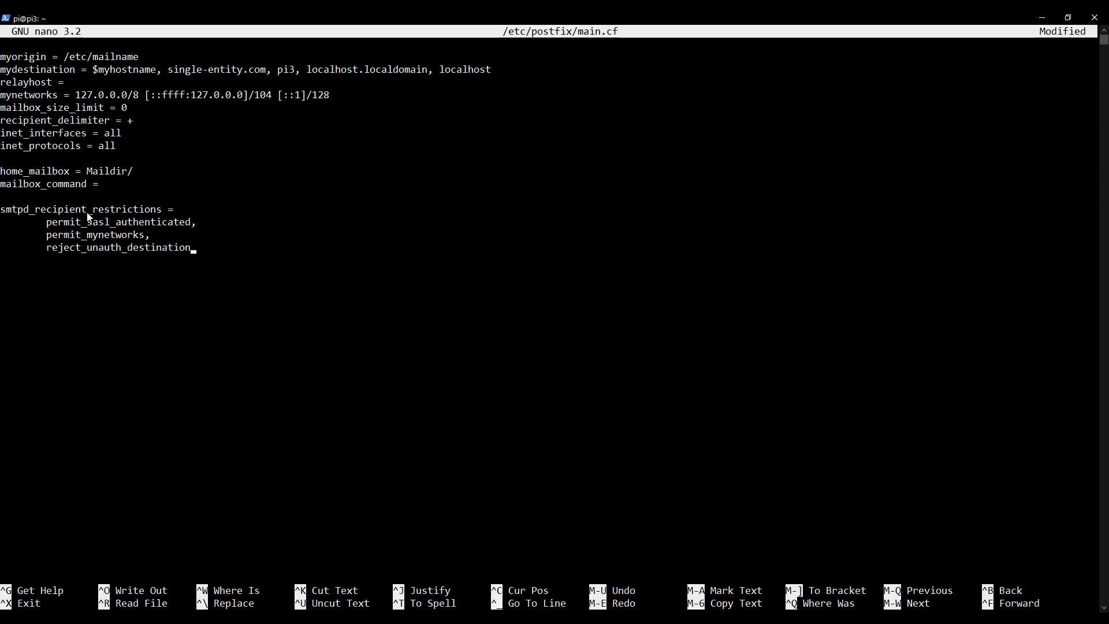
mouse_move(176, 216)
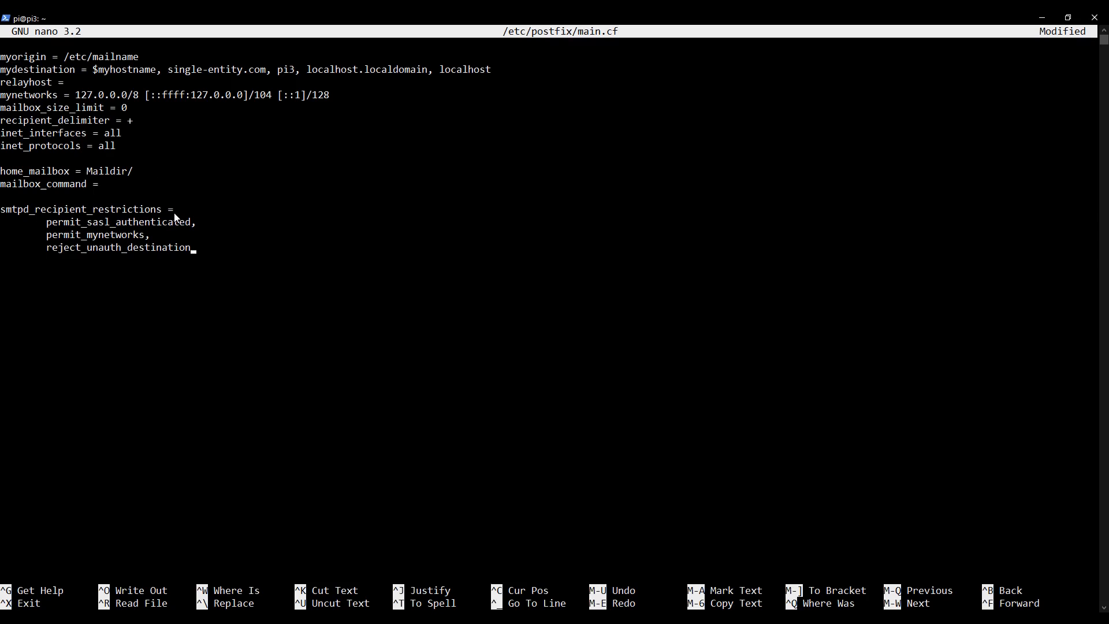
mouse_move(61, 251)
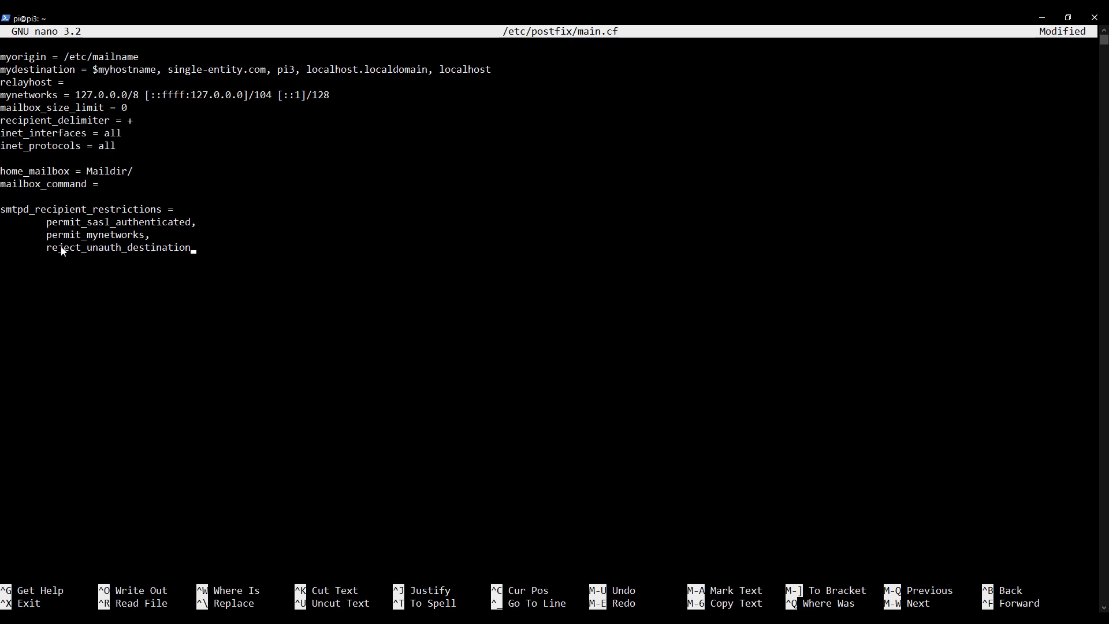
mouse_move(112, 235)
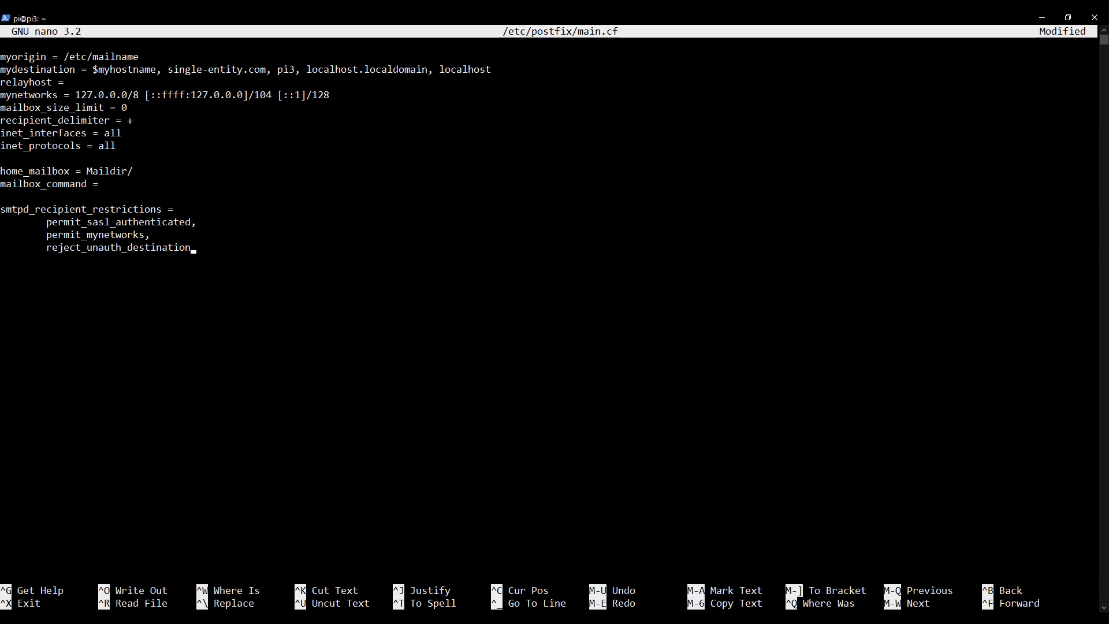
mouse_move(202, 299)
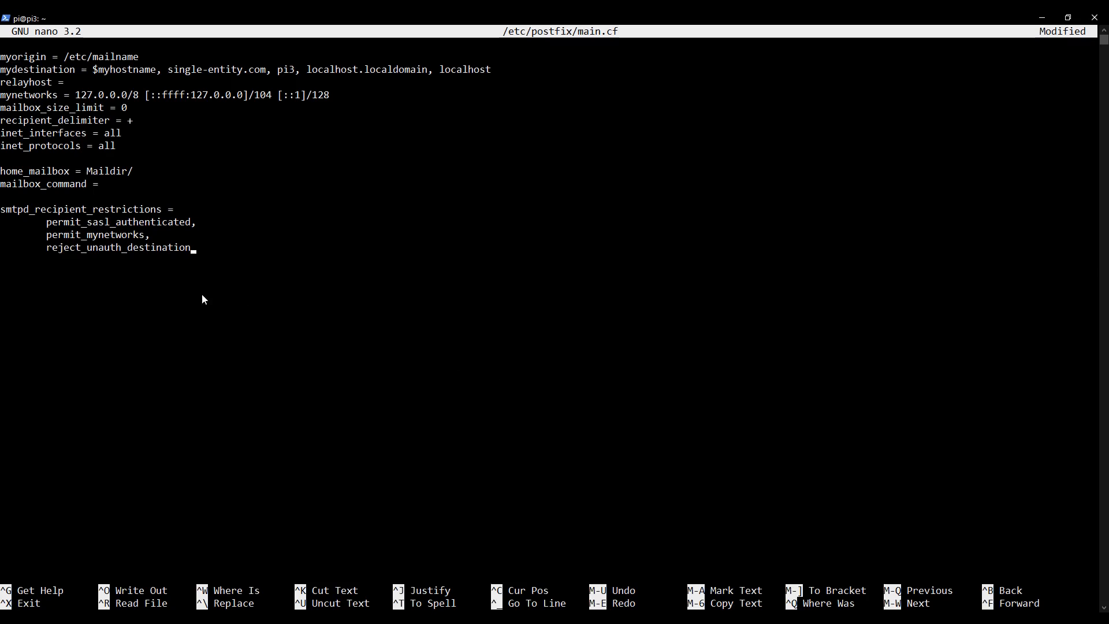
mouse_move(179, 247)
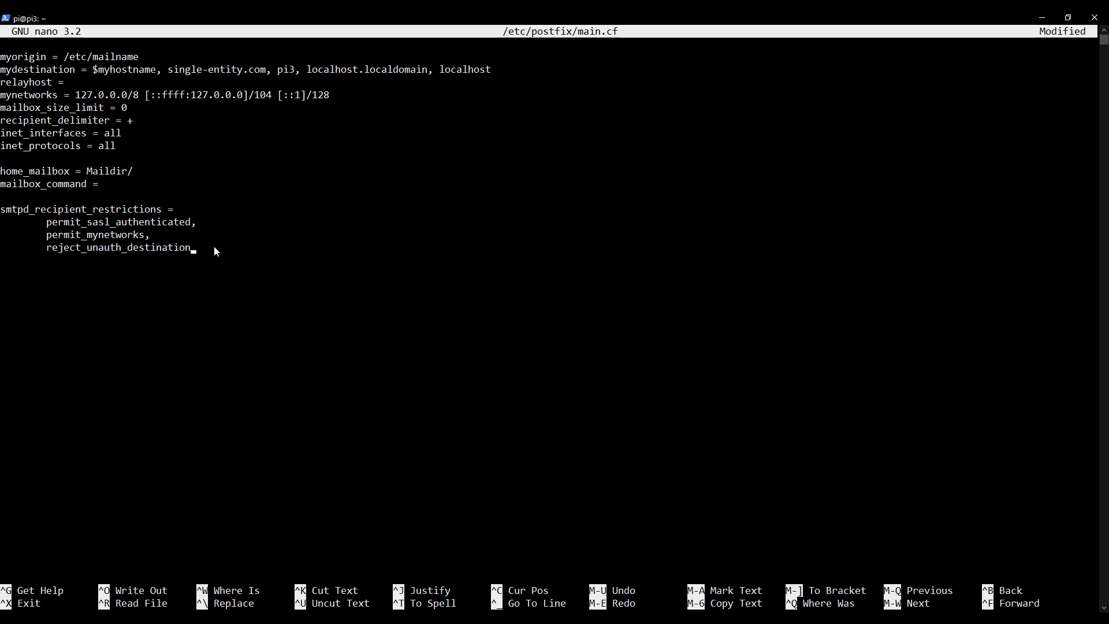
mouse_move(165, 191)
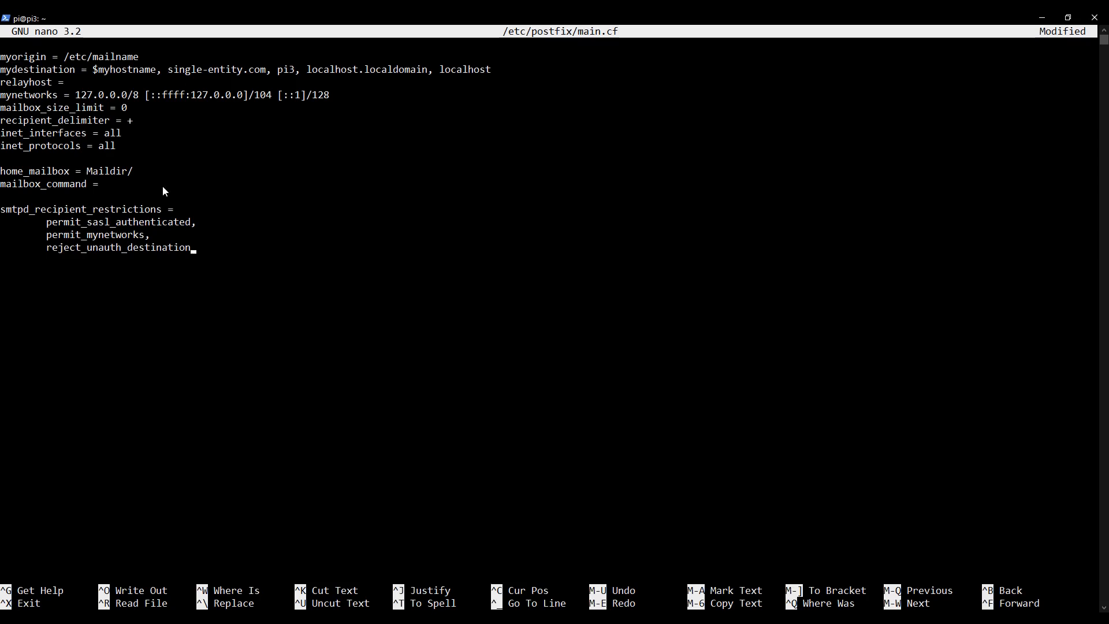
mouse_move(164, 188)
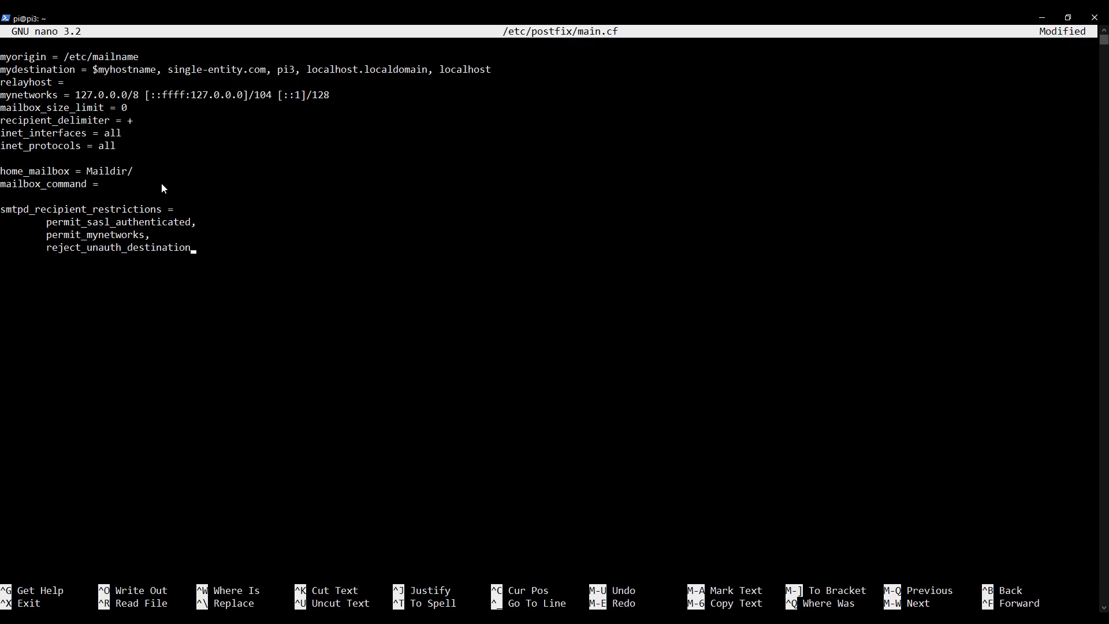
mouse_move(105, 163)
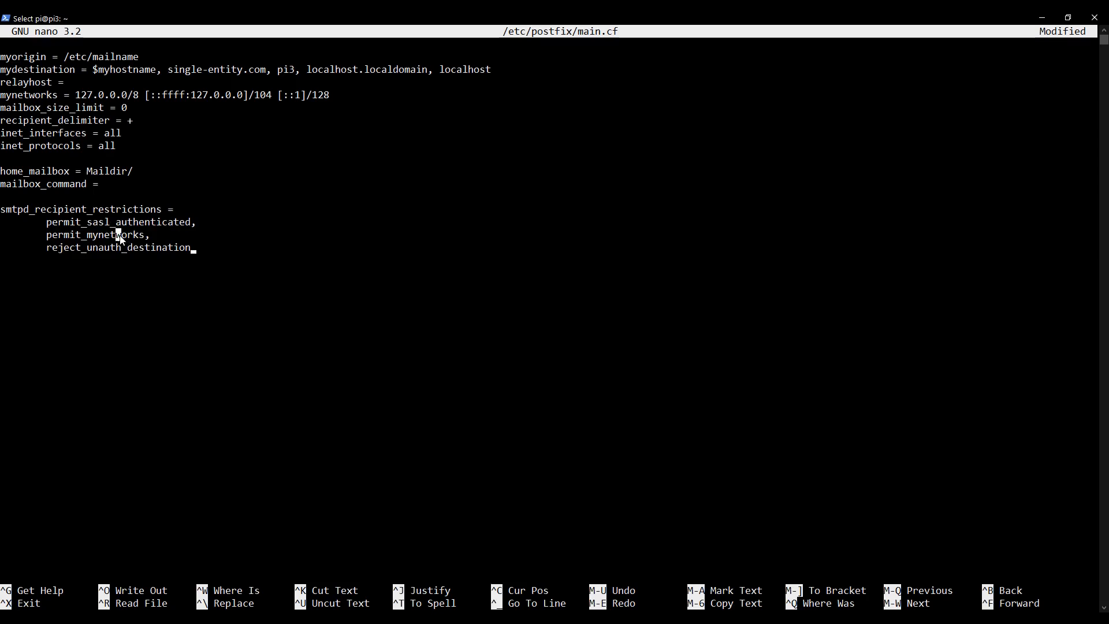
Double-click within the smtpd_recipient_restrictions block, leaving it unchanged
double_click(92, 235)
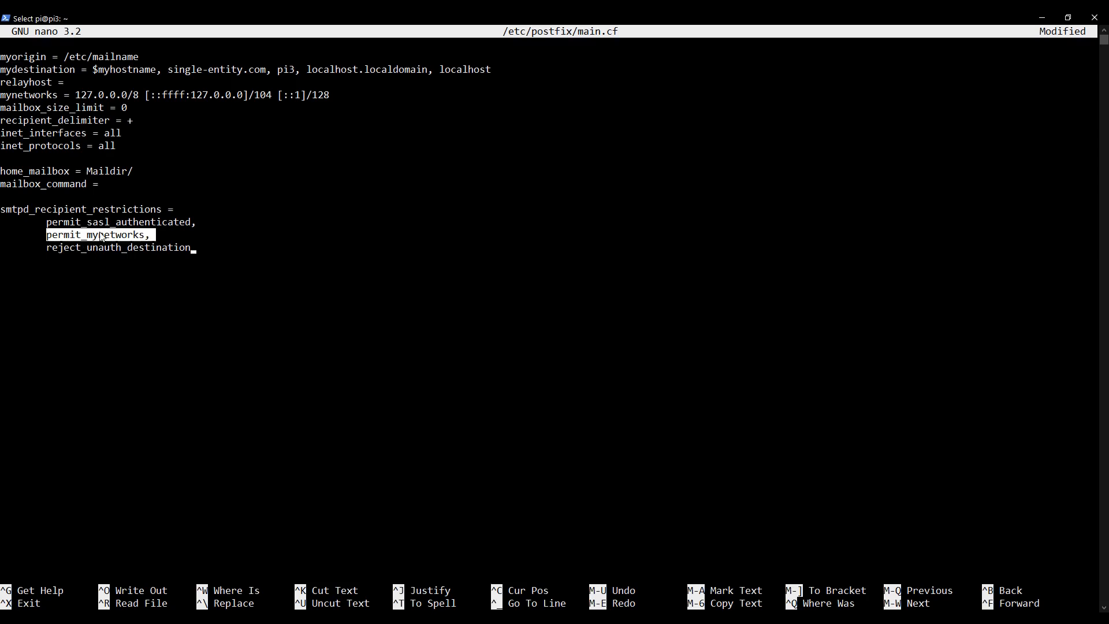
mouse_move(118, 231)
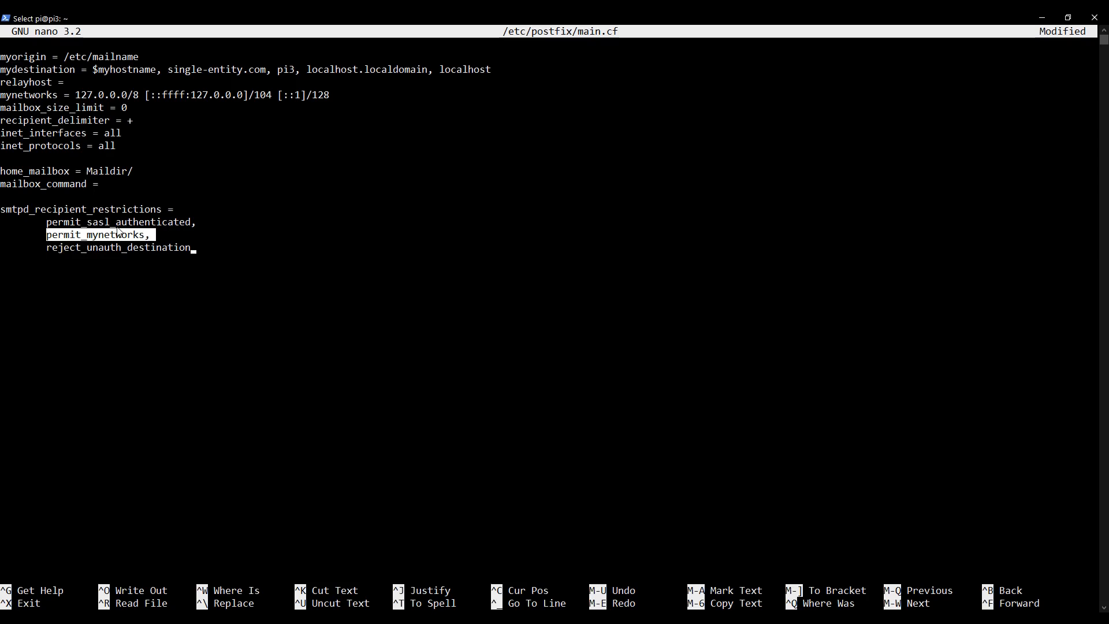
mouse_move(117, 250)
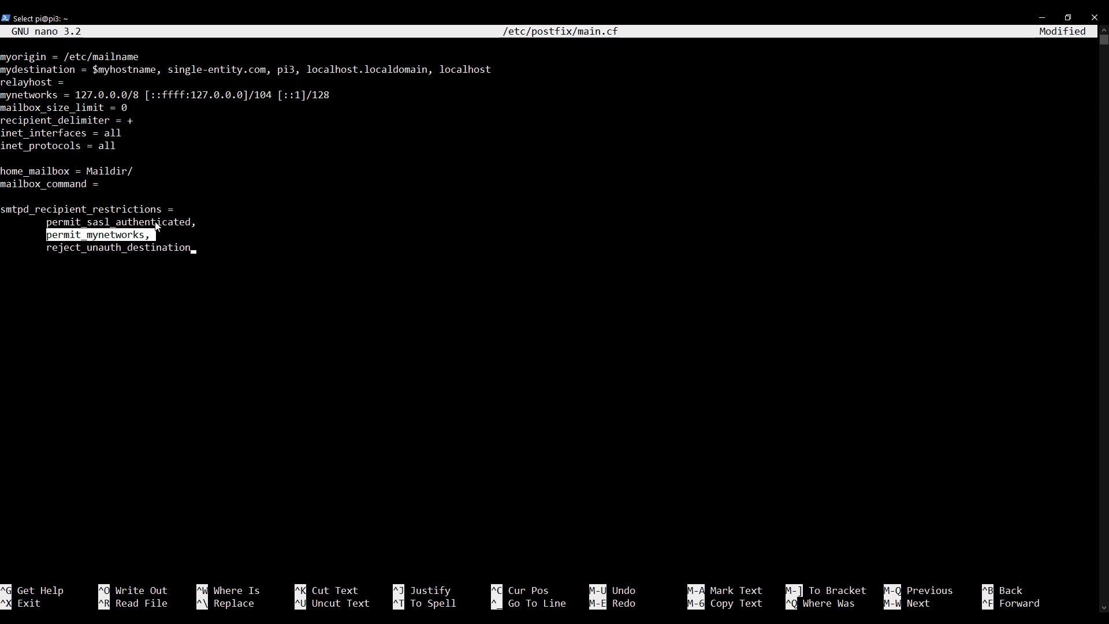
mouse_move(238, 243)
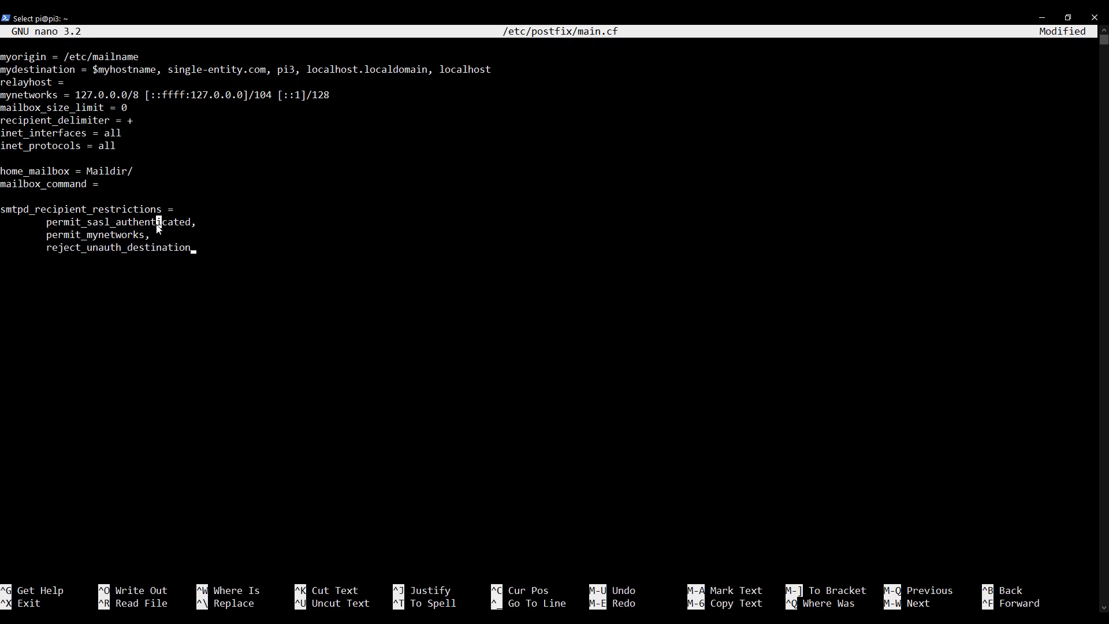
Leave nano and clear the SSH terminal screen
key(ctrl+o)
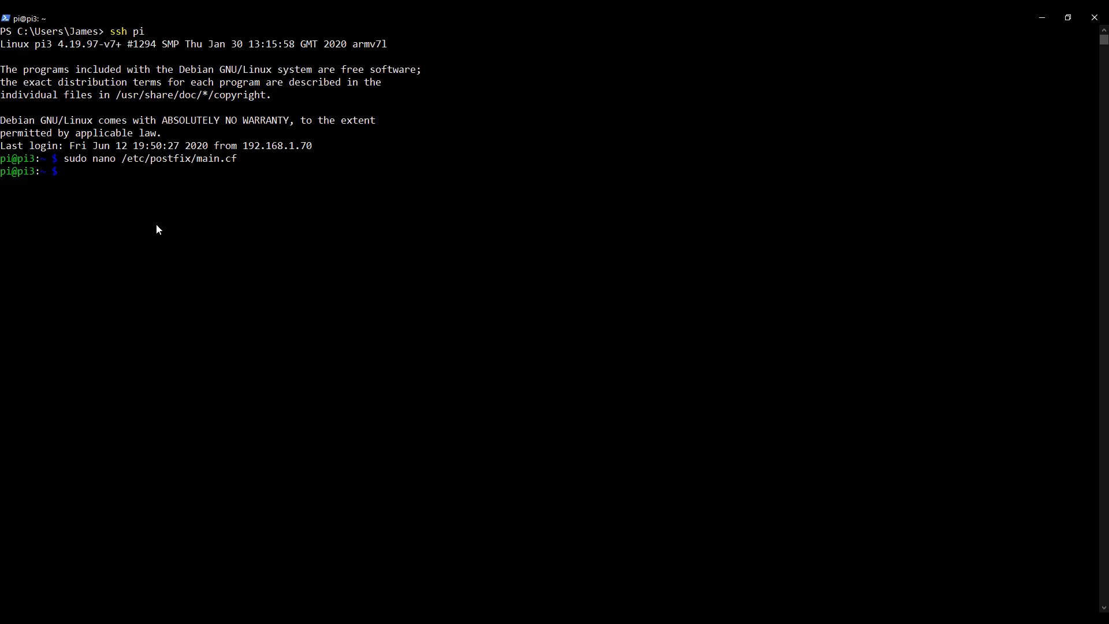
text(clear)
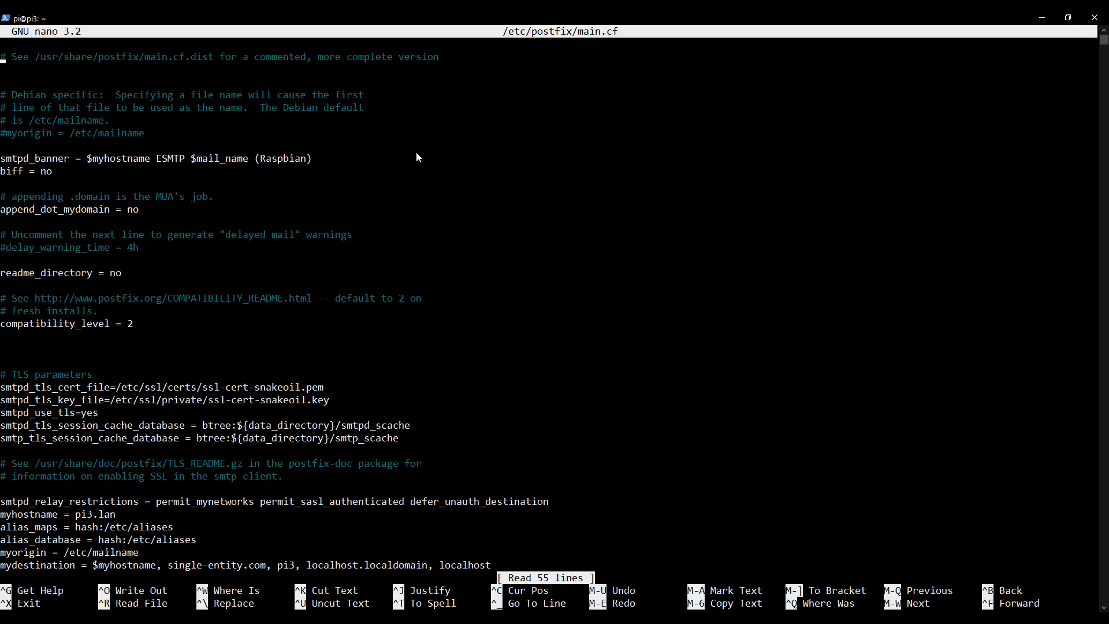
Add a blank line, then smtpd_helo_required = yes at the end of main.cf
scroll(down, 3)
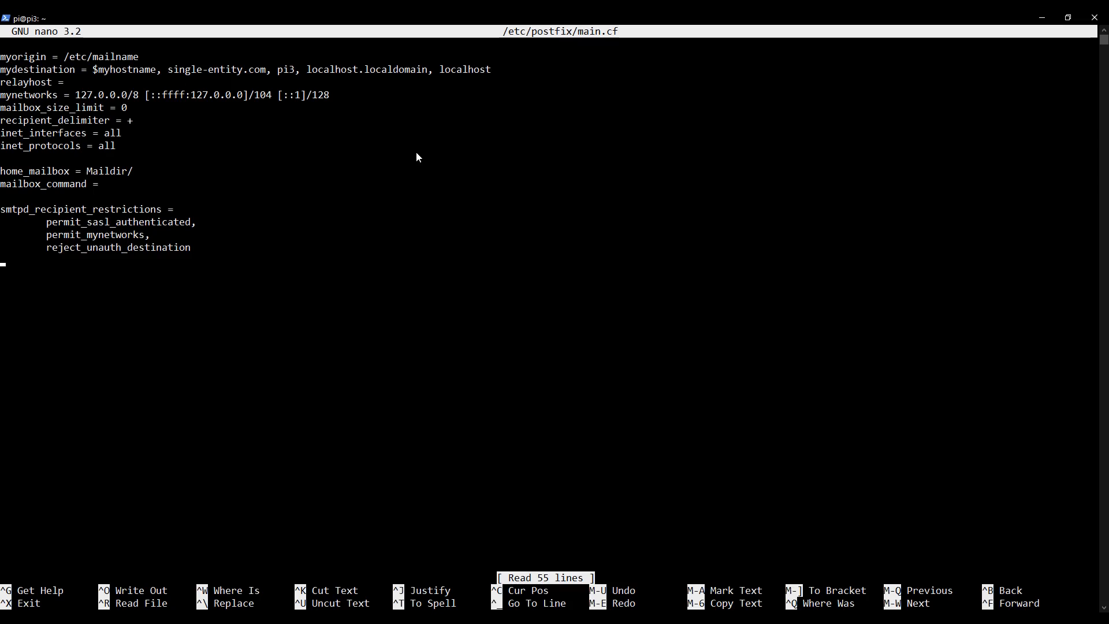
key(Enter)
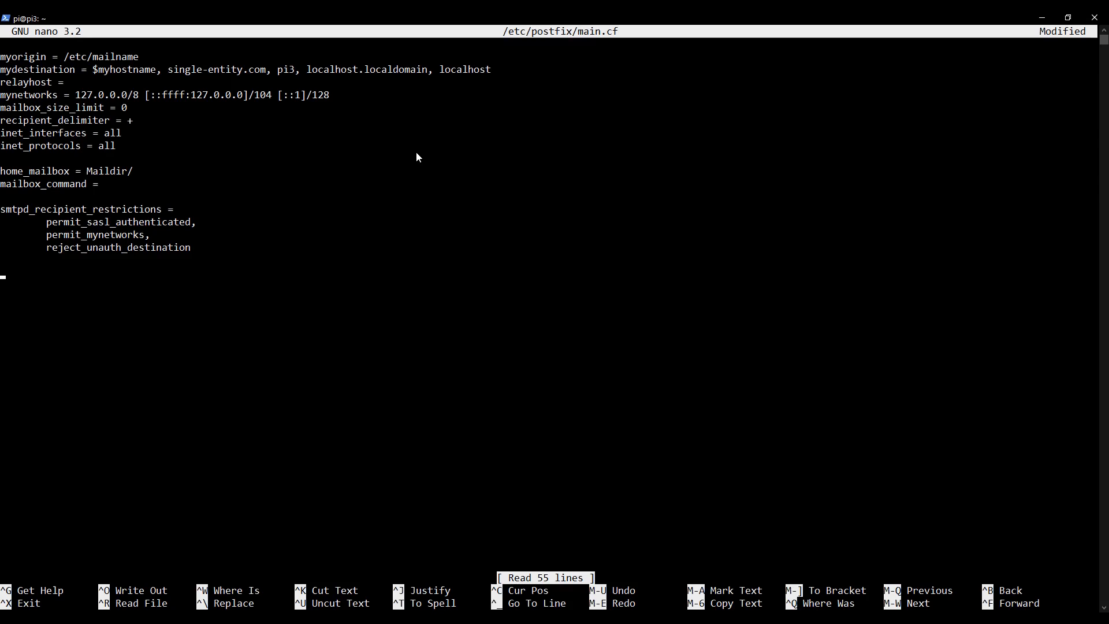
text(sm)
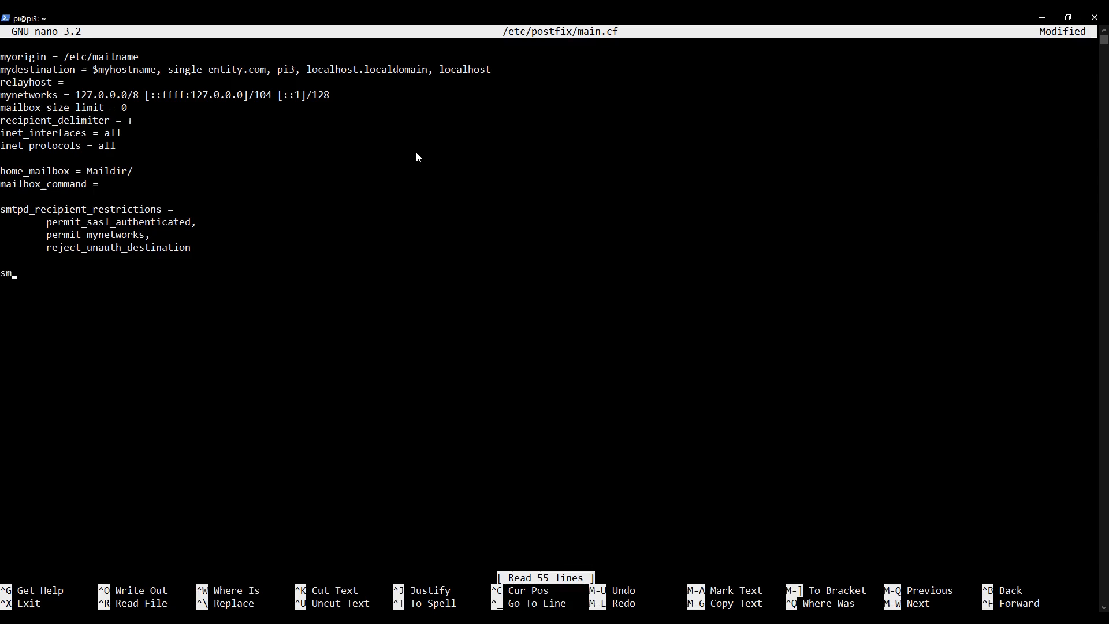
text(tpd)
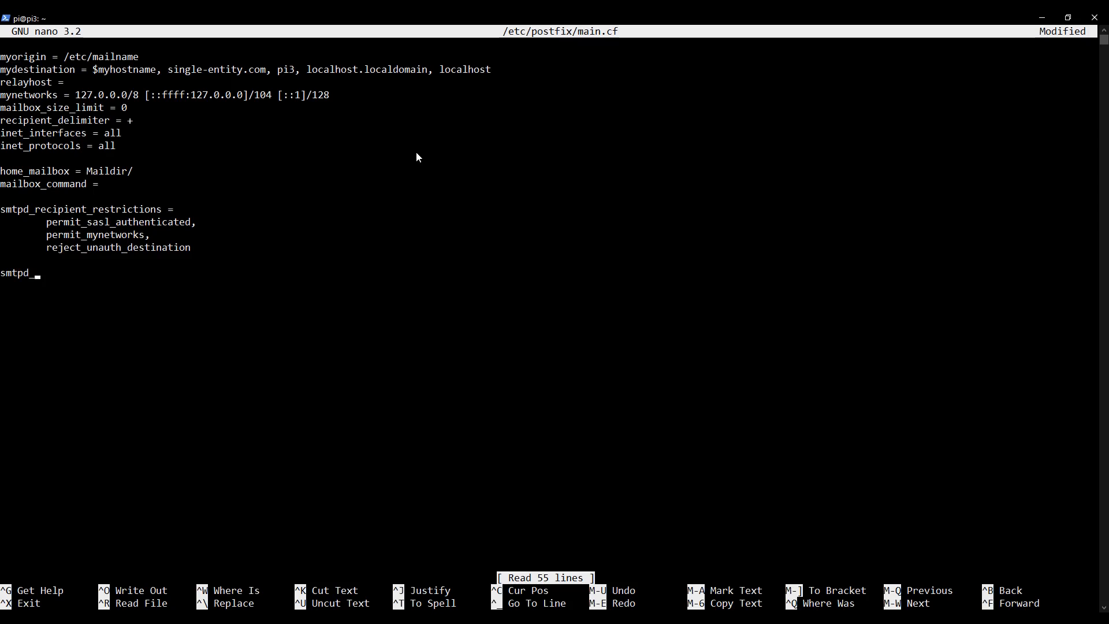
text(_helo_req)
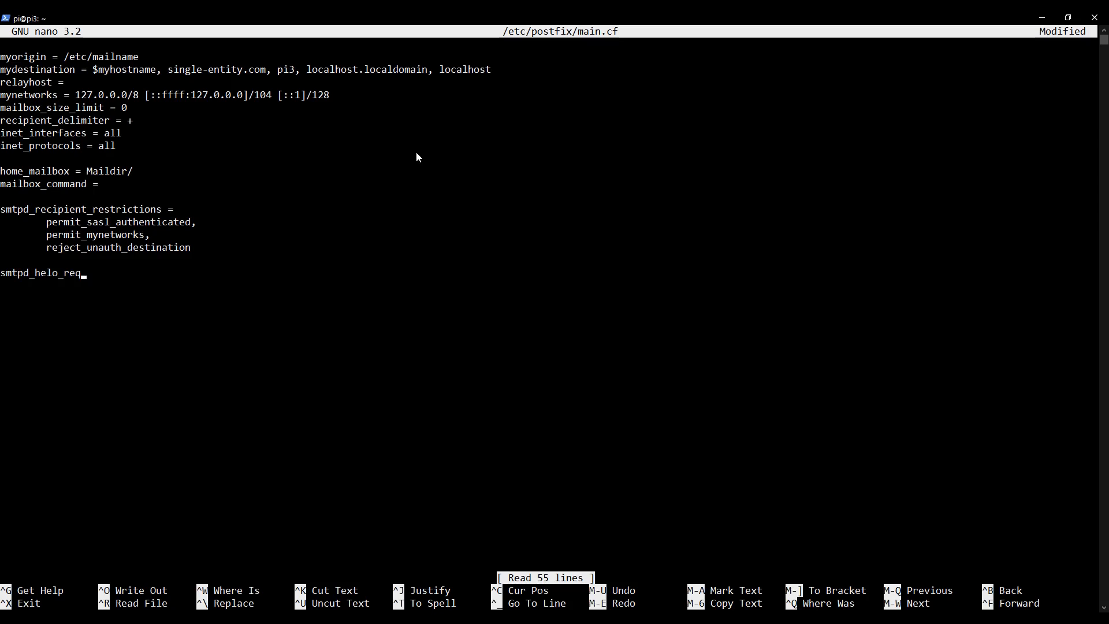
text(uired =)
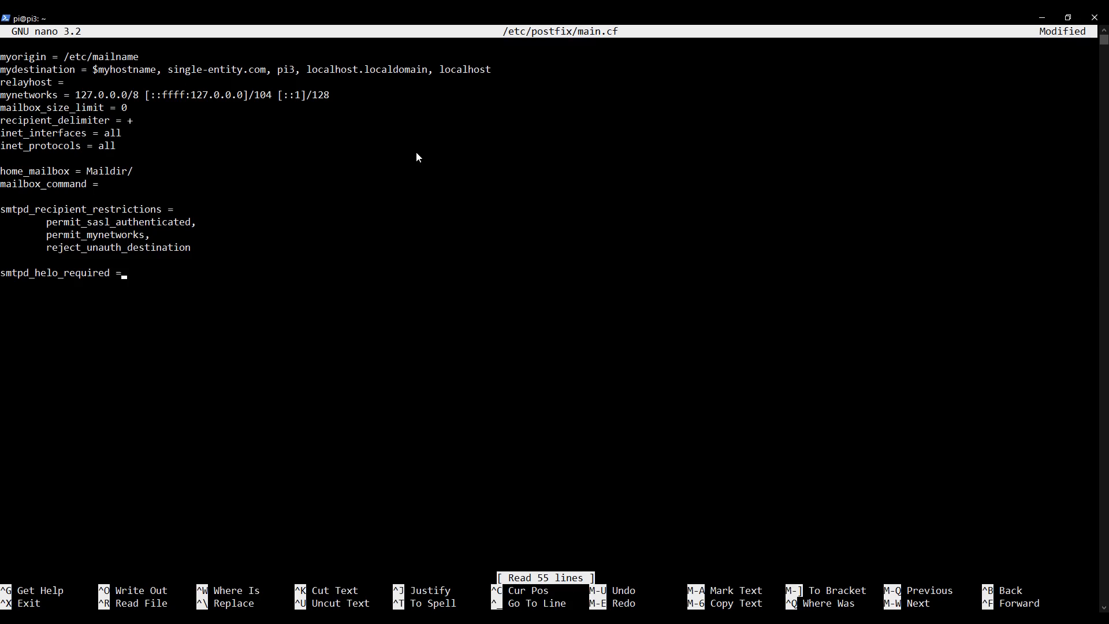
text(yes)
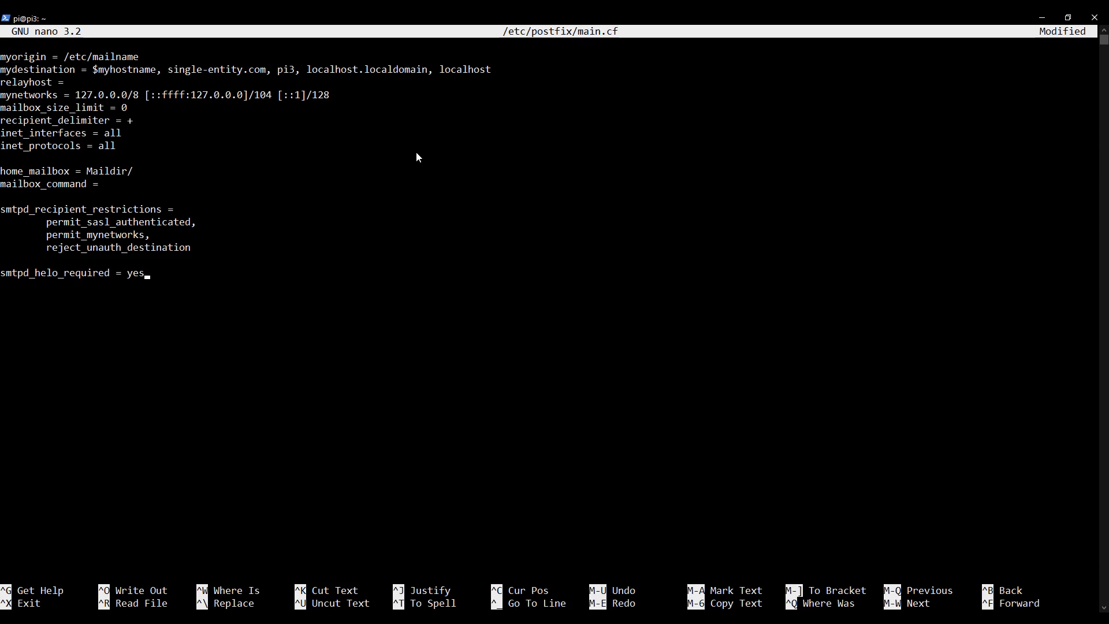
key(Enter)
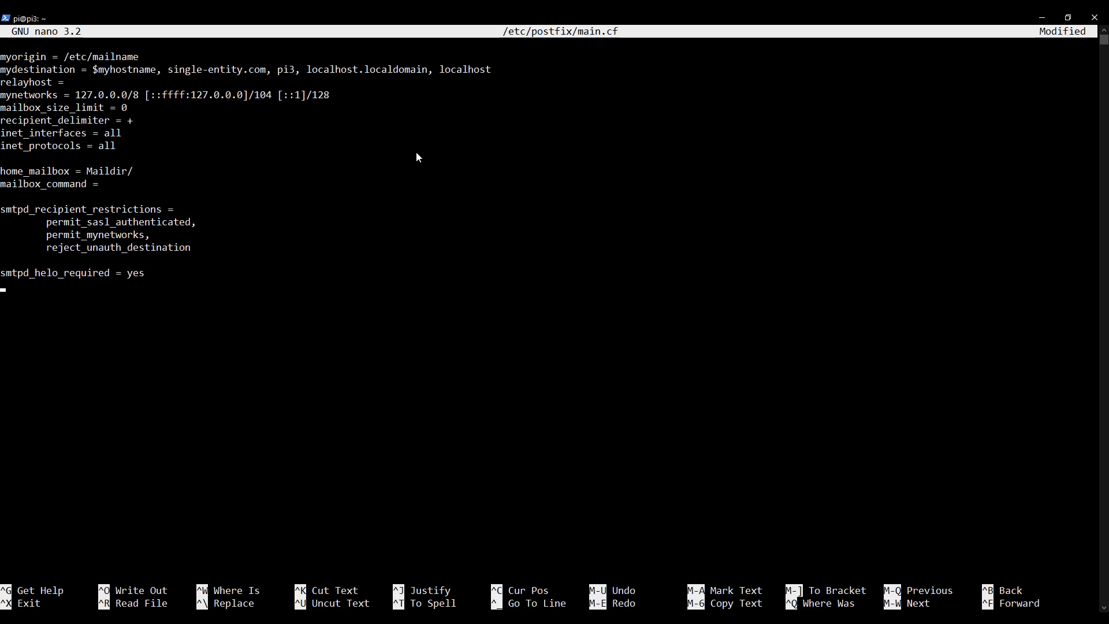
Type smtpd_helo_restrictions with indented permit_mynetworks, and permit_sasl_authenticated, entries
text(smtpd)
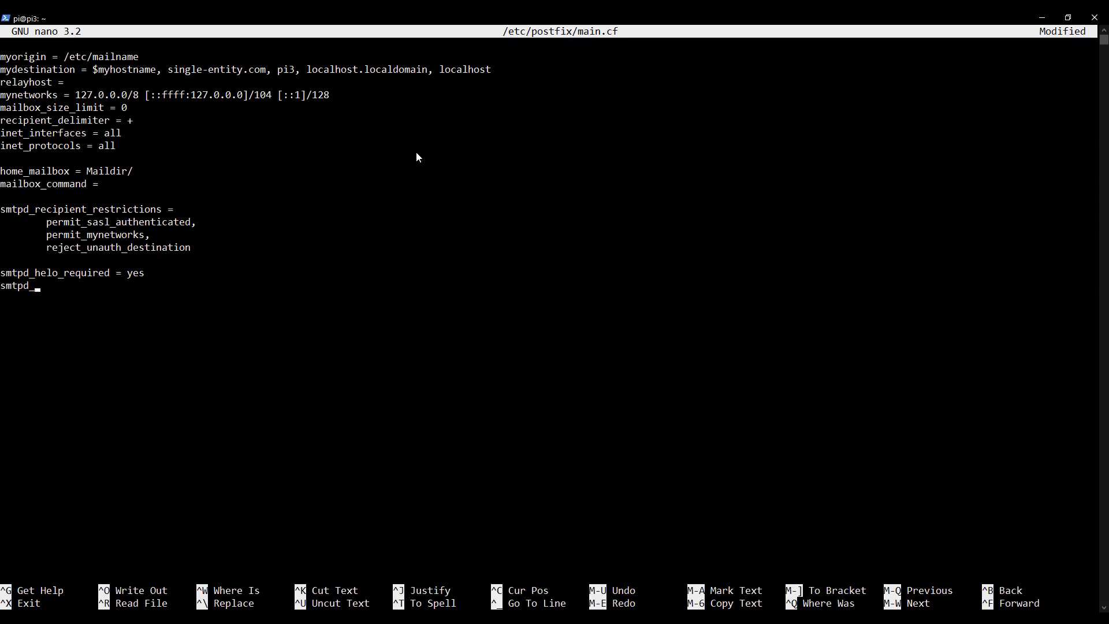
text(_helo_res)
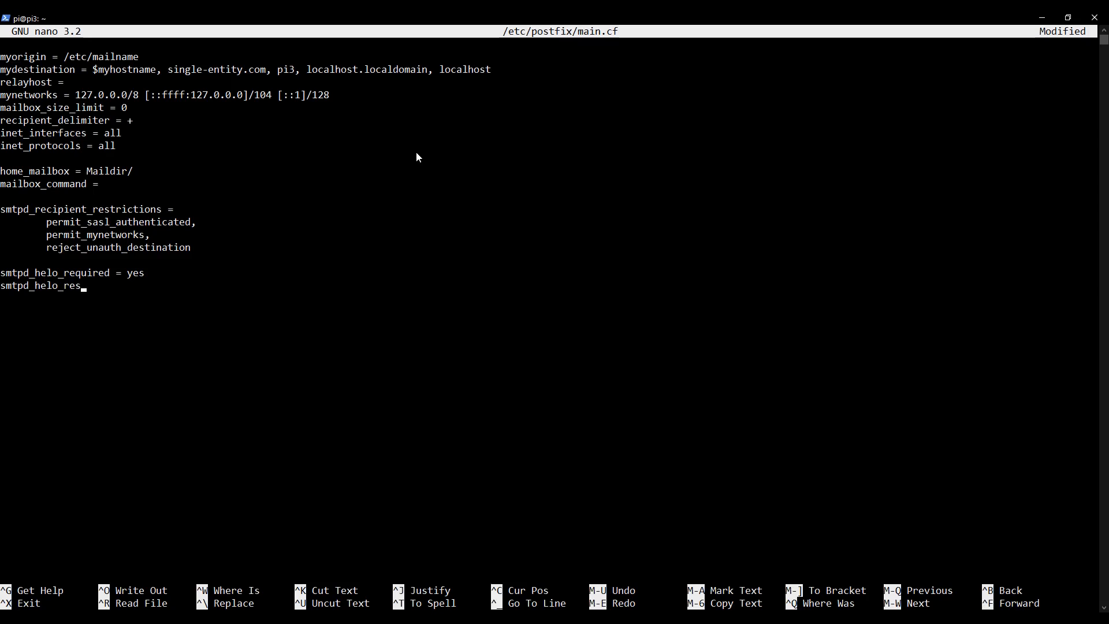
text(trictions =)
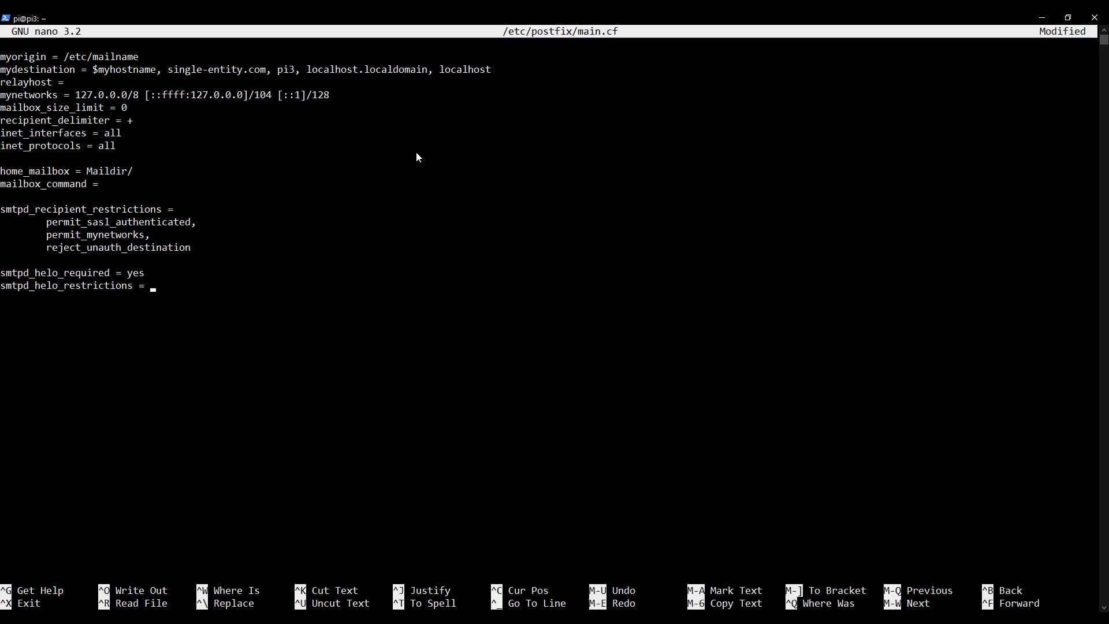
key(Enter)
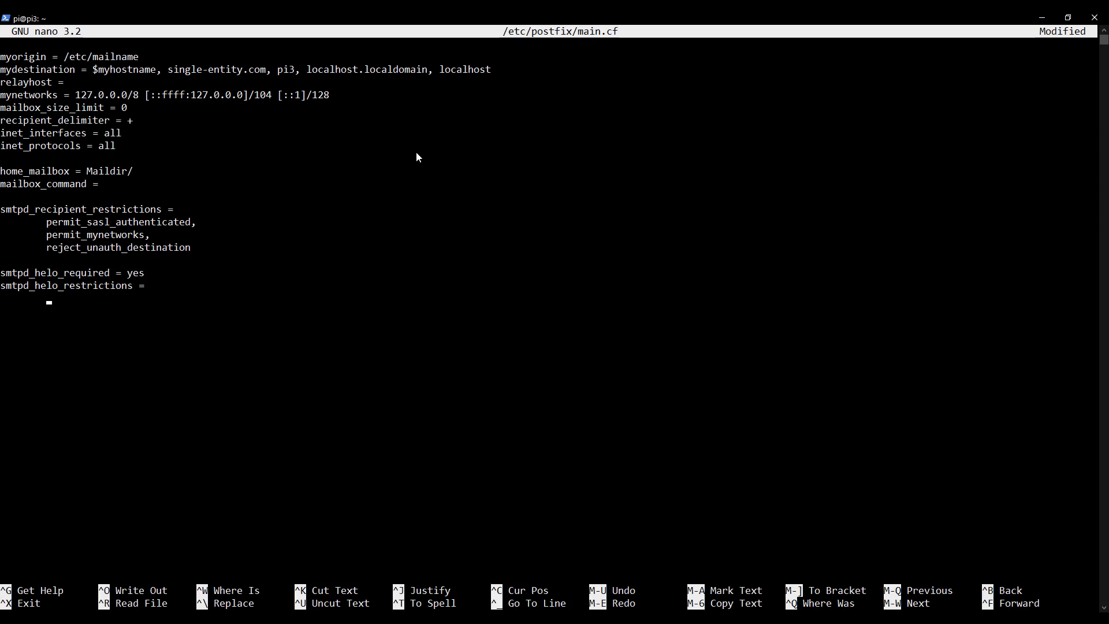
text(permit)
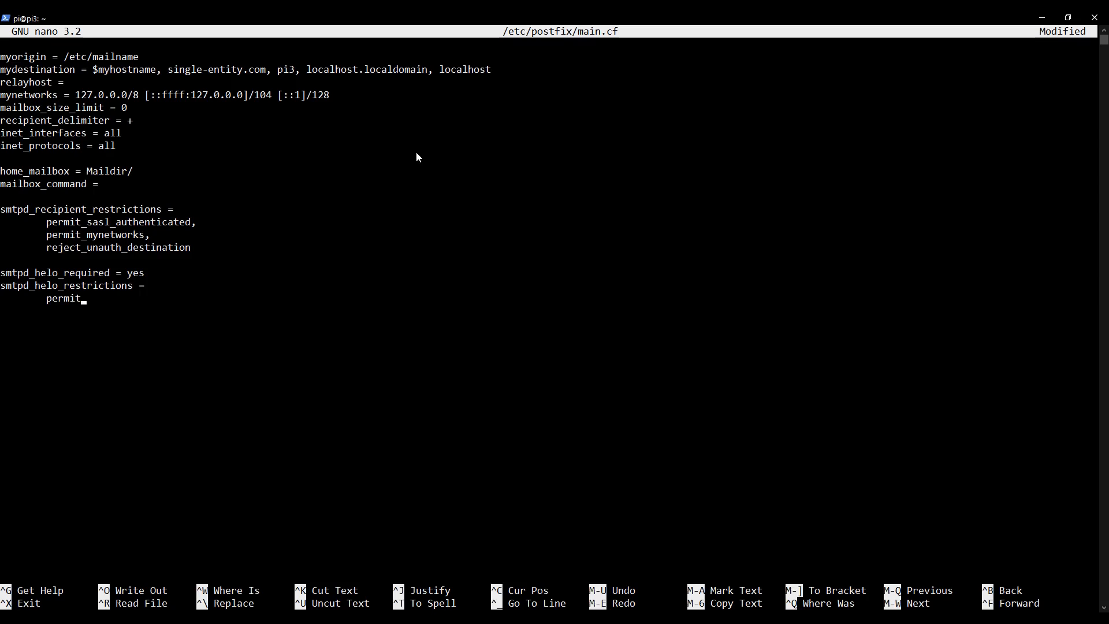
text(_my)
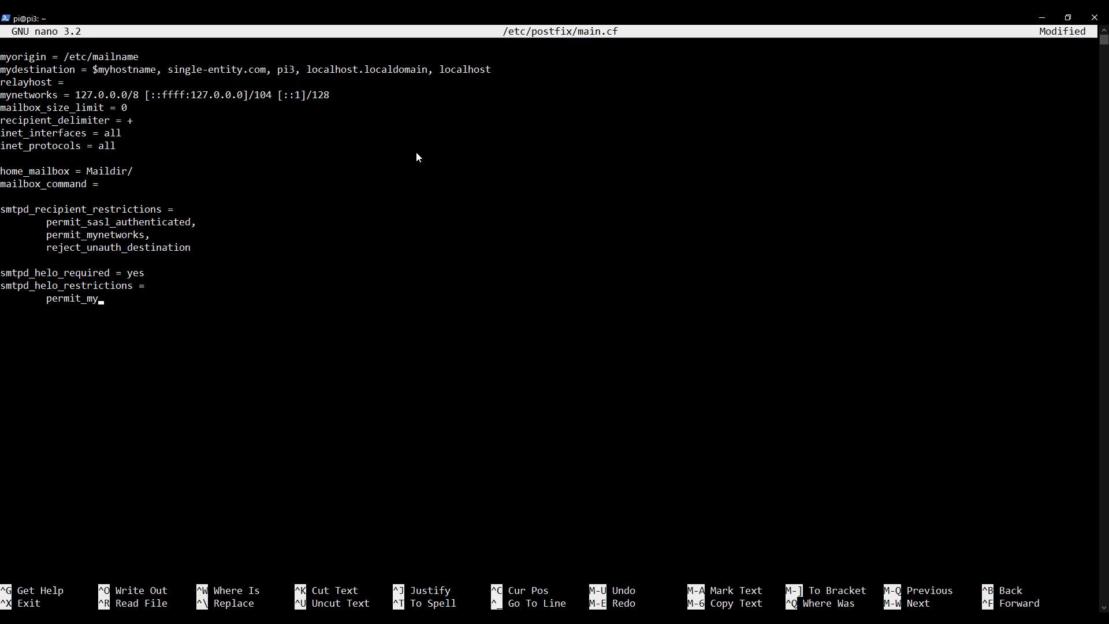
text(networ)
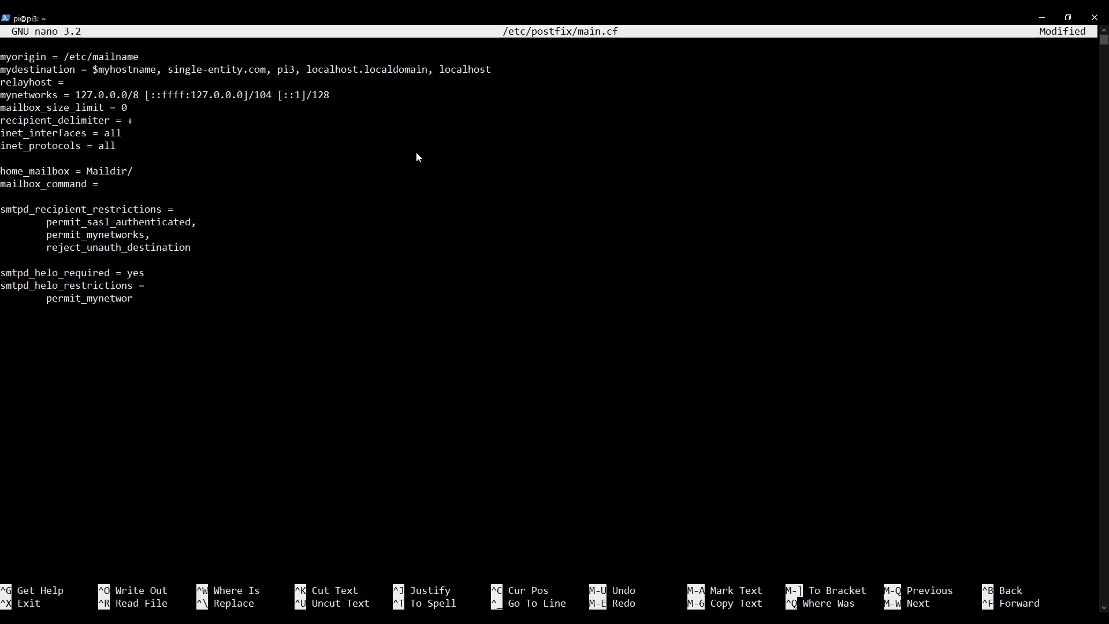
text(ks,)
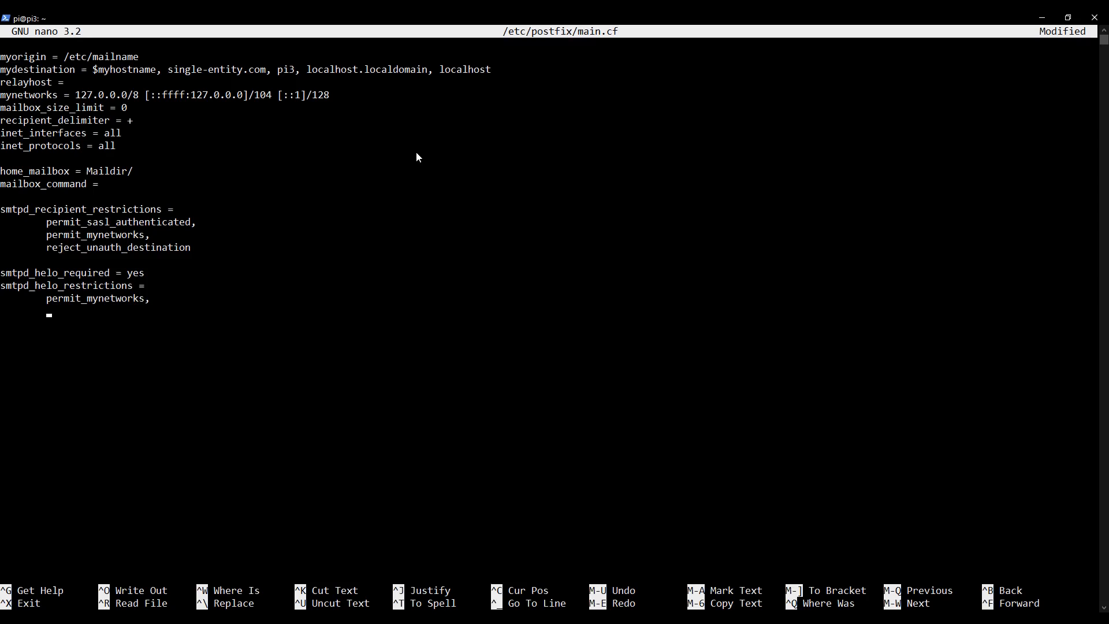
text(permit)
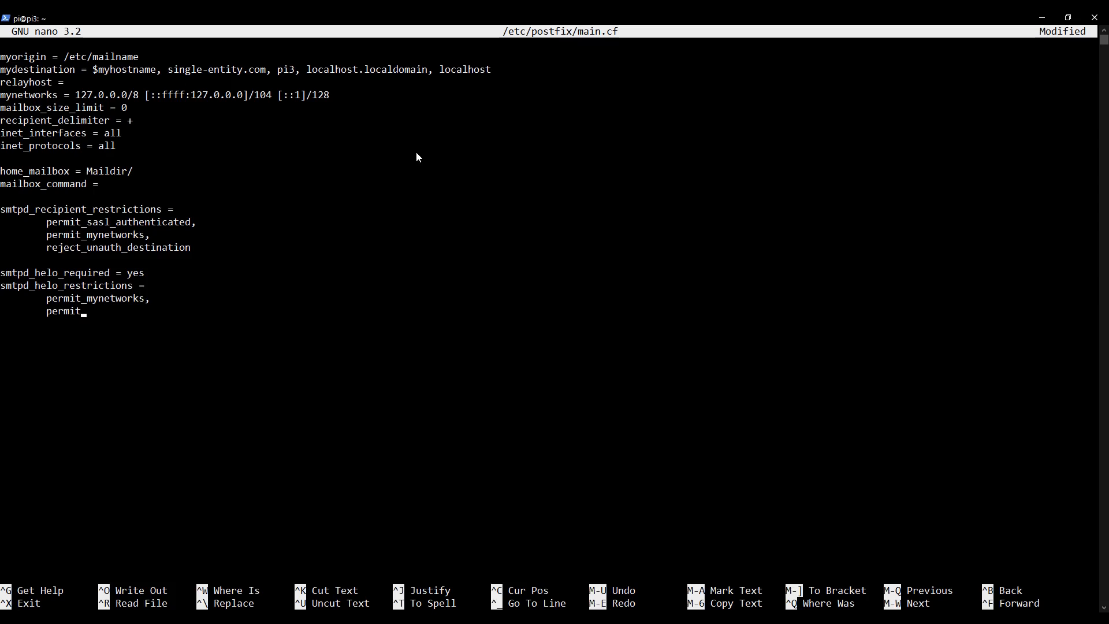
text(_sasl_au)
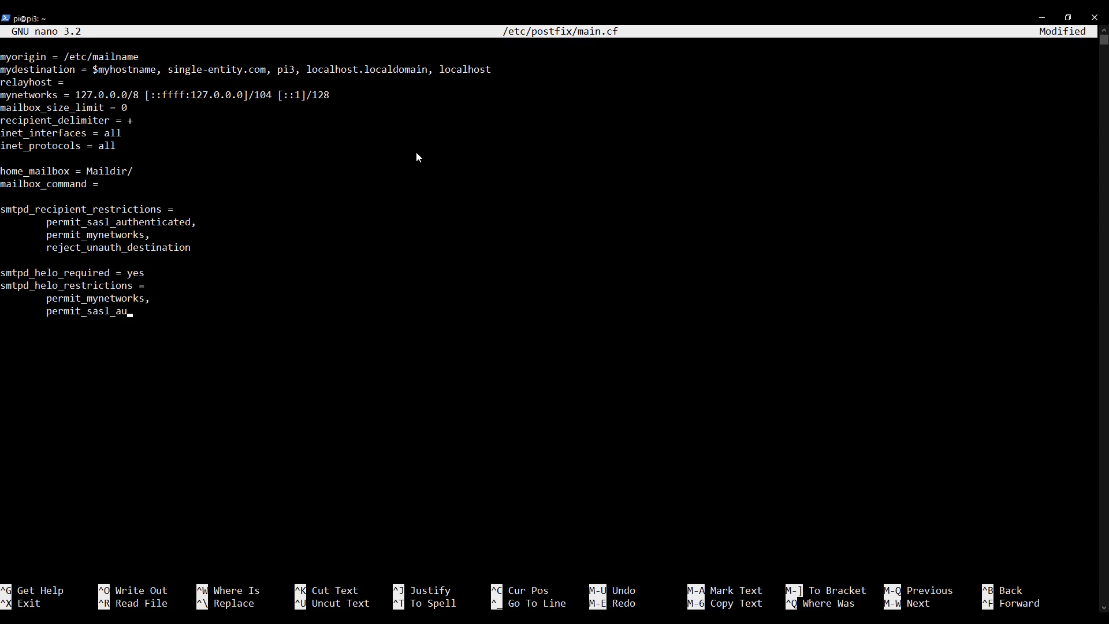
text(thenticated,)
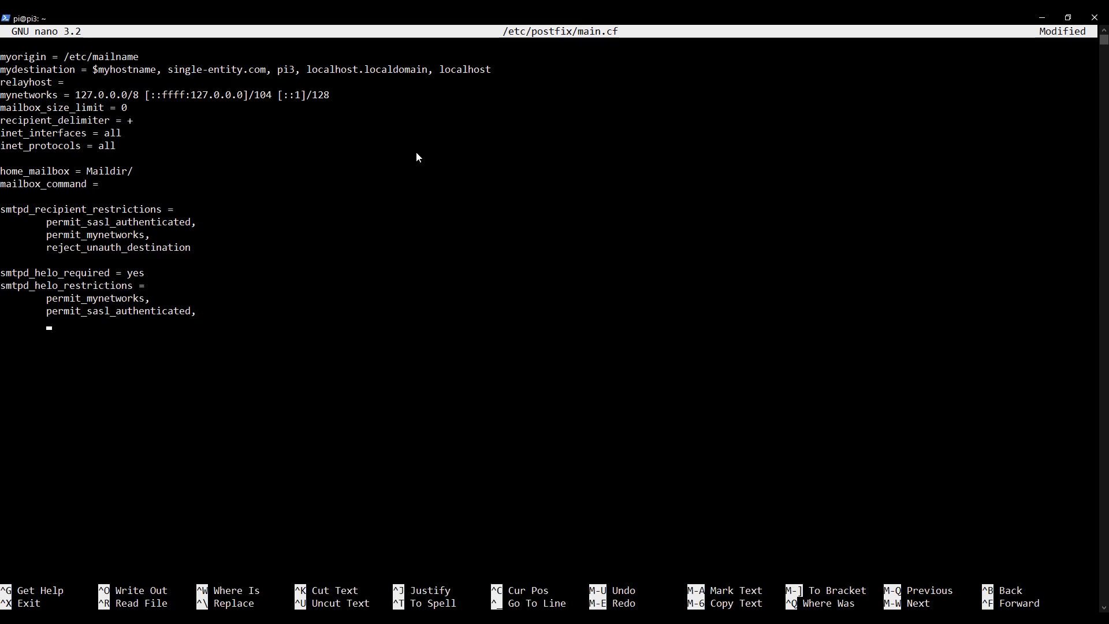
Append reject_invalid_helo_hostname, reject_non_fqdn_helo_hostname and reject_unknown_helo_hostname to the HELO list
text(reject_)
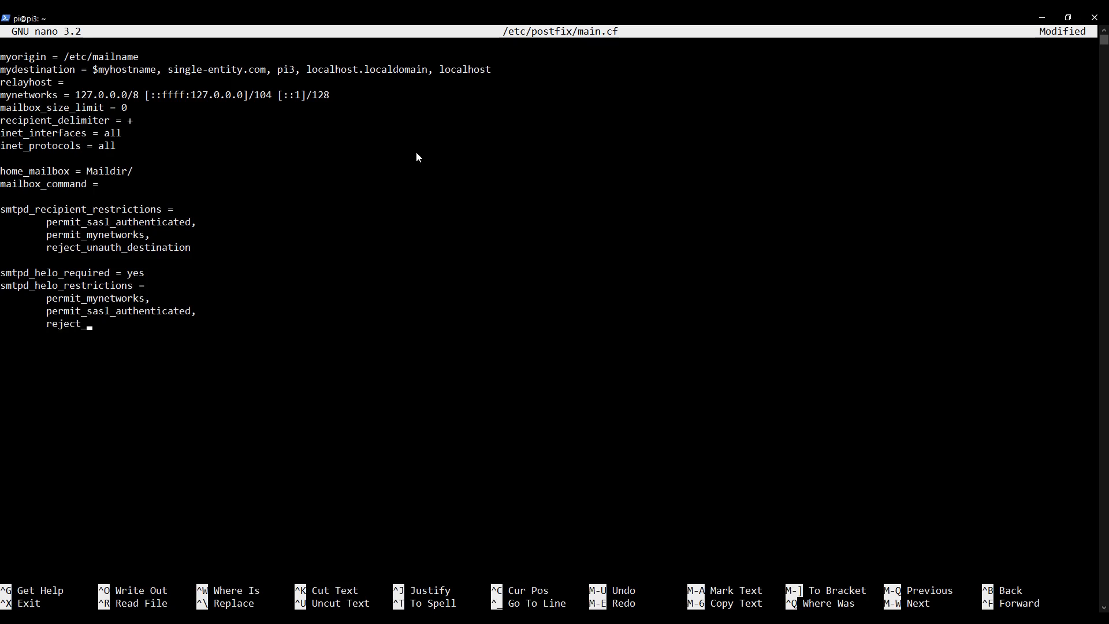
text(invalid_)
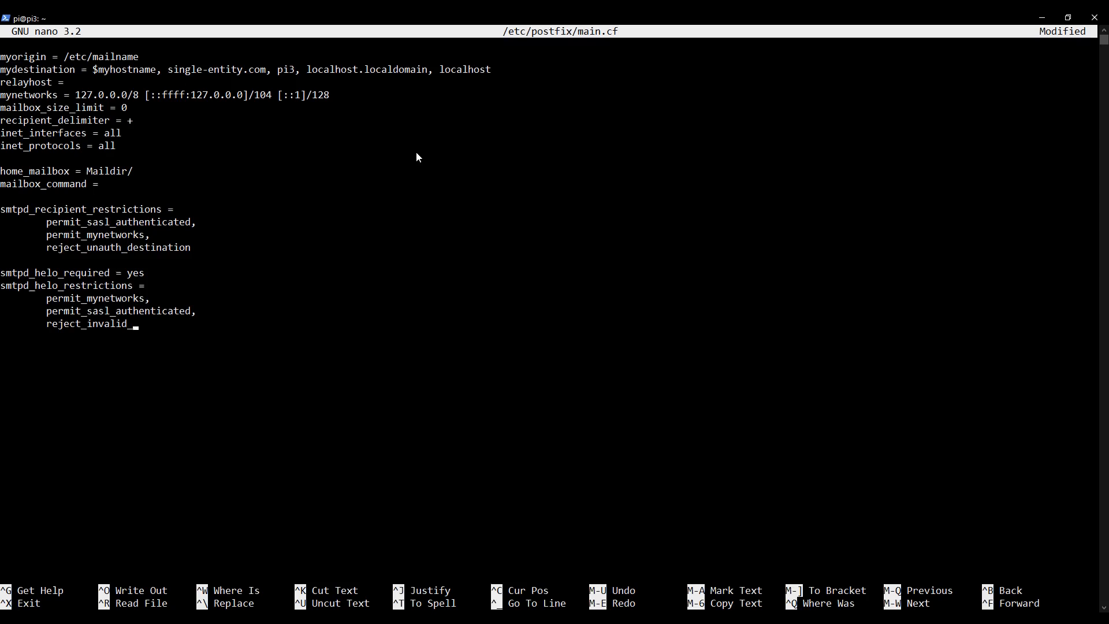
text(_helo_hostn)
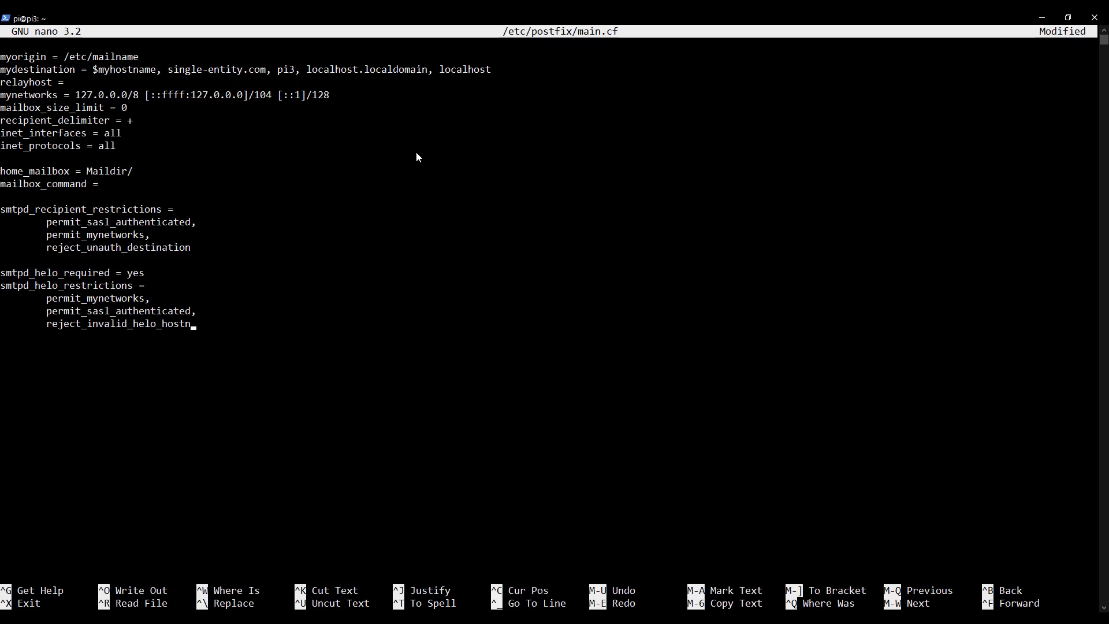
text(ame,)
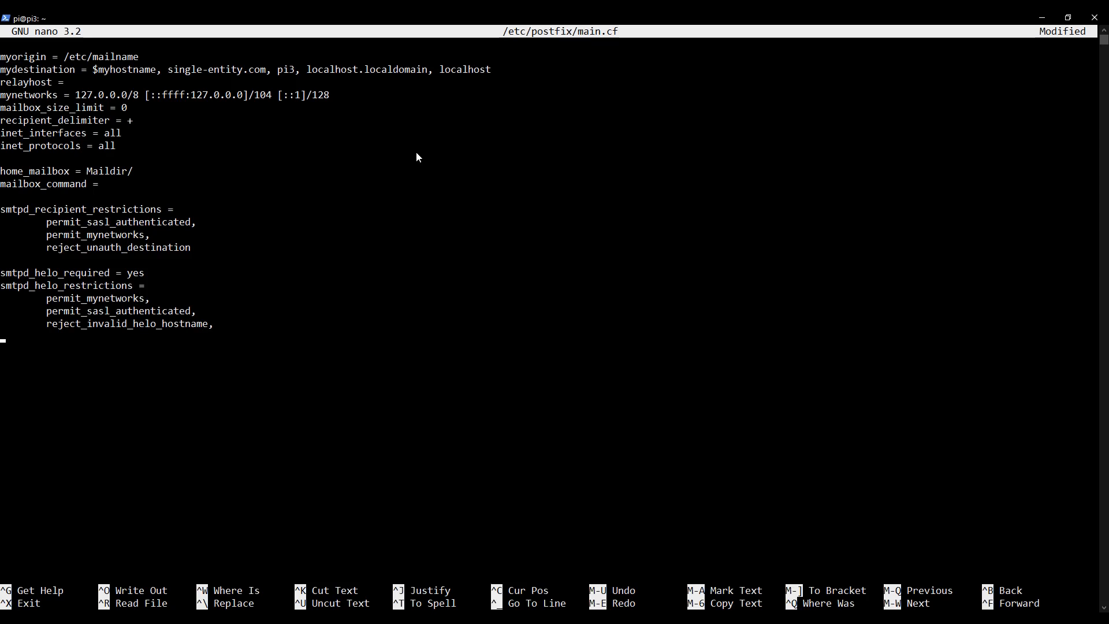
text(reject_)
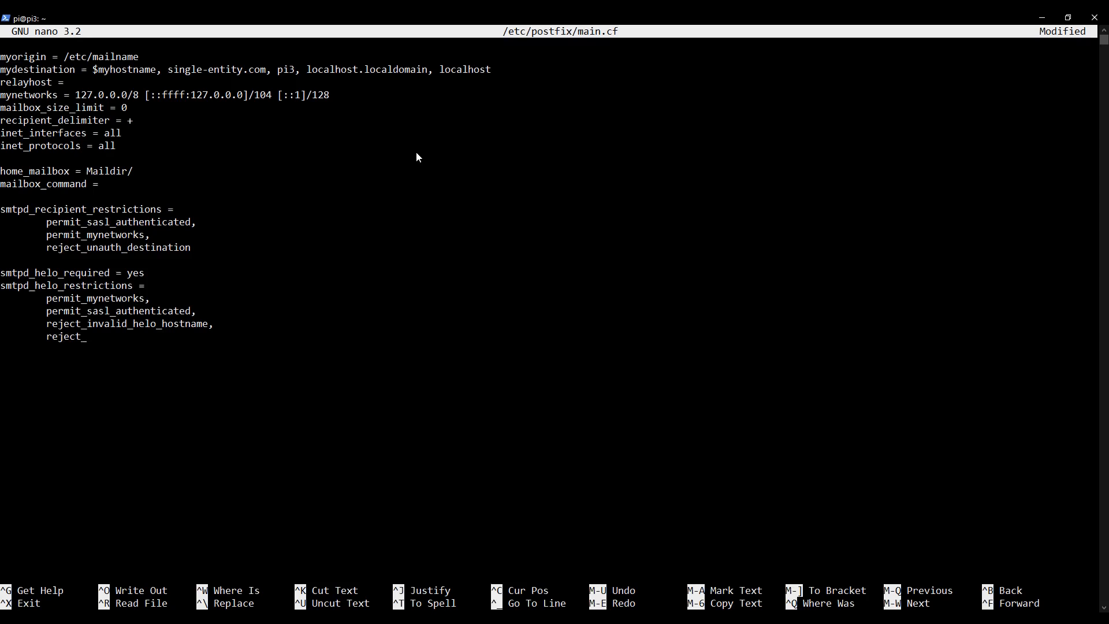
text(non)
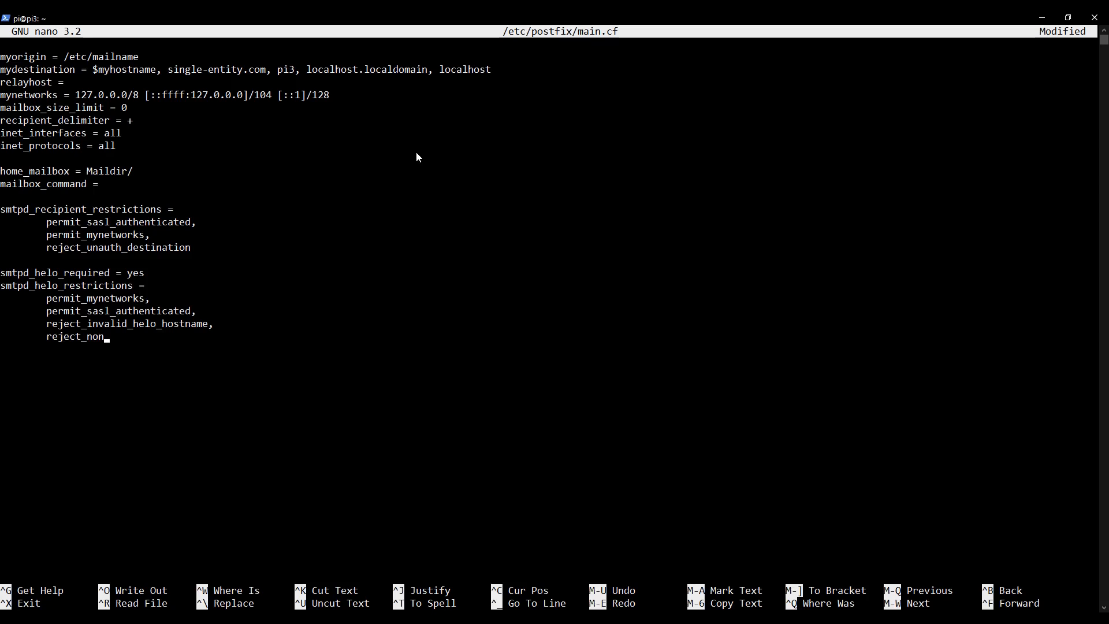
text(_f)
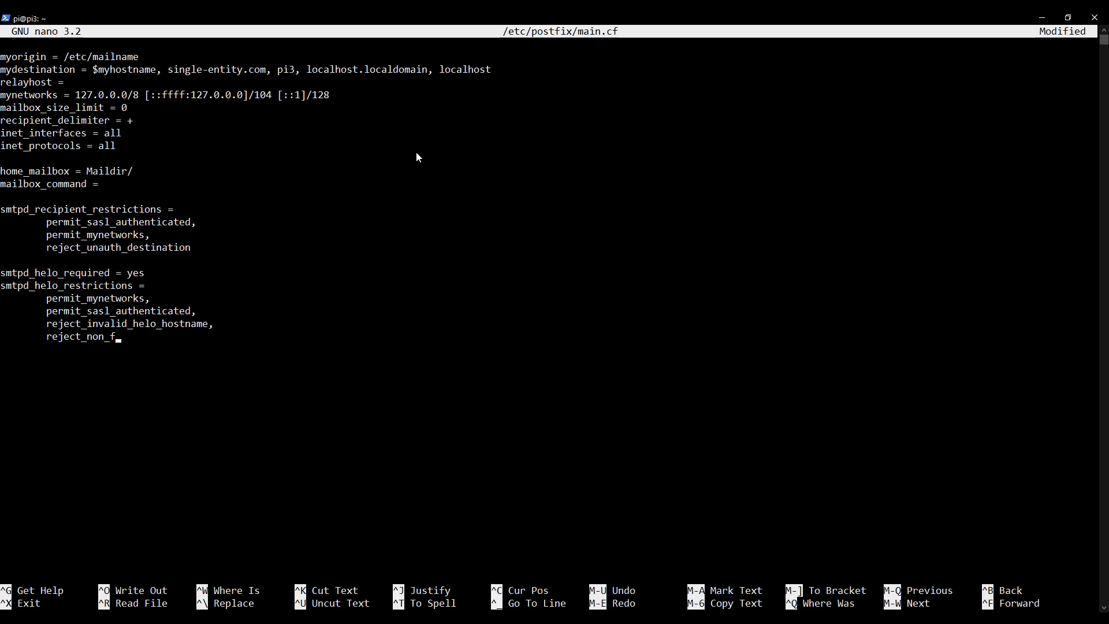
text(qdn)
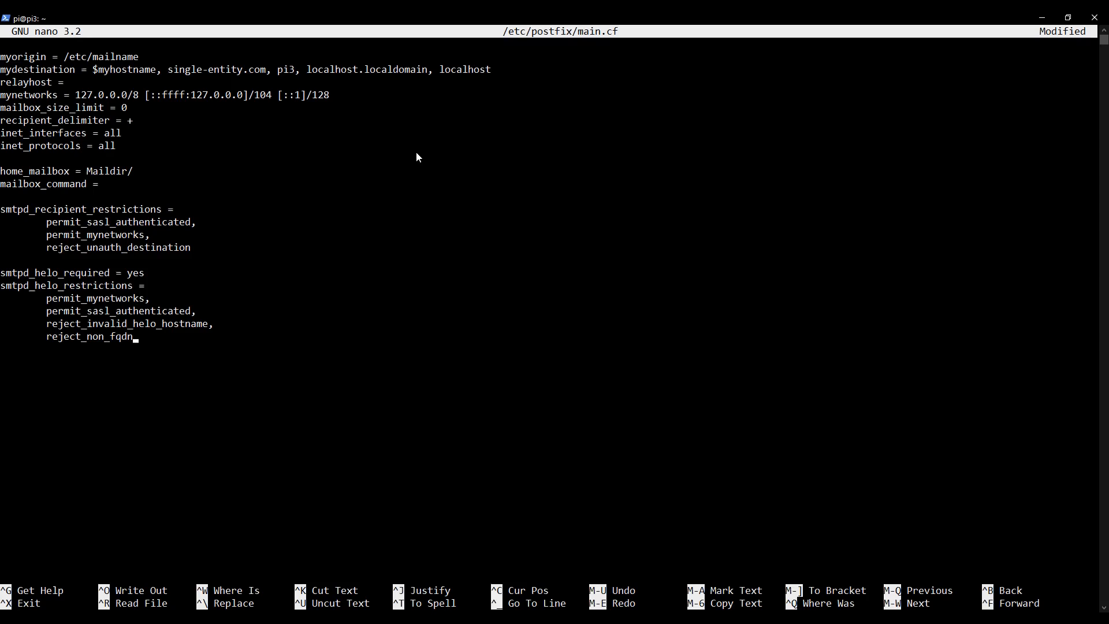
text(_helo)
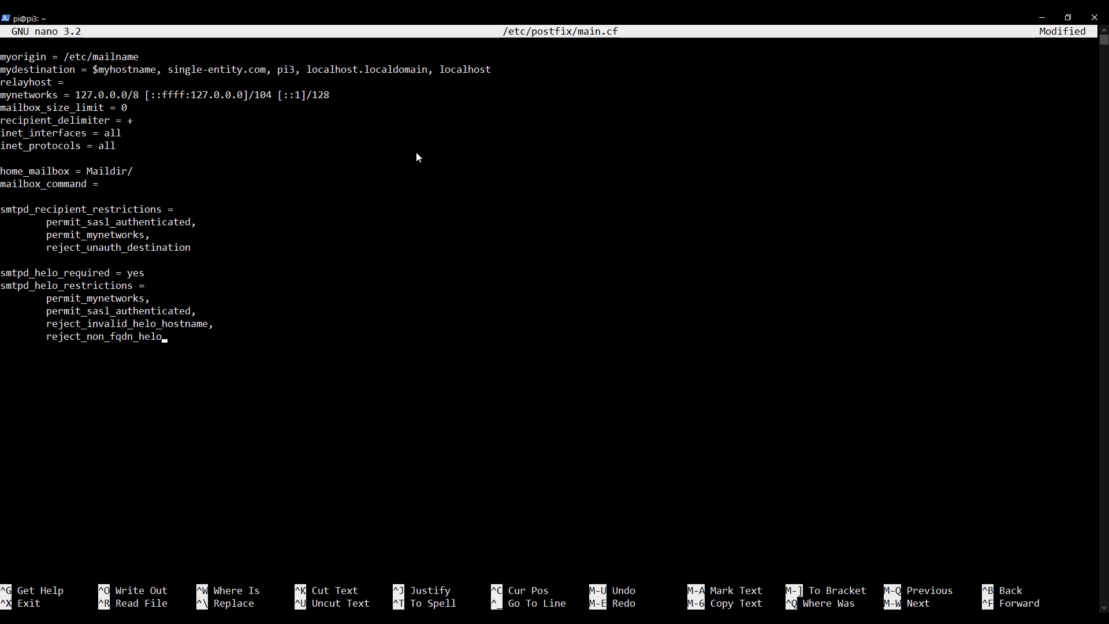
text(_hostname,)
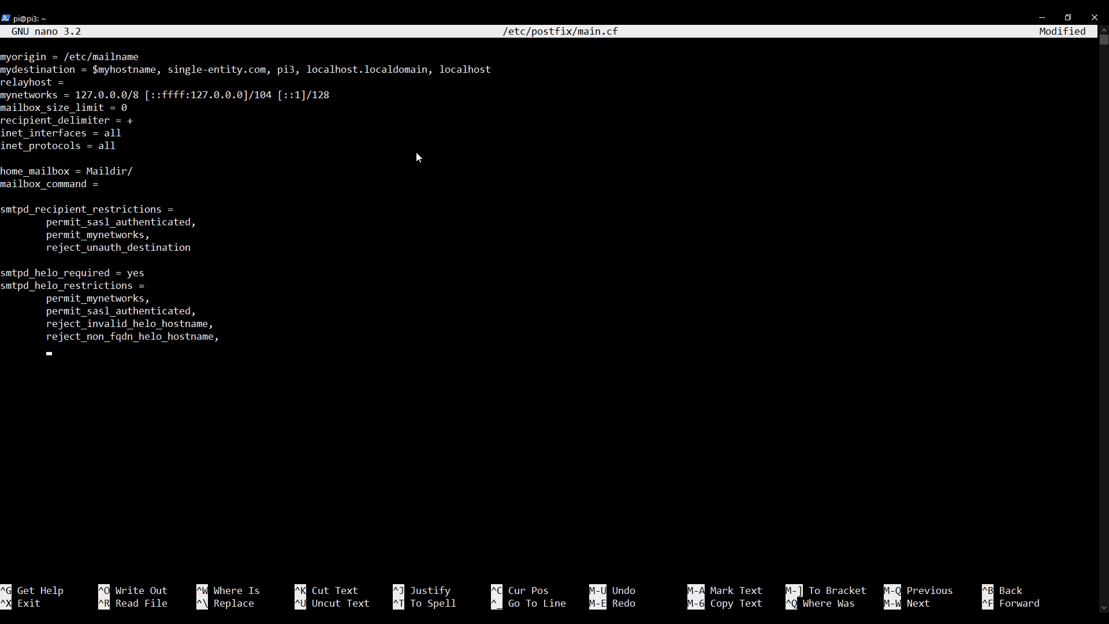
text(reject_unk)
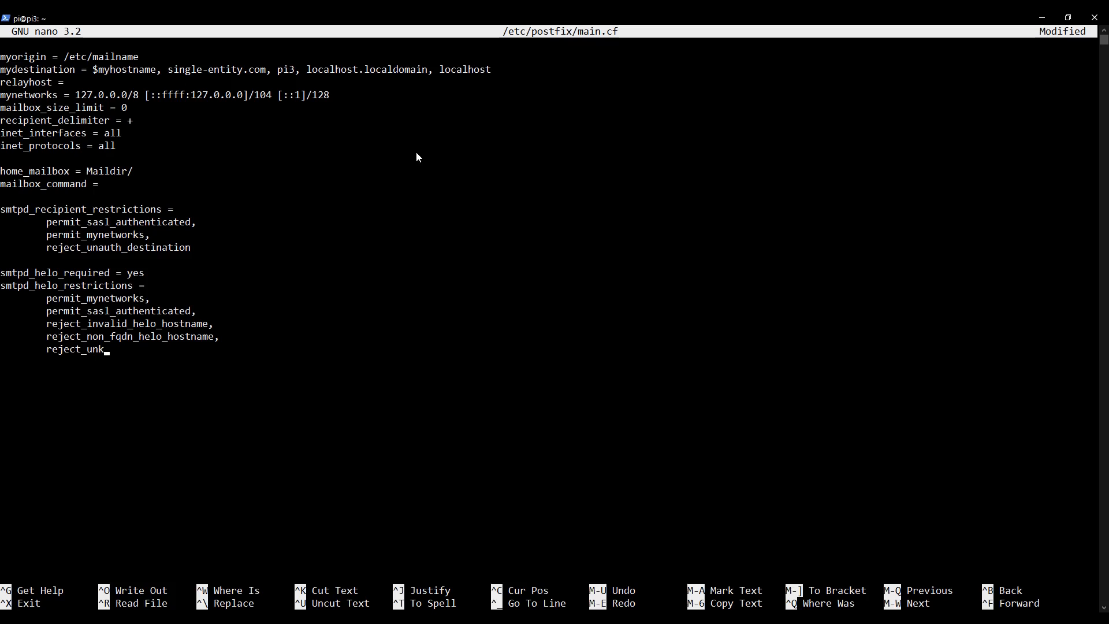
text(n)
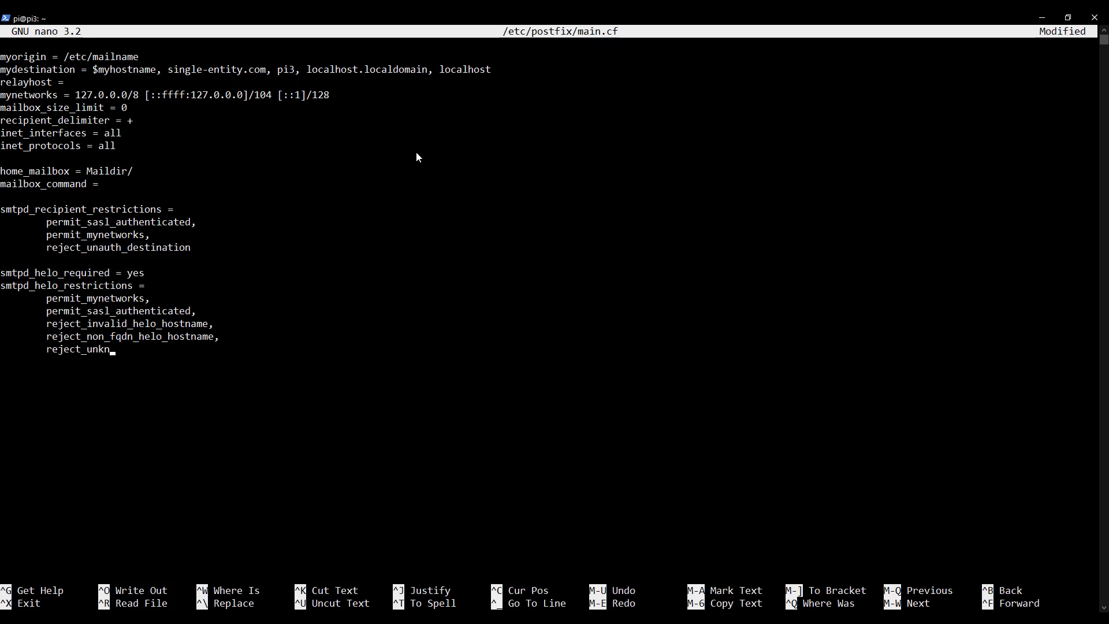
text(own_helo)
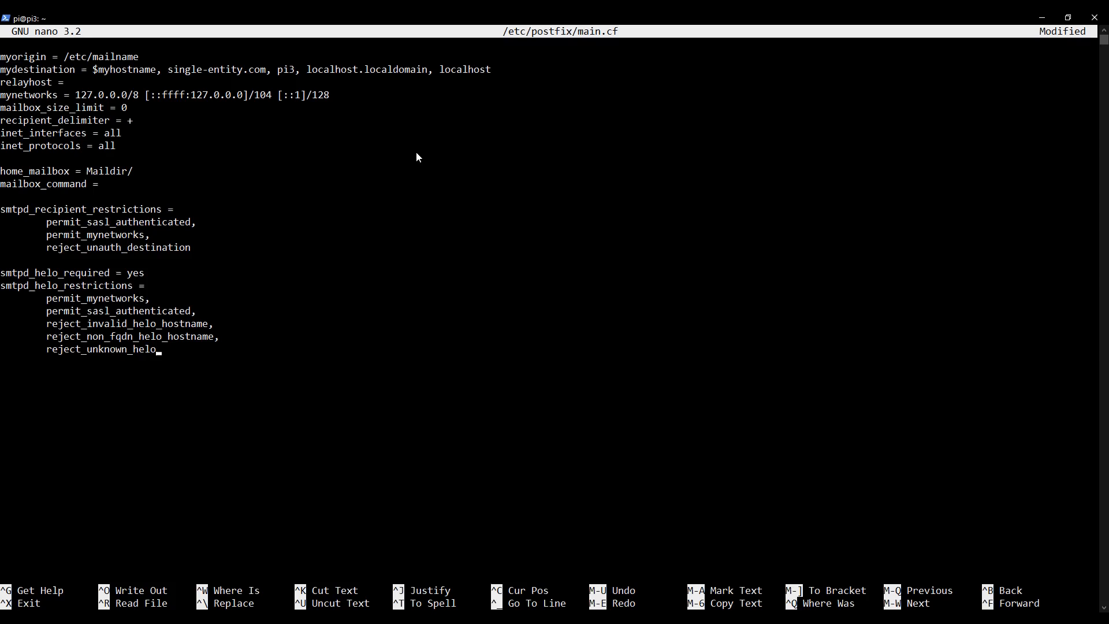
text(_hostname)
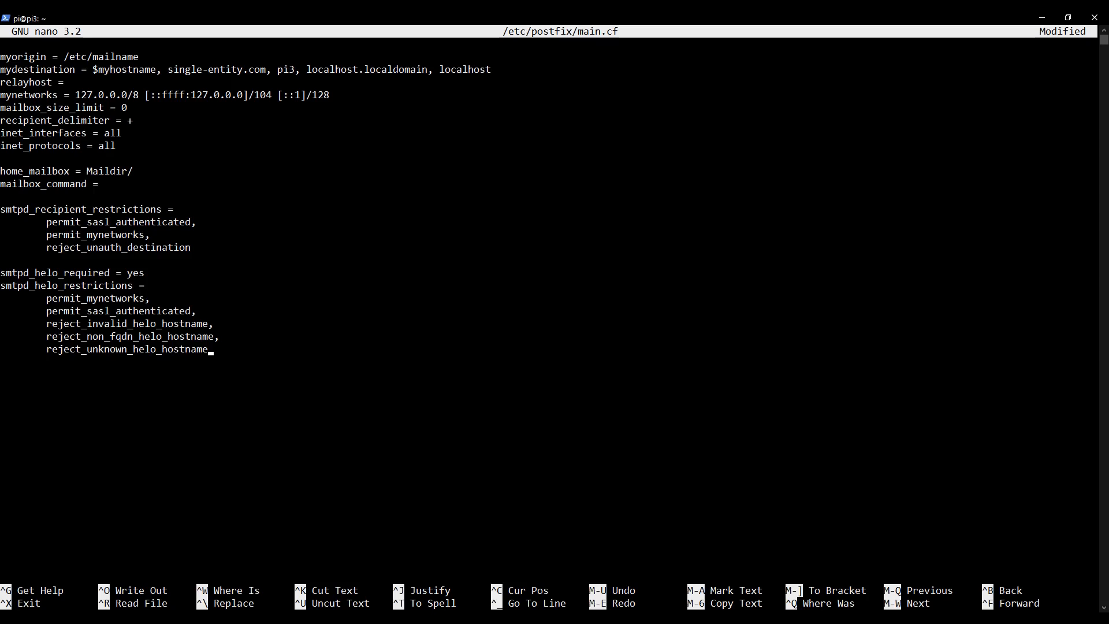
mouse_move(508, 382)
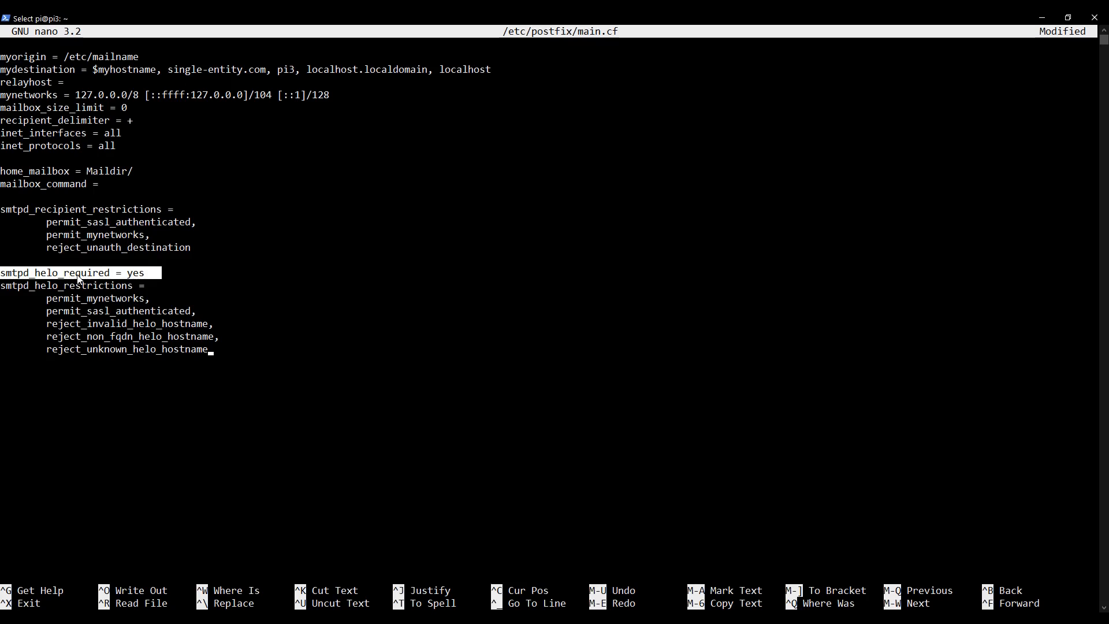
mouse_move(124, 314)
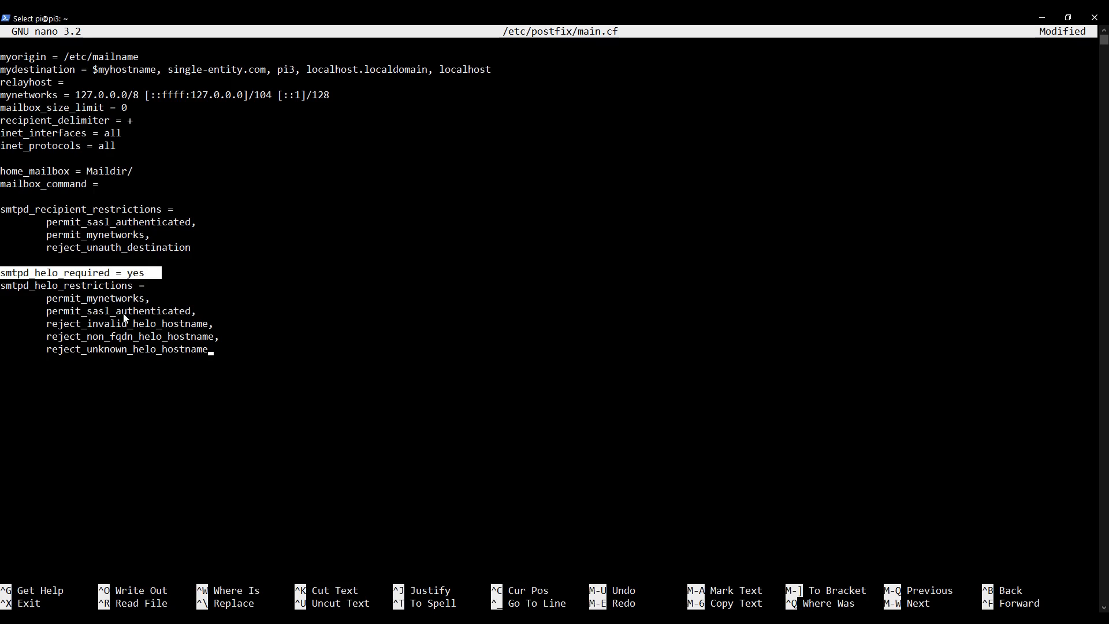
mouse_move(177, 319)
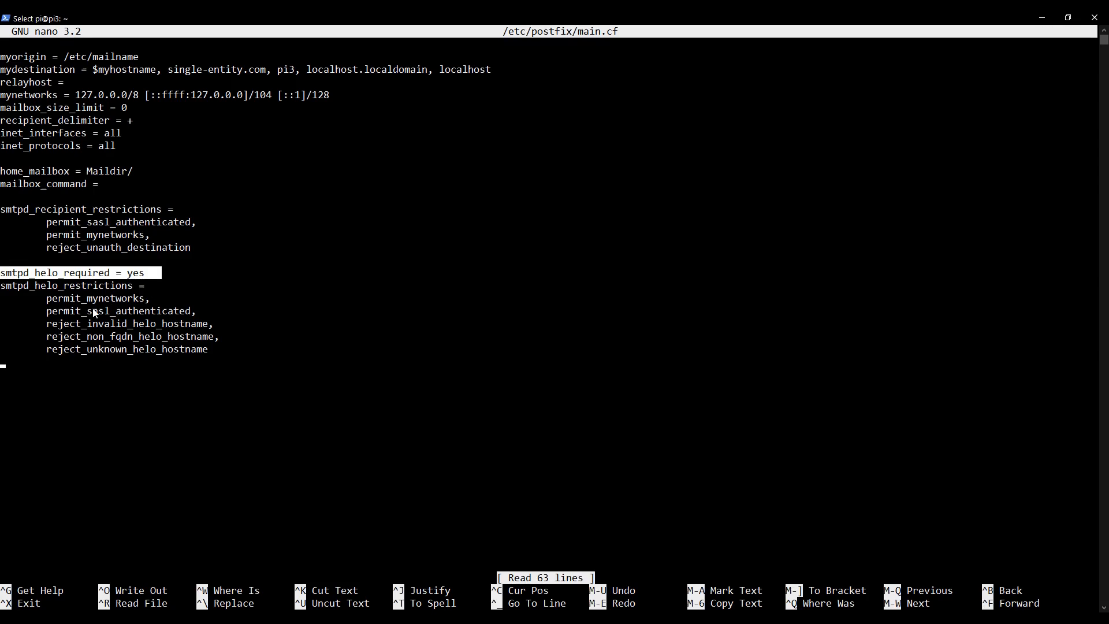
mouse_move(98, 324)
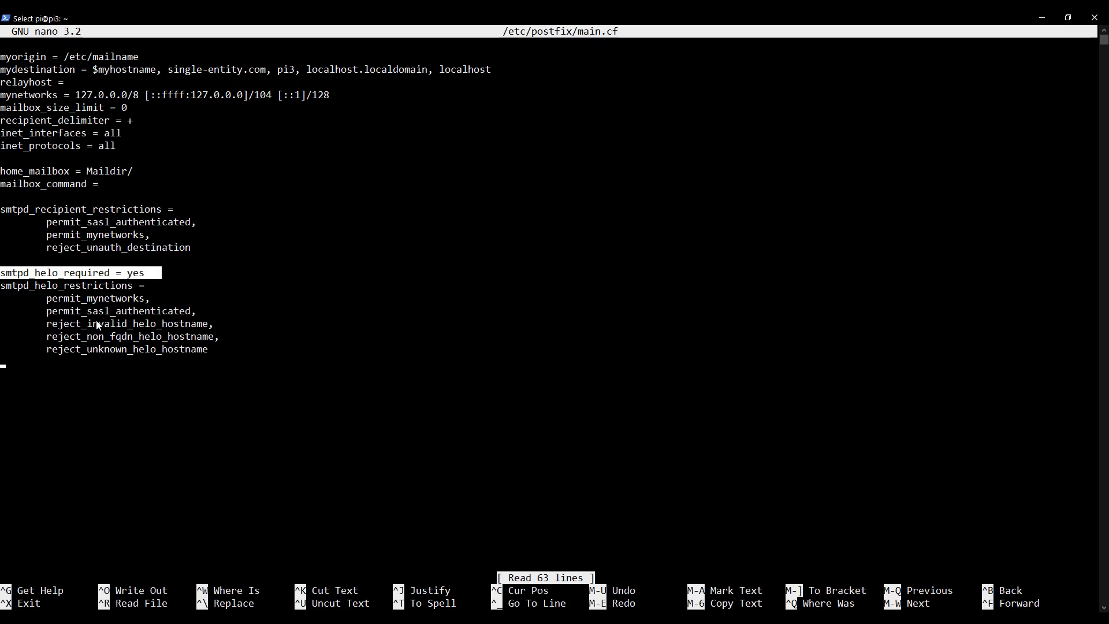
mouse_move(47, 301)
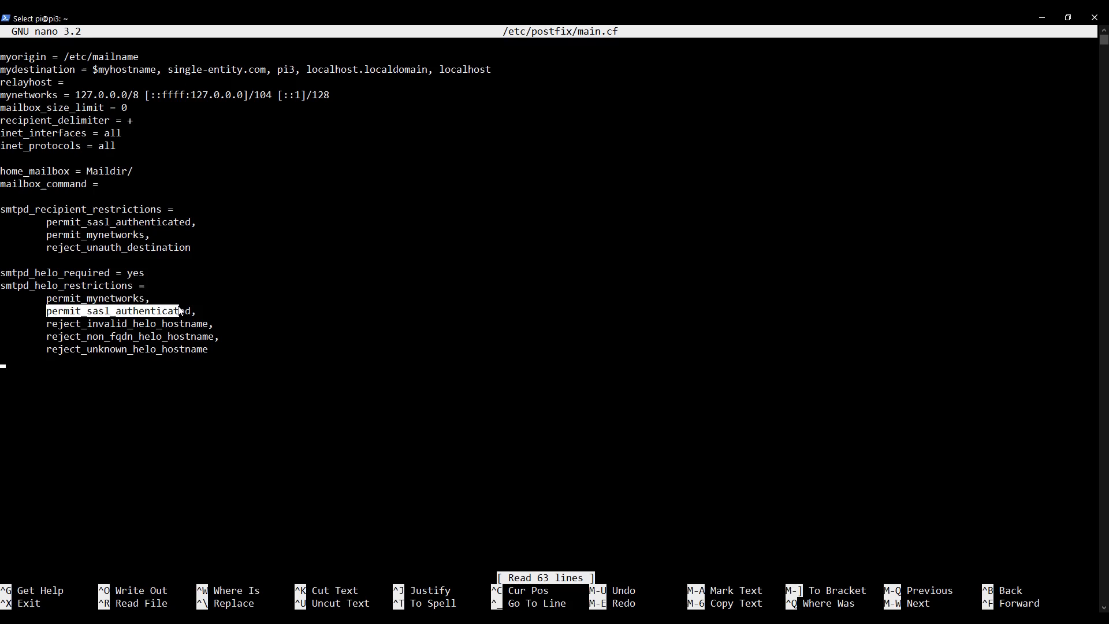
mouse_move(83, 336)
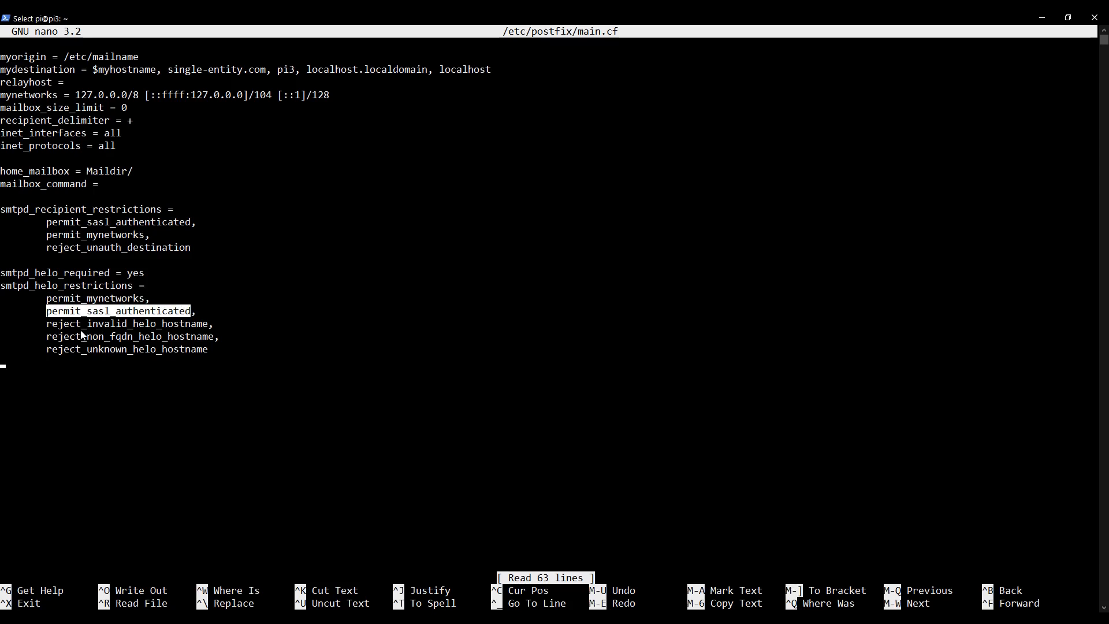
mouse_move(48, 326)
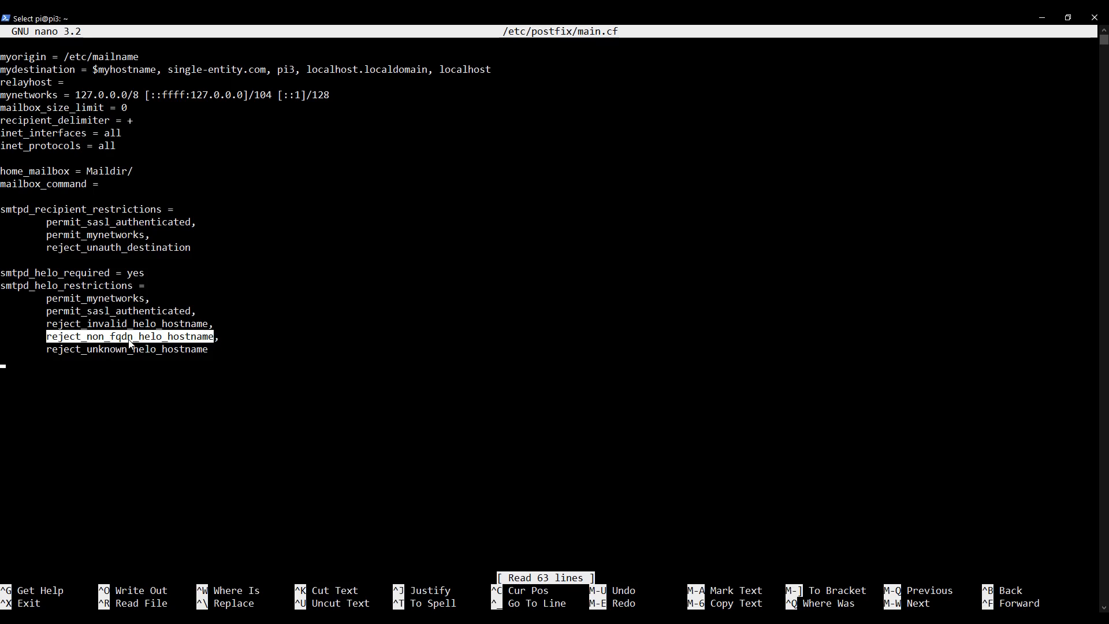
mouse_move(89, 340)
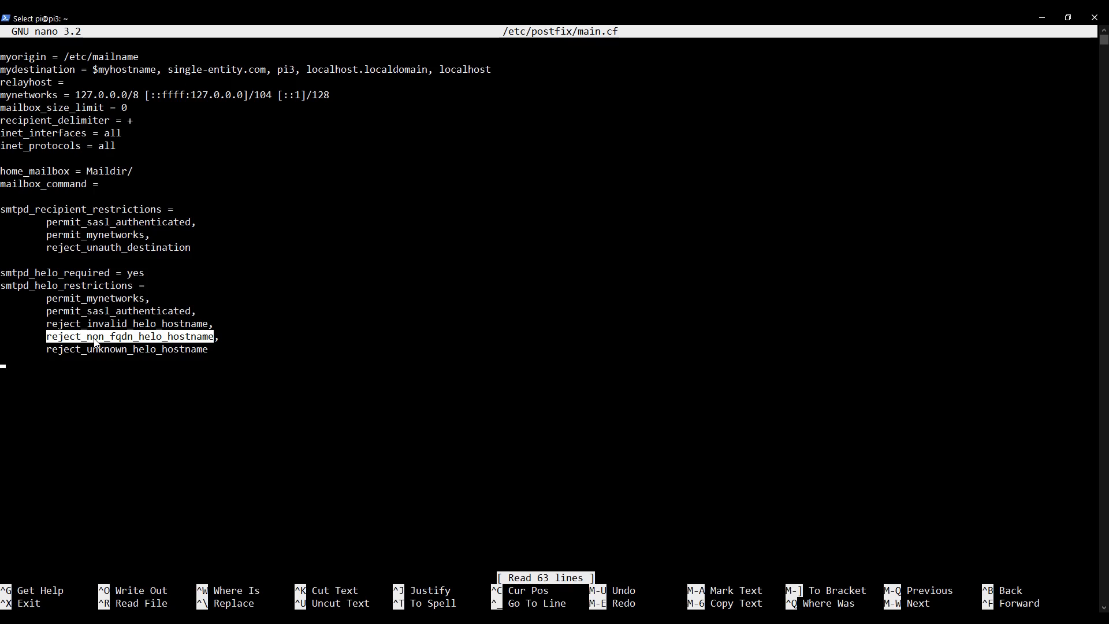
mouse_move(71, 359)
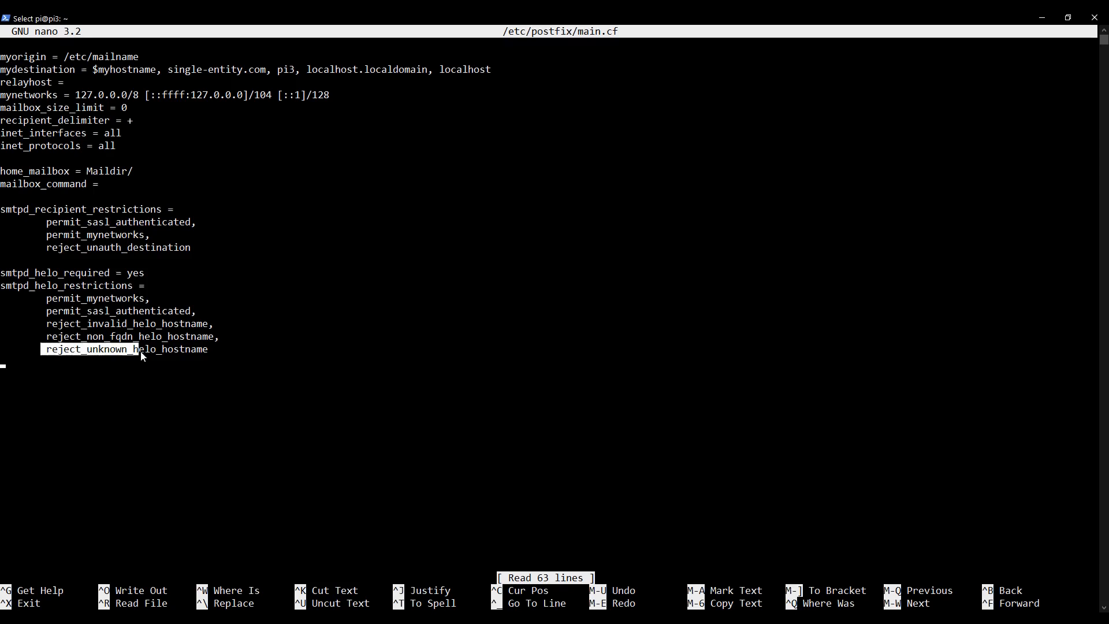
mouse_move(715, 417)
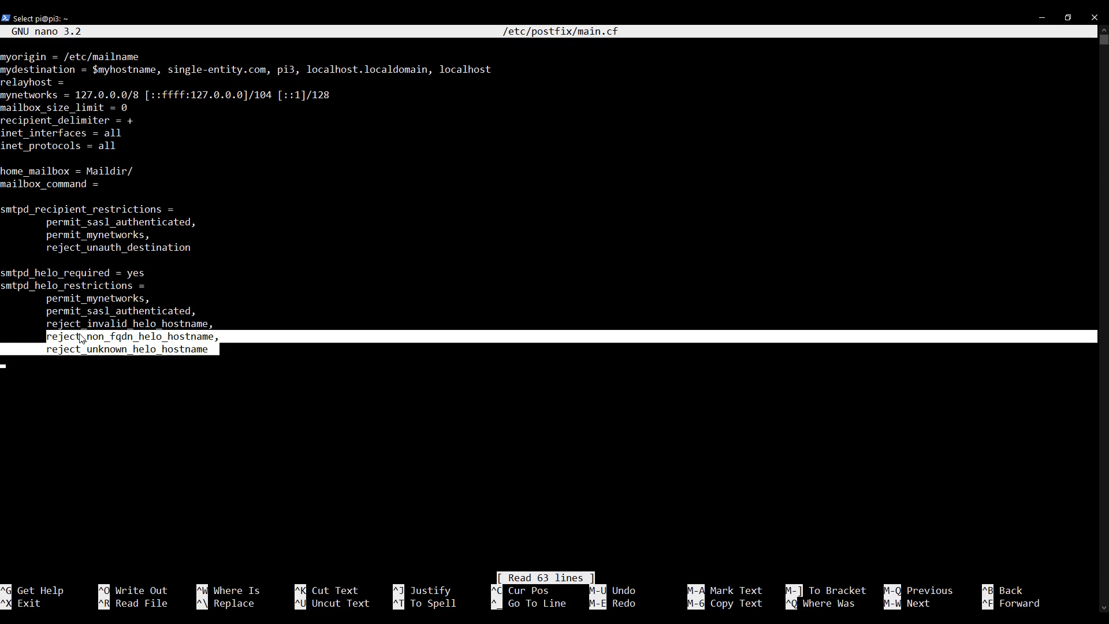
mouse_move(191, 357)
text(,)
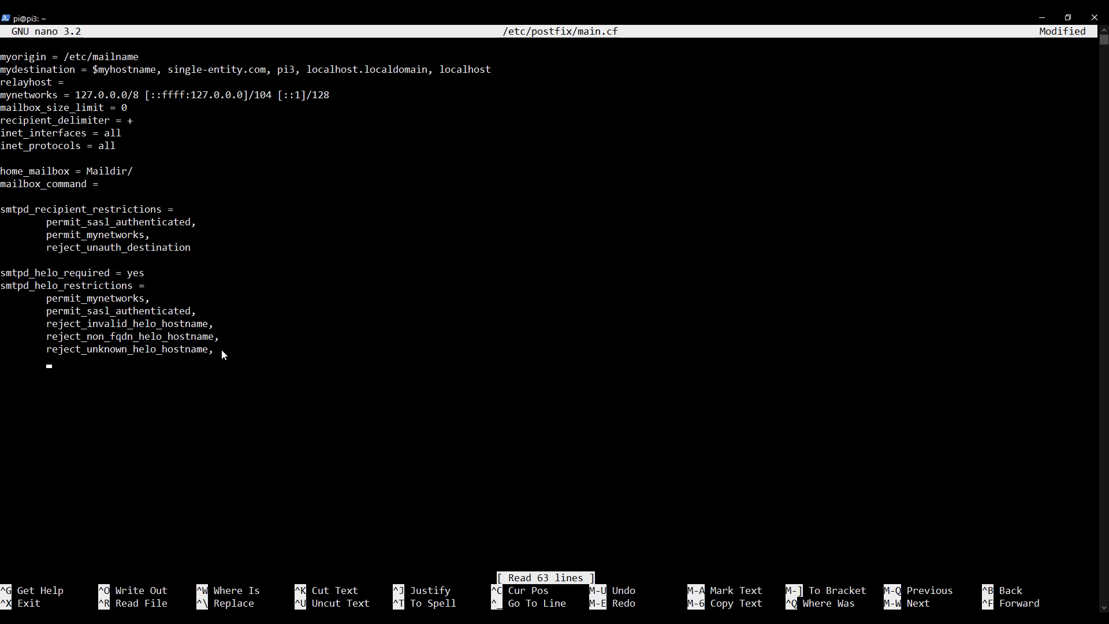
Add check_helo_access hash:/etc/postfix/helo_access, then save main.cf and exit nano
text(check_)
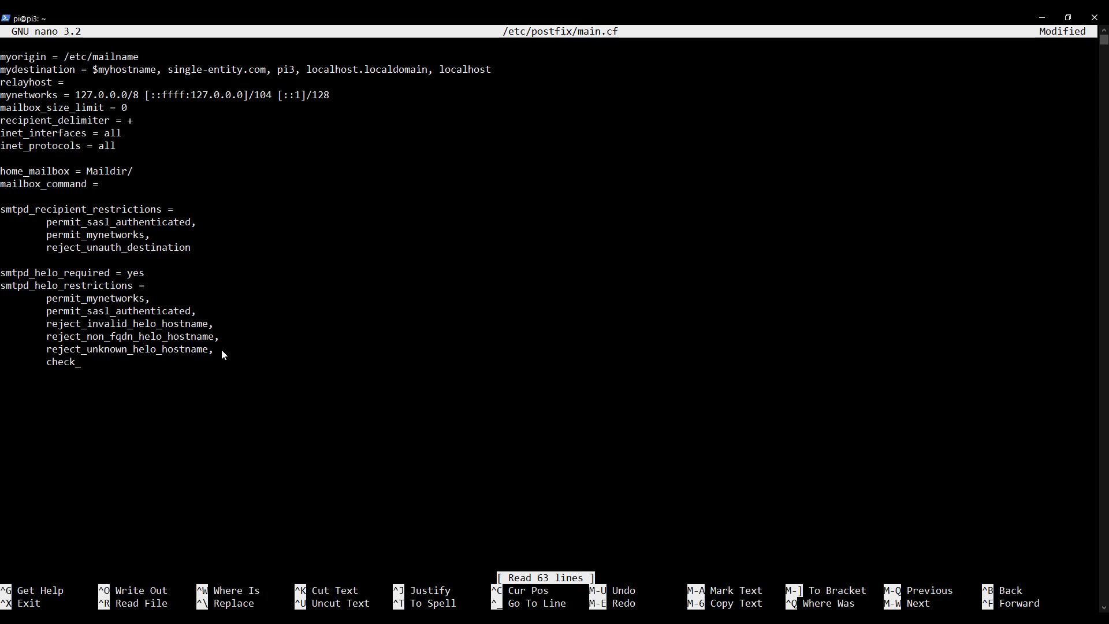
text(helo_a)
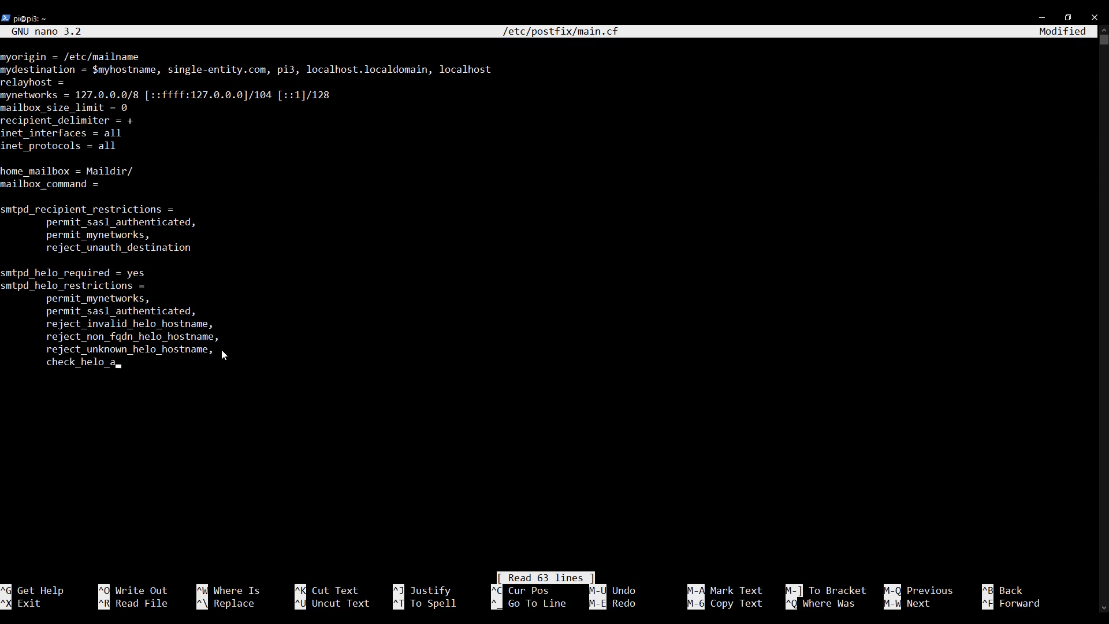
text(ccess)
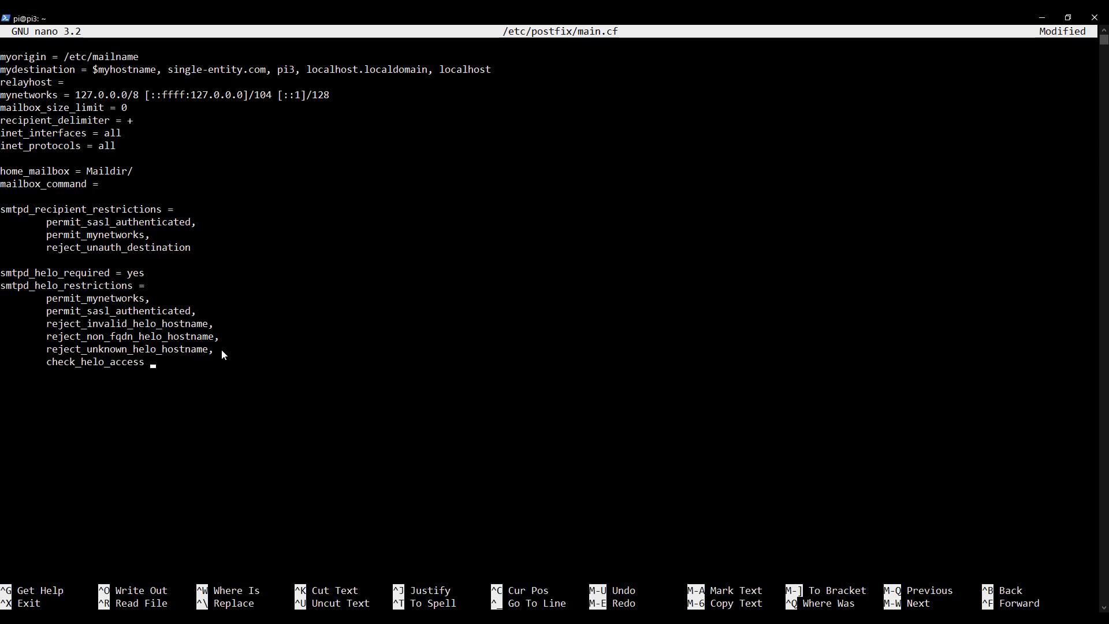
text(hash:)
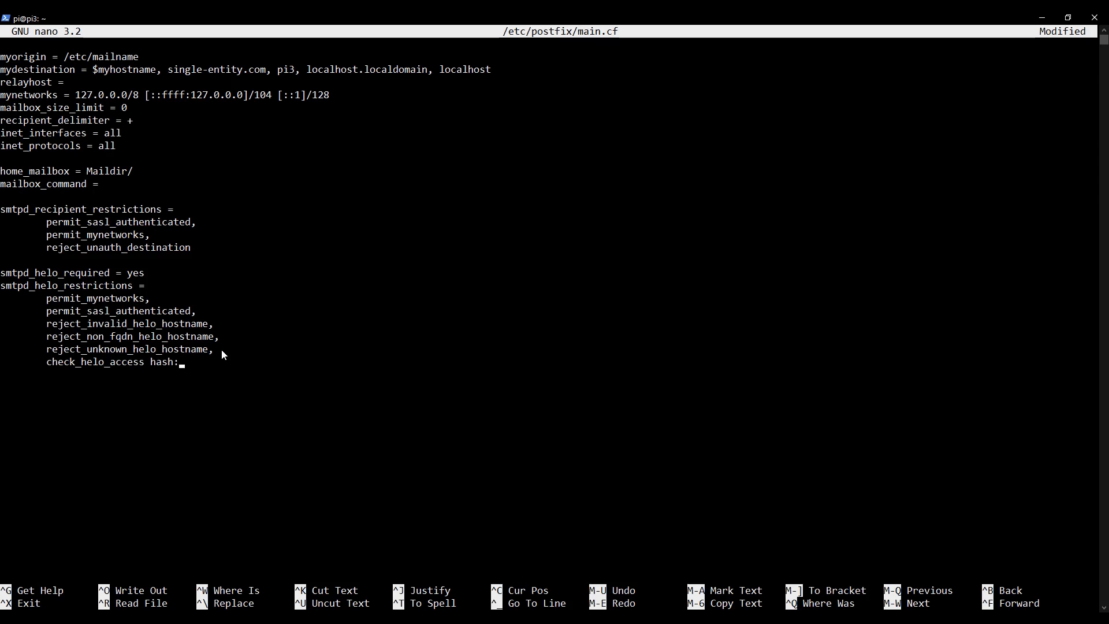
text(/et)
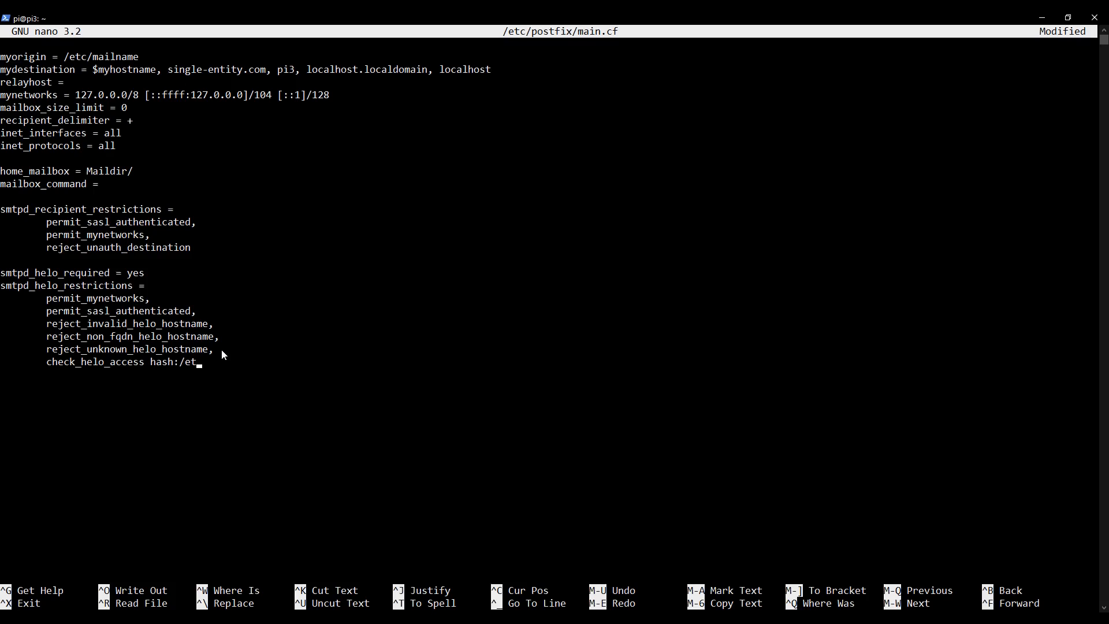
text(c/)
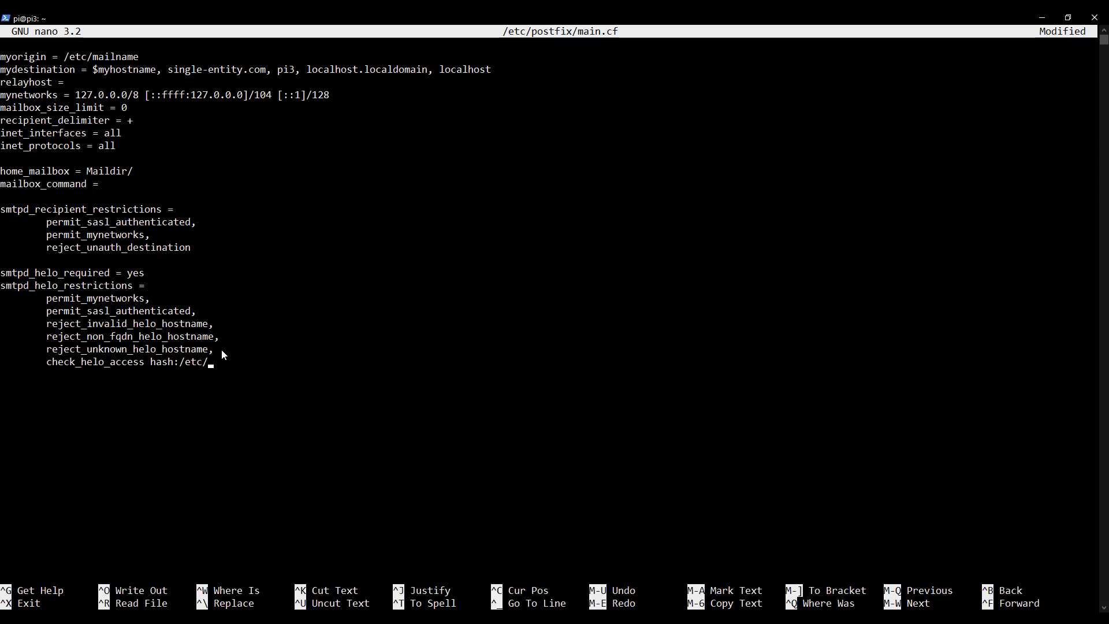
text(postfix)
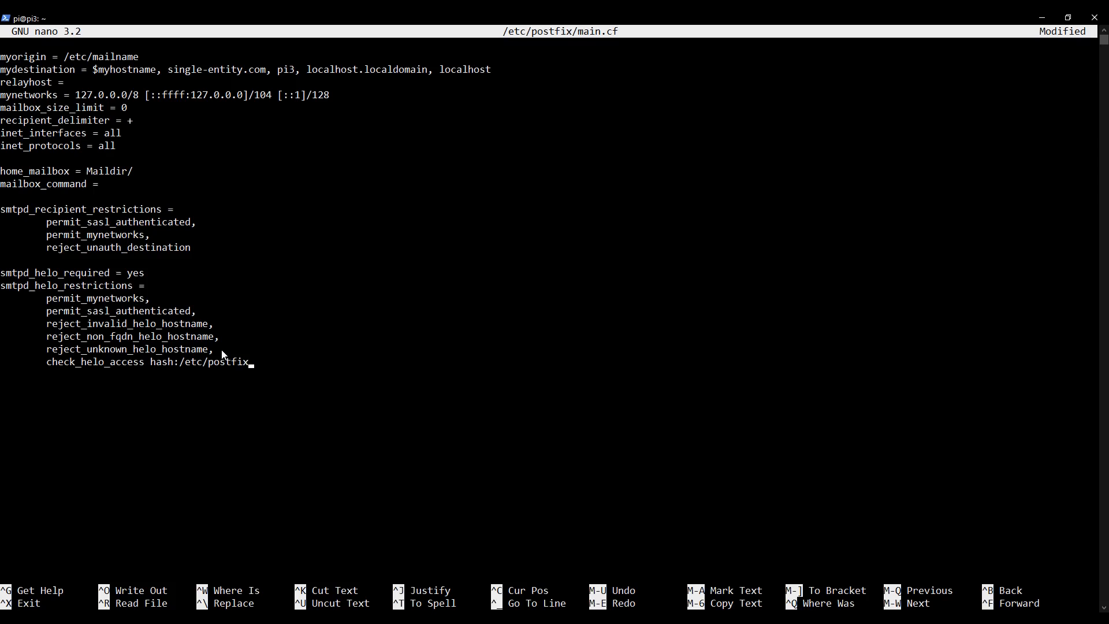
text(/)
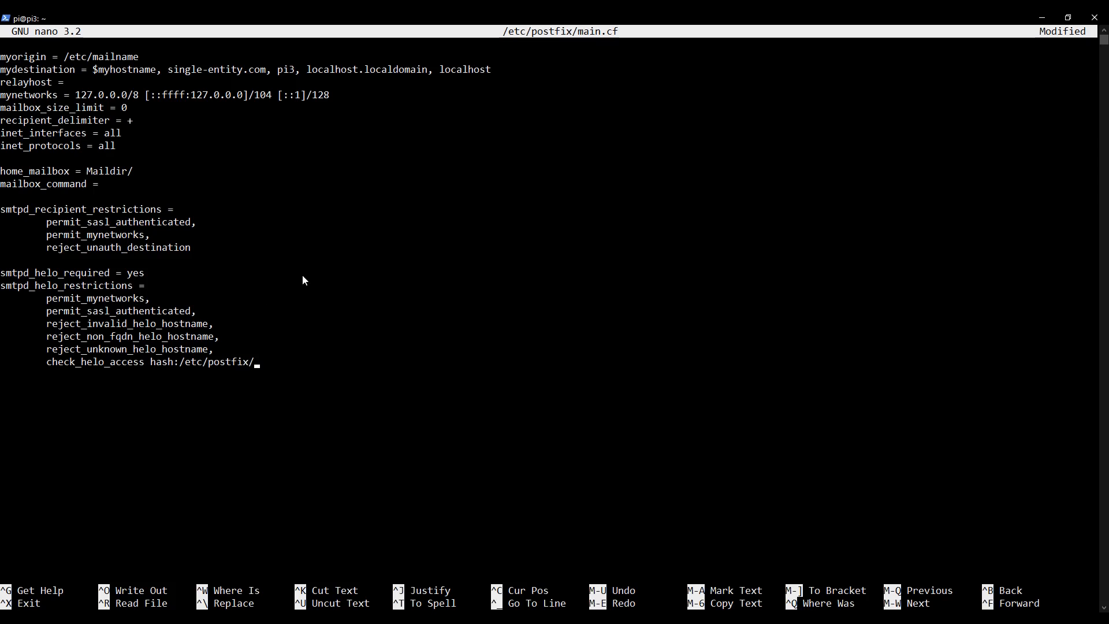
text(hel)
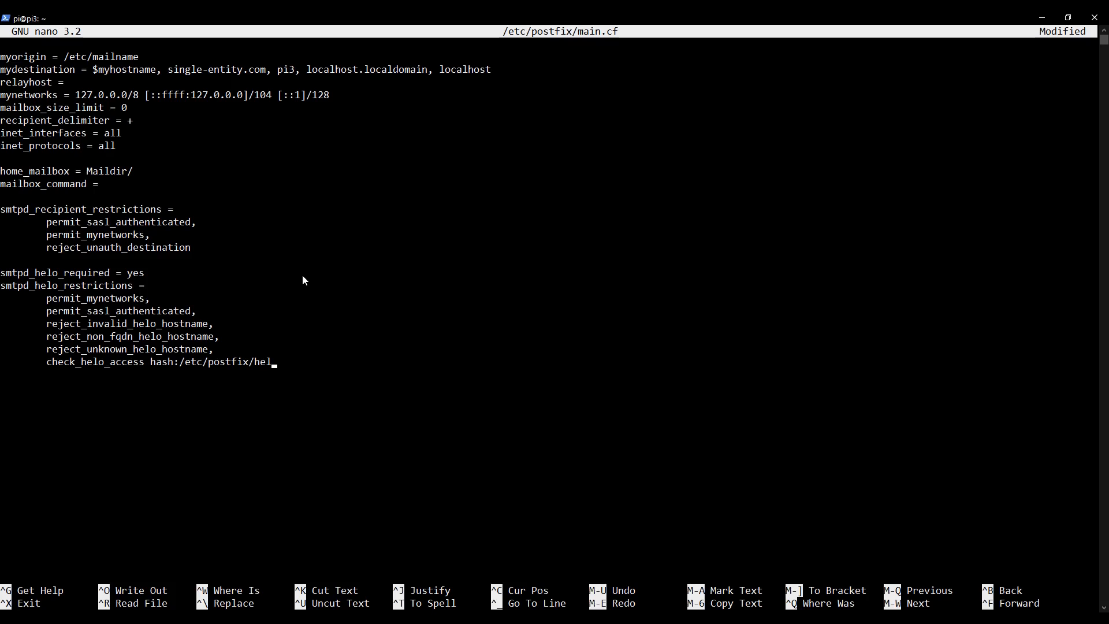
text(o_access)
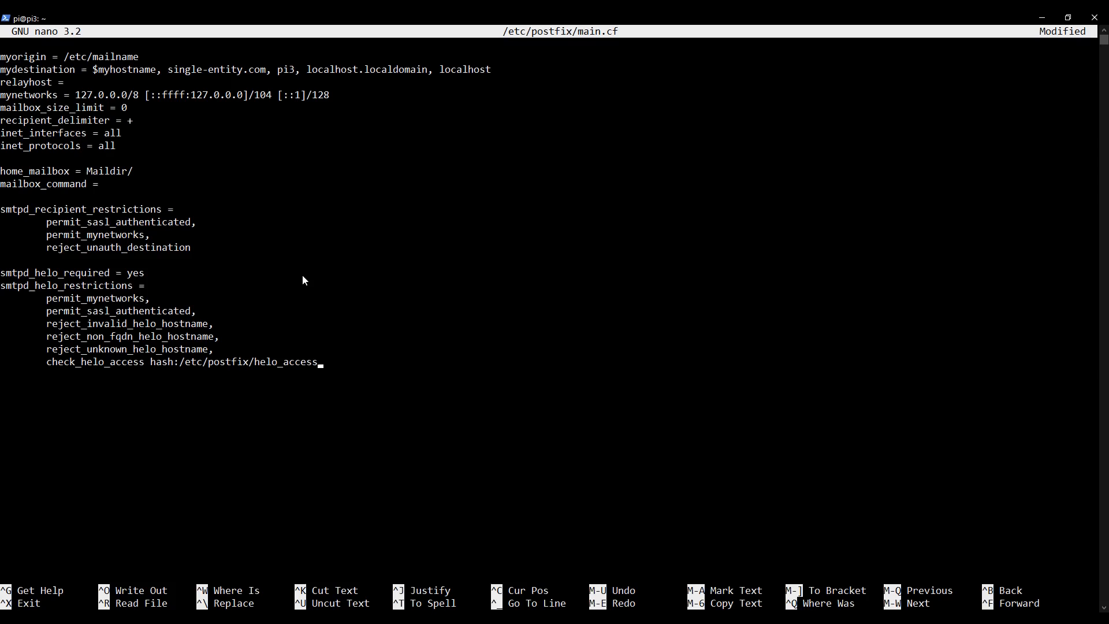
key(ctrl+o)
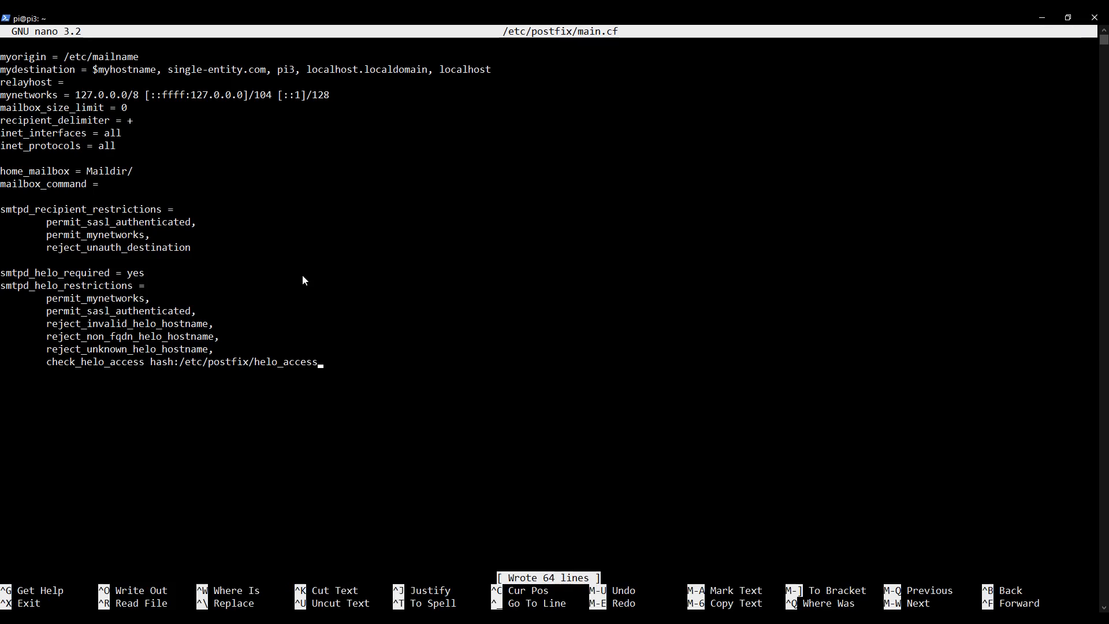
key(ctrl+x)
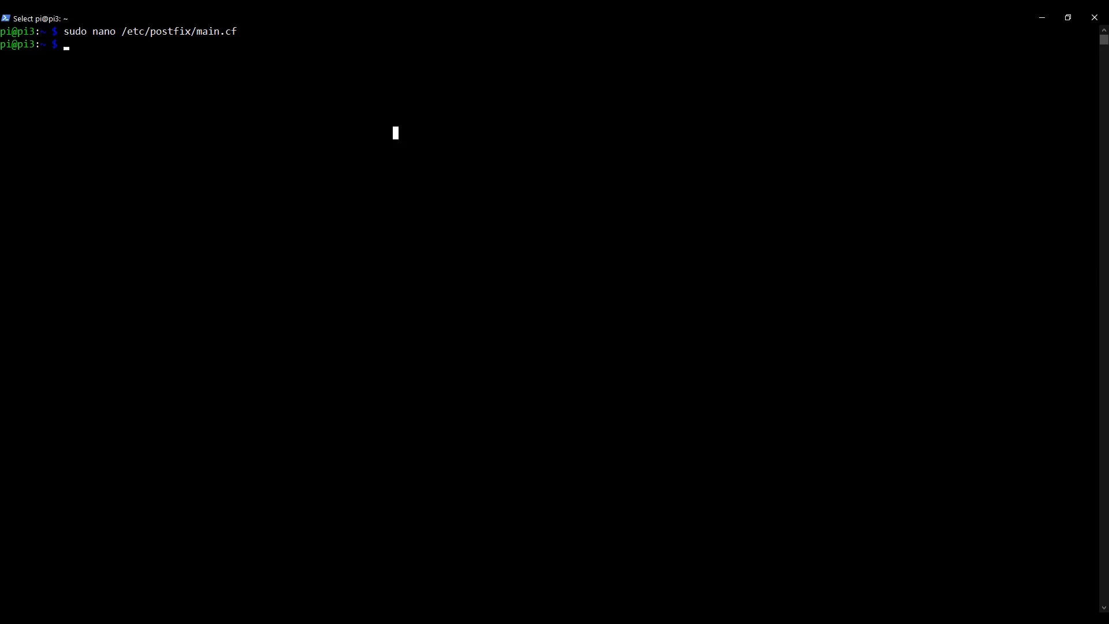
Run sudo nano /etc/postfix/helo_access to create the HELO access file
text(sudo)
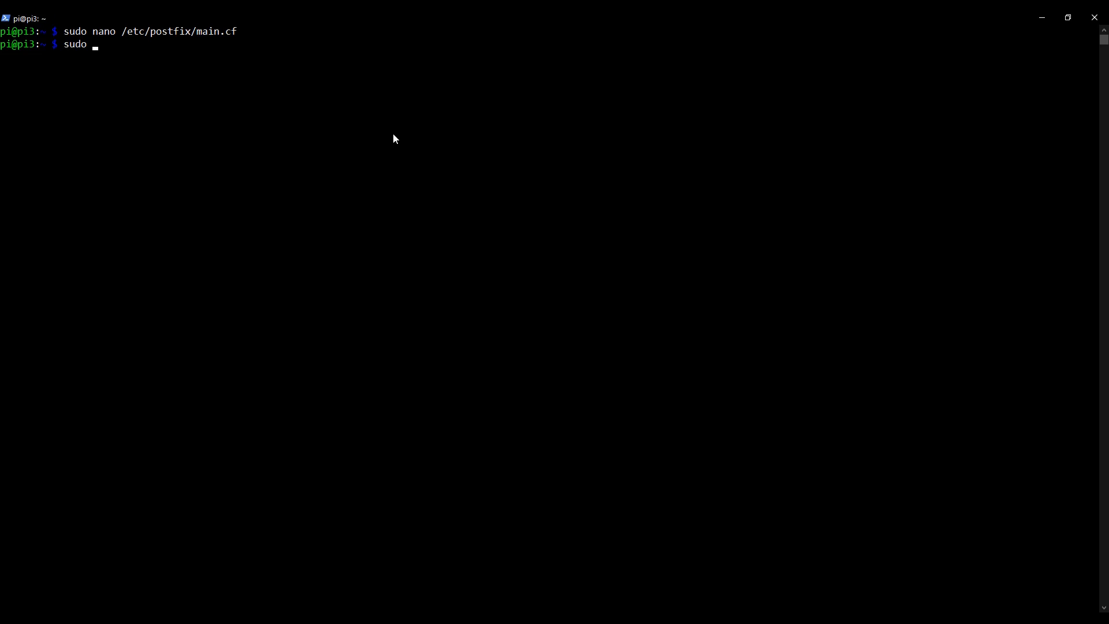
text(nano /etc/)
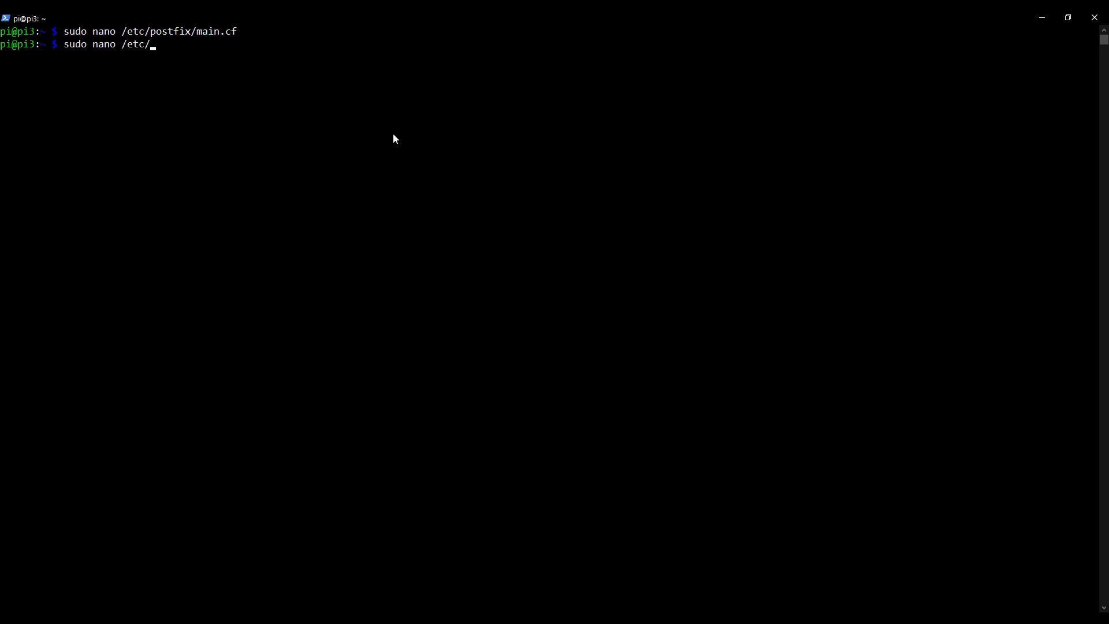
text(postfix)
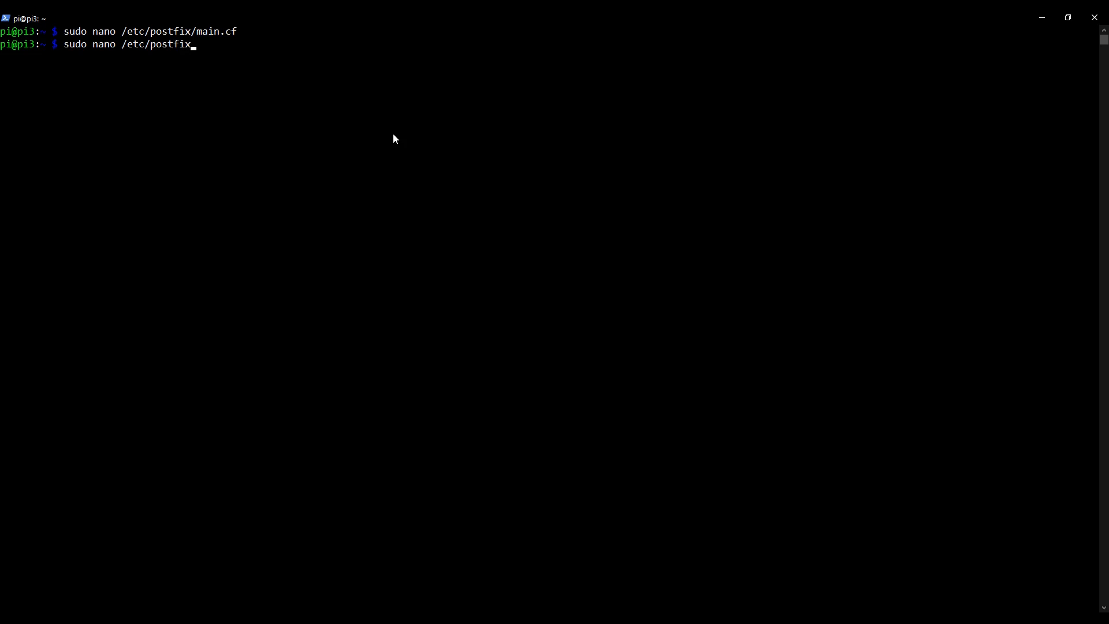
text(/)
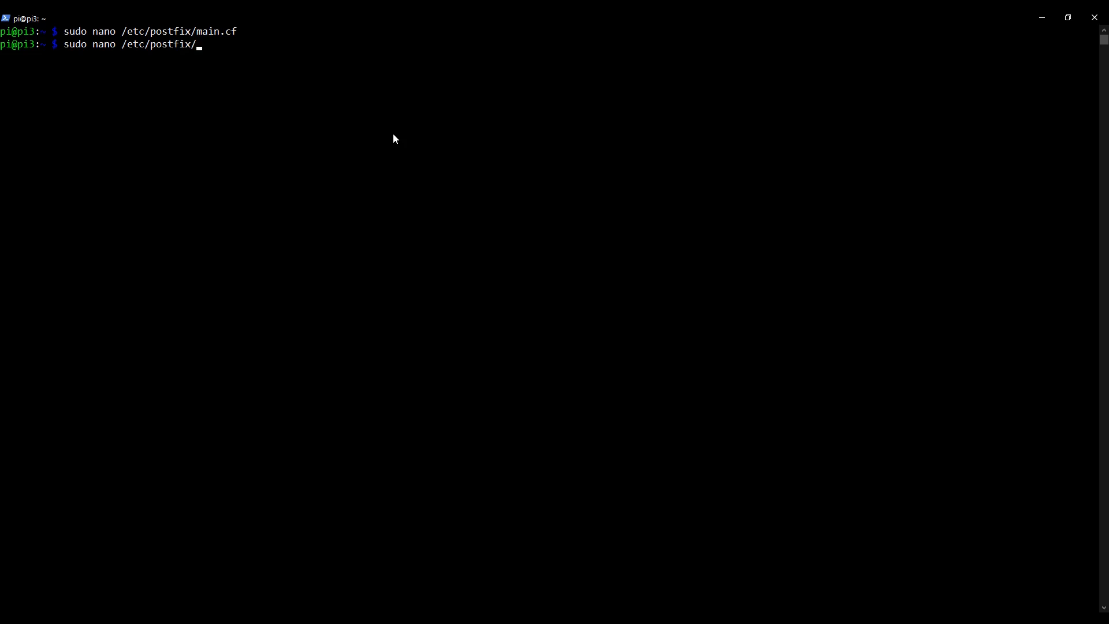
text(he)
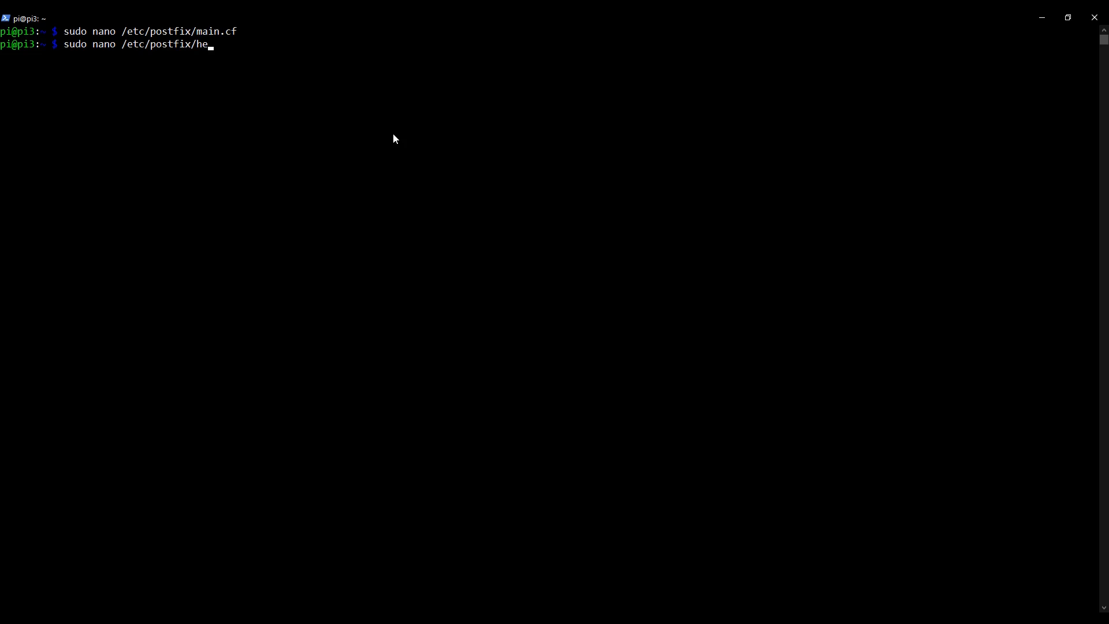
text(lo_access)
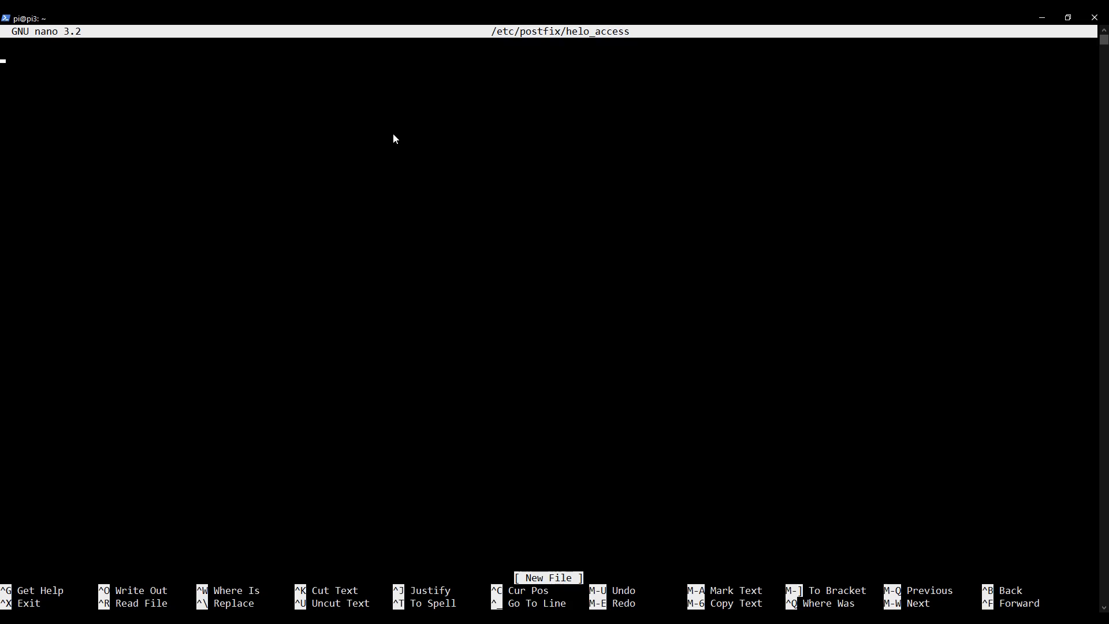
Add a rule rejecting single-entity.com with "Sorry, you're not allowed"
text(single)
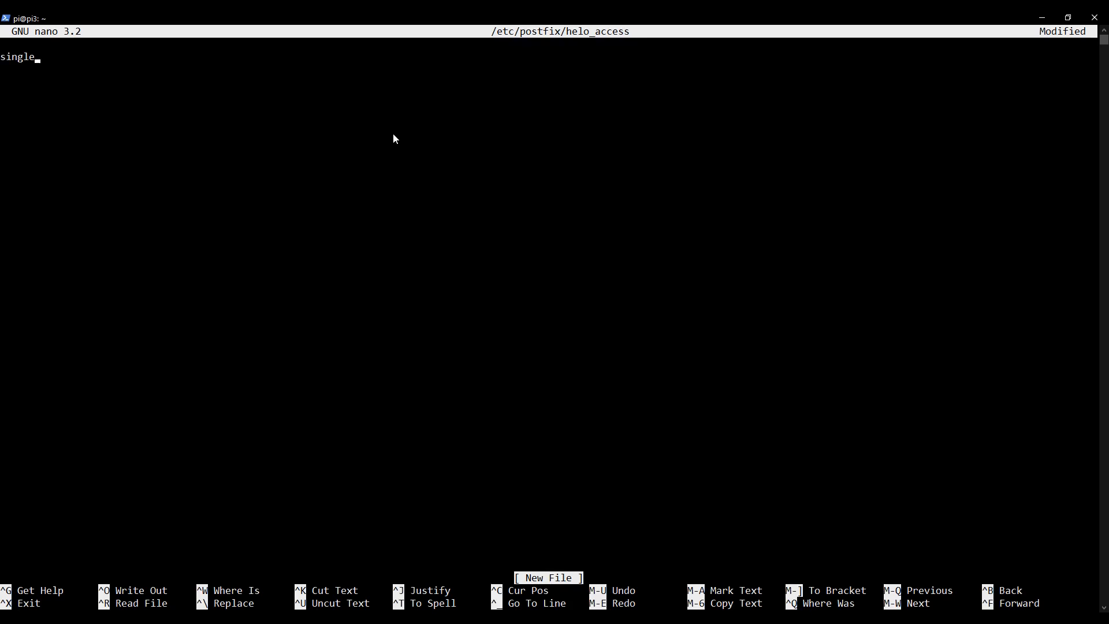
text(-entity.com)
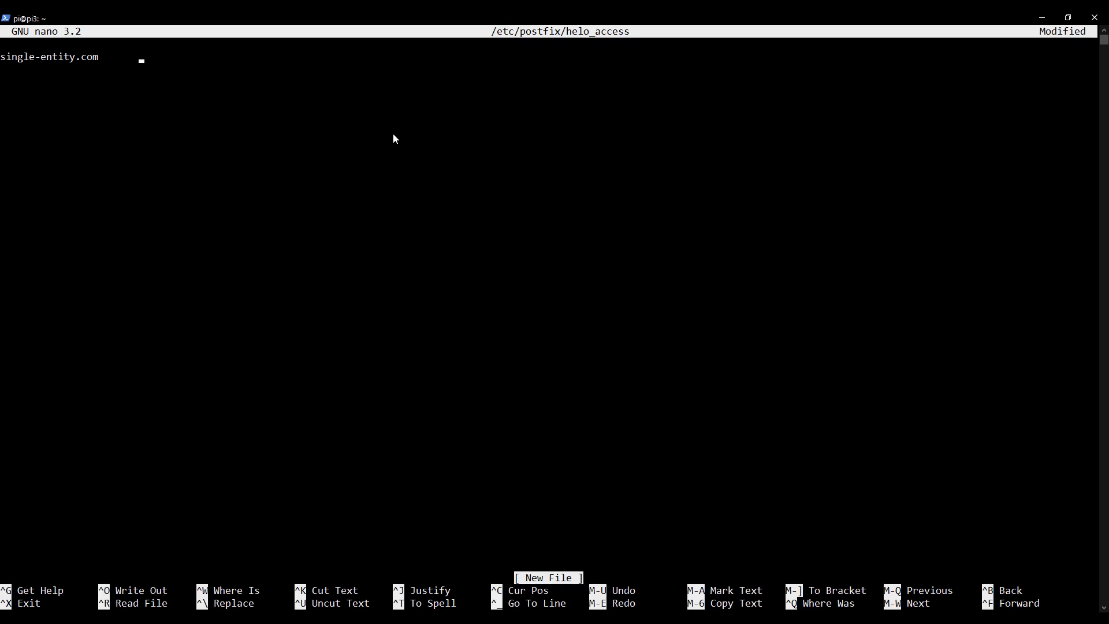
text(REJECT)
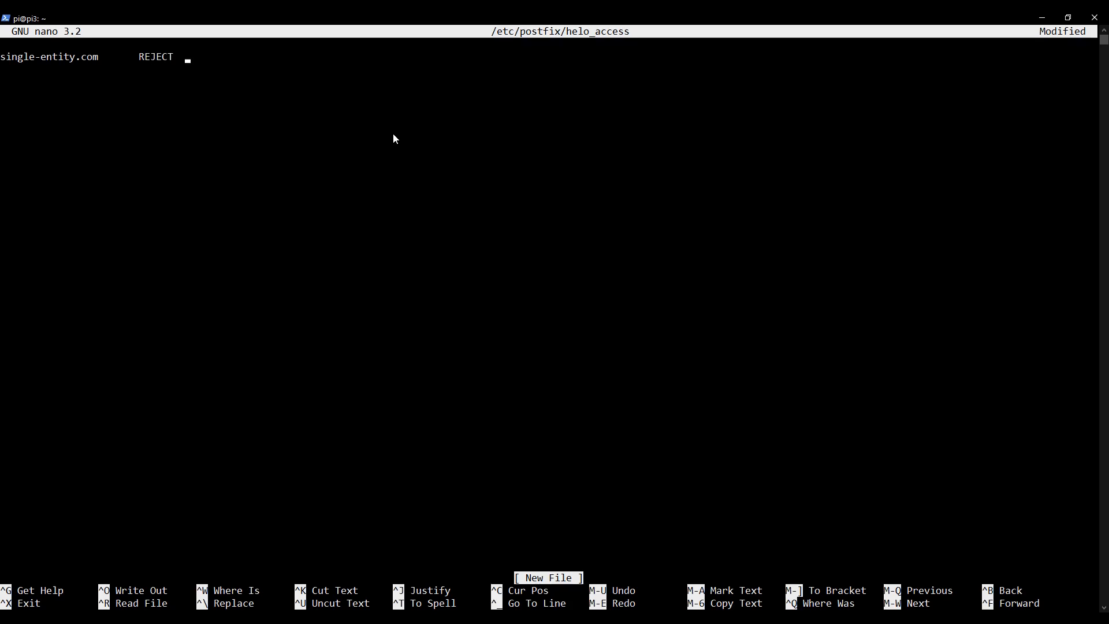
text(Sorry)
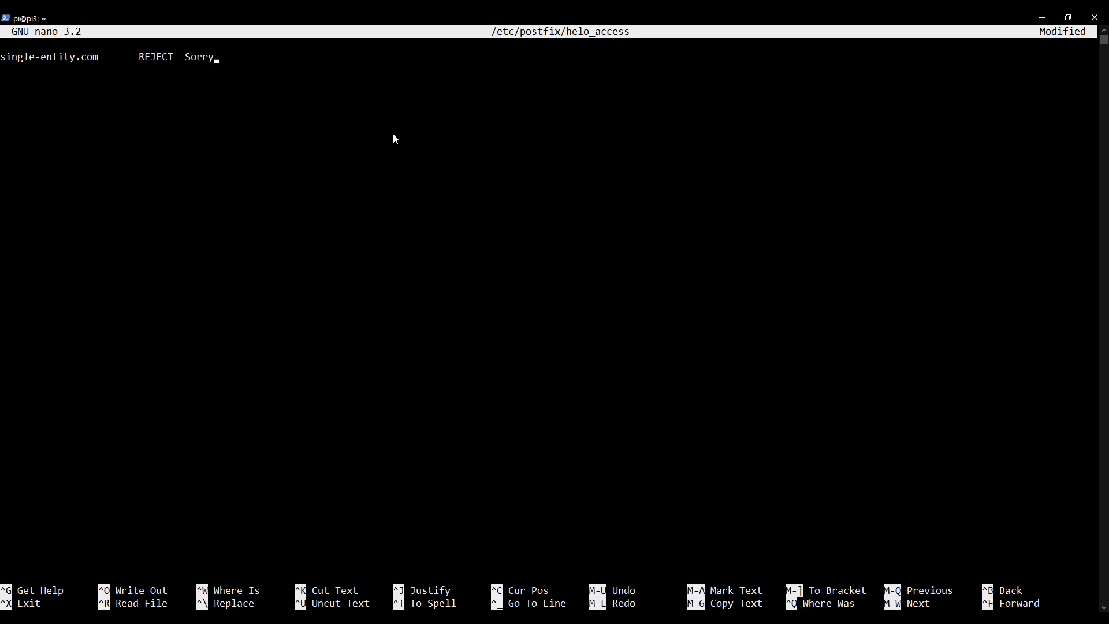
text(, you're not allo)
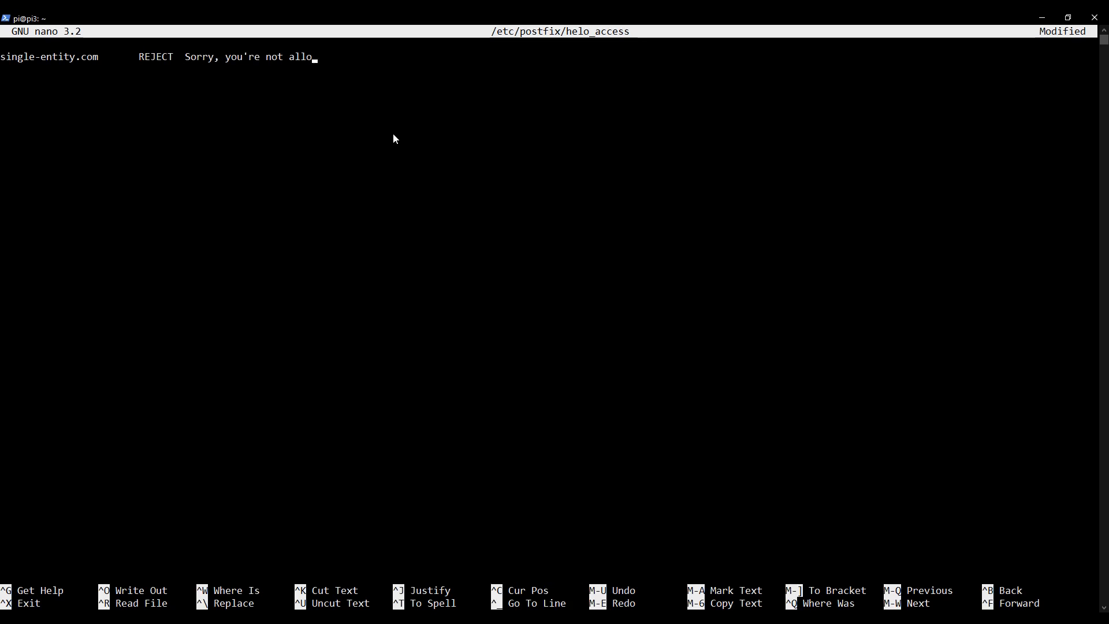
text(wed)
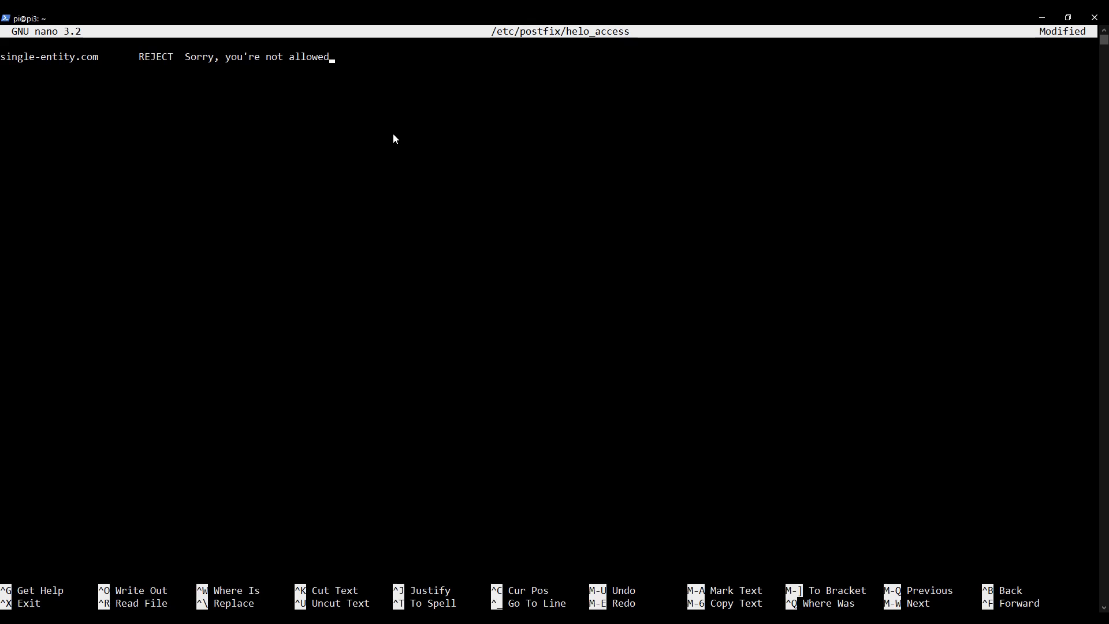
key(Enter)
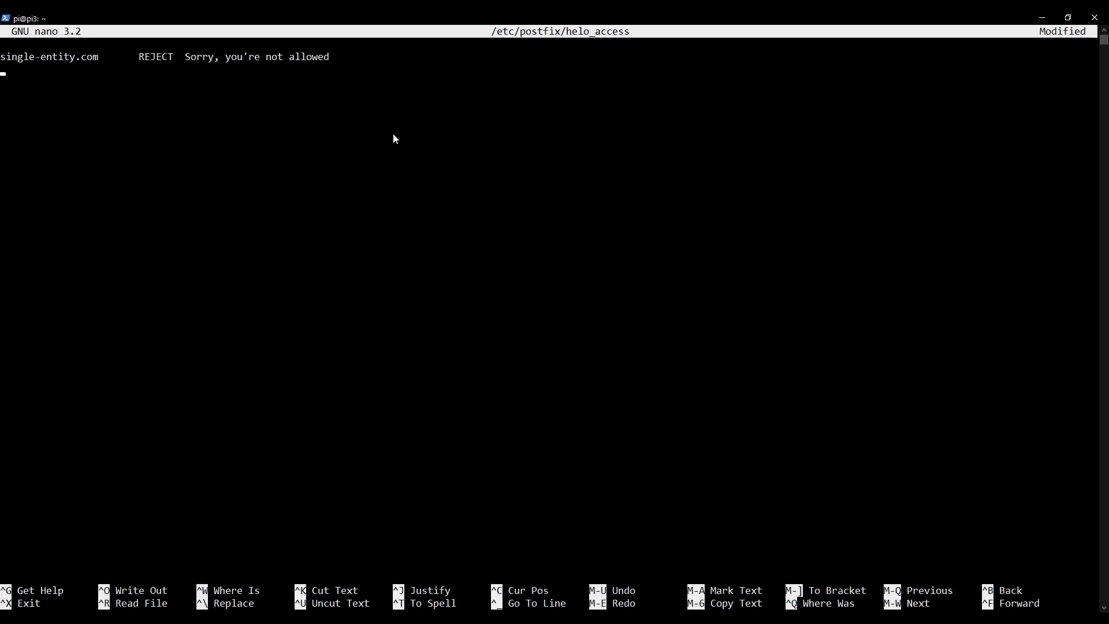
Add a second REJECT rule for mail.single-entity.com with the same message
text(m)
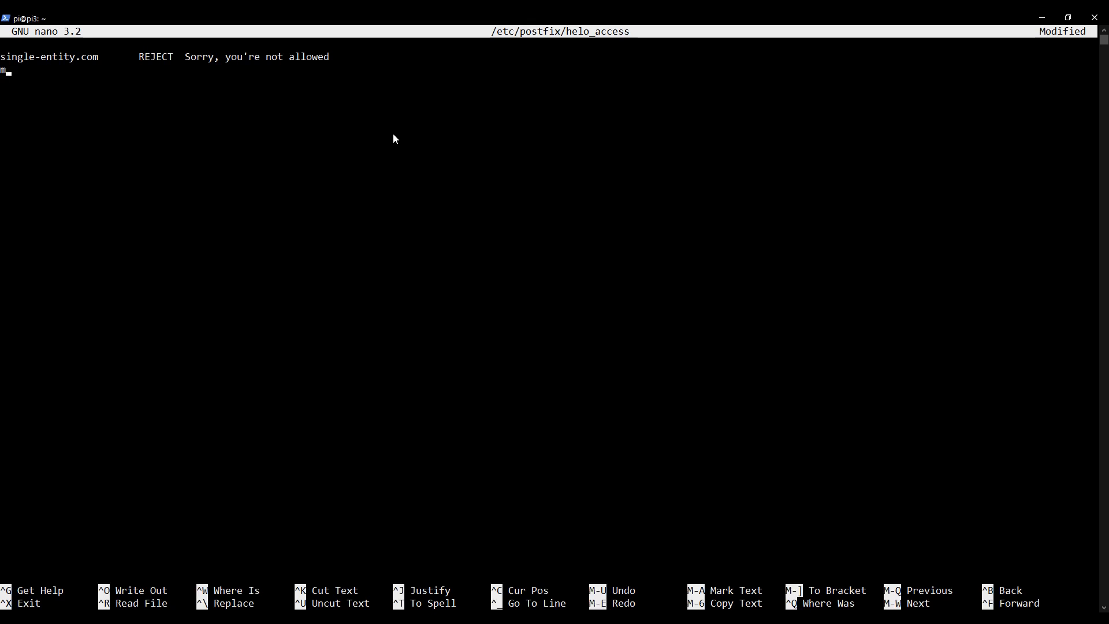
text(ail.)
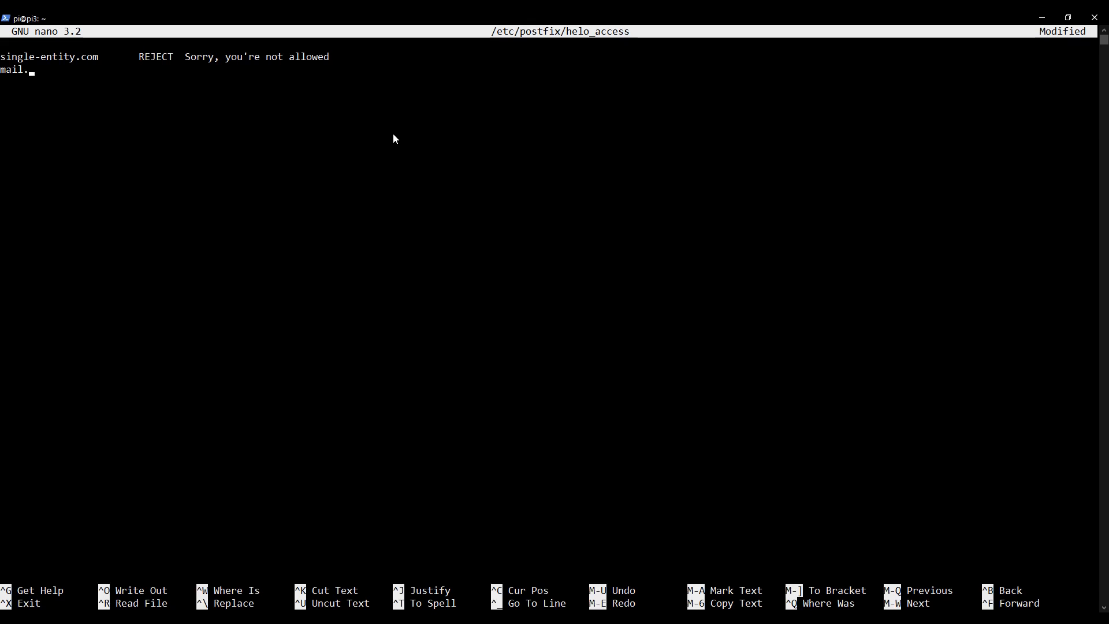
text(single-entity)
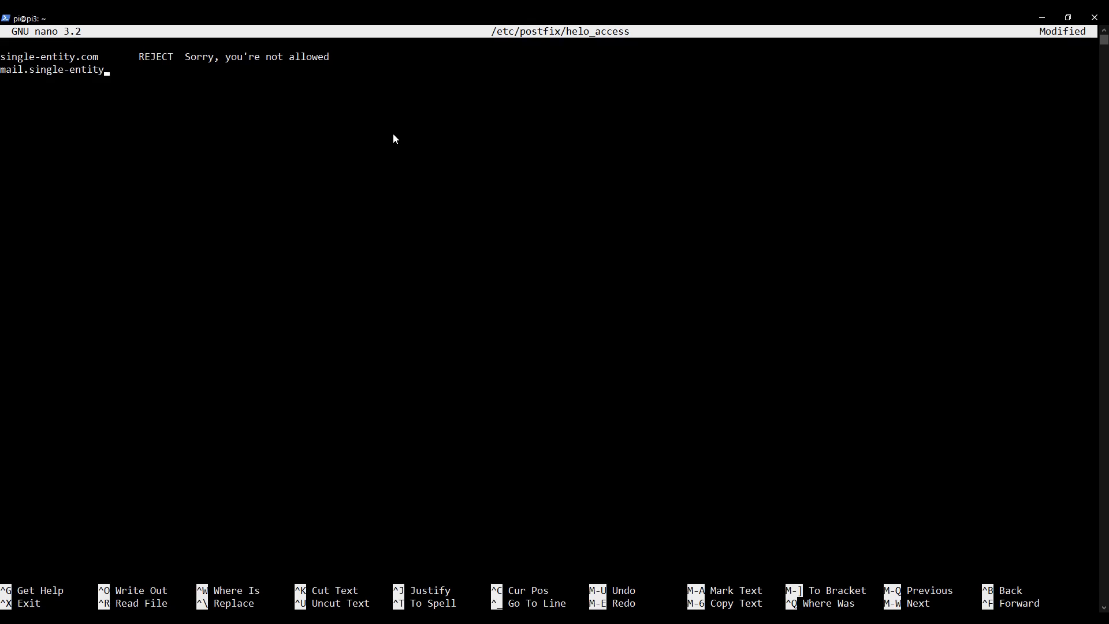
text(.com)
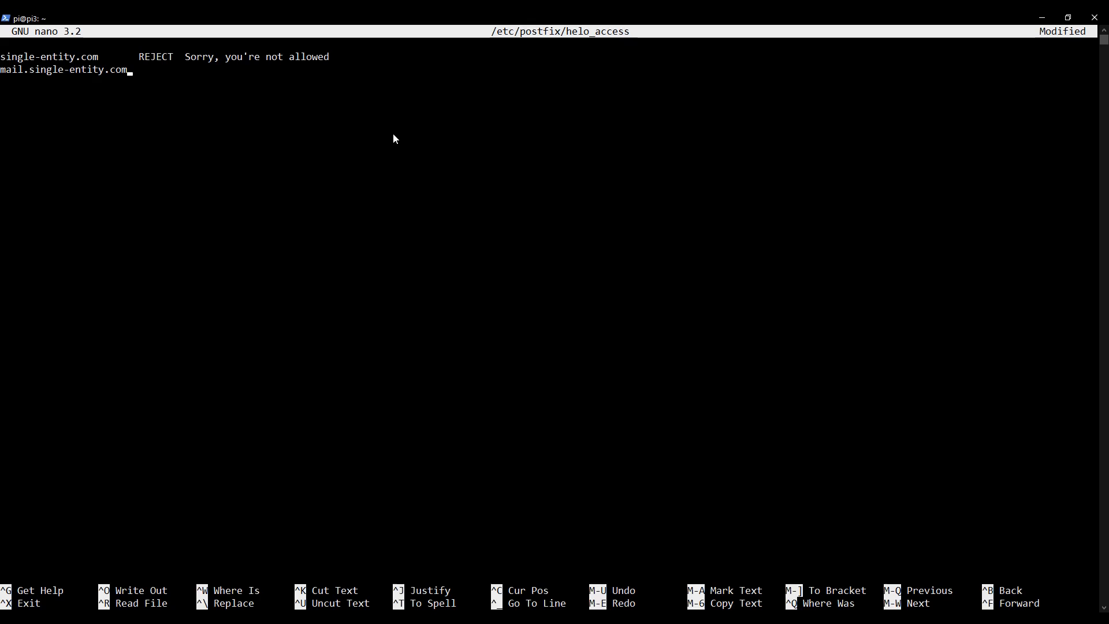
text(REJECT  S)
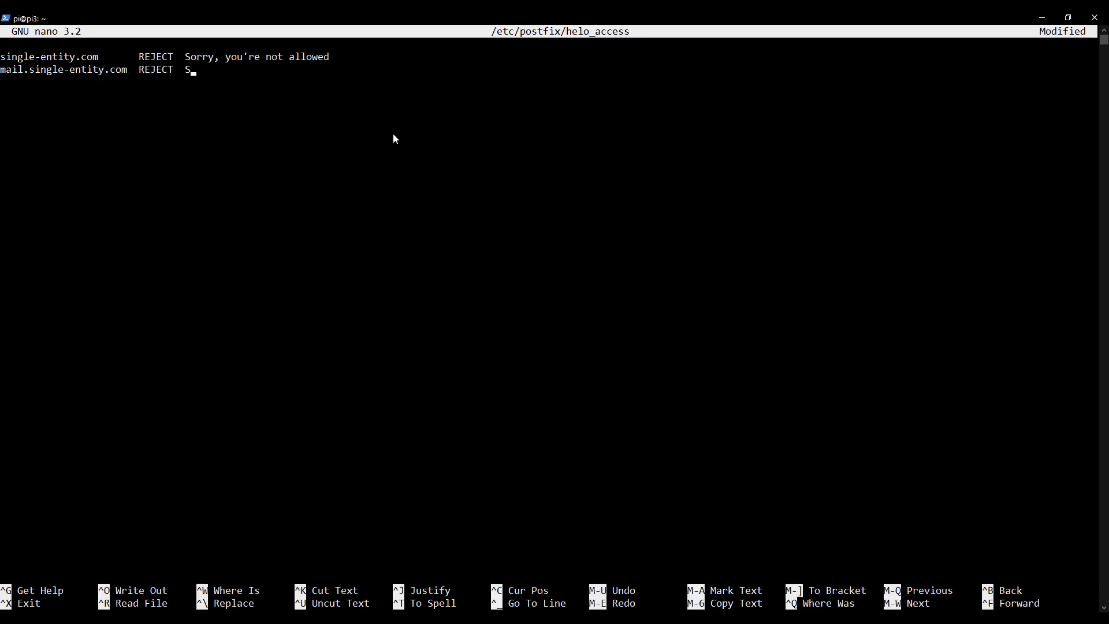
text(orry, you're not al)
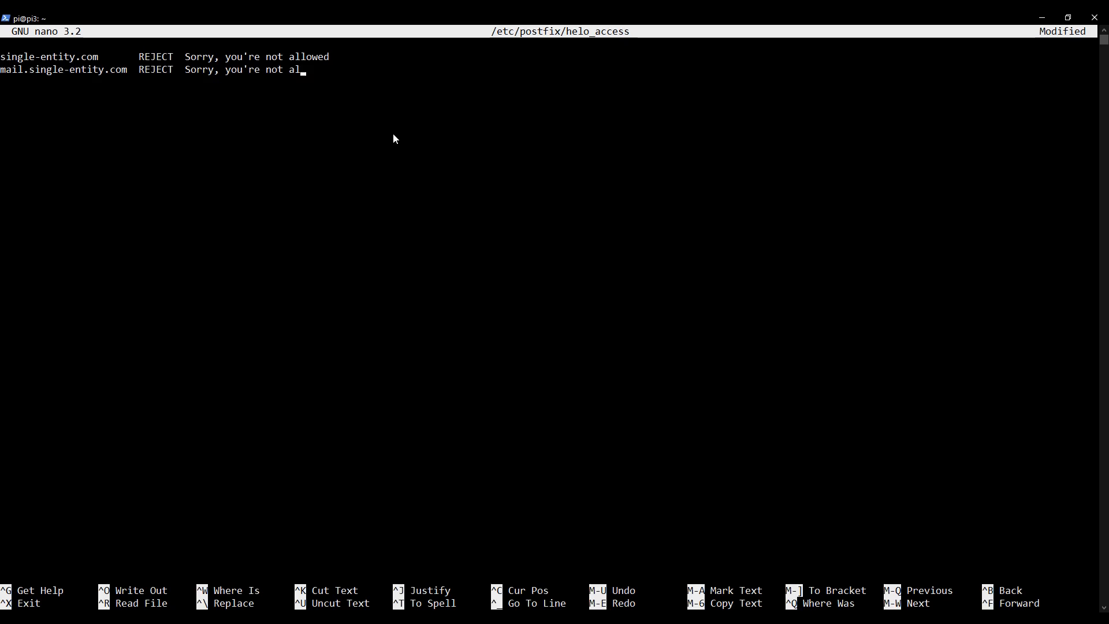
Save helo_access and exit nano back to the shell
key(ctrl+o)
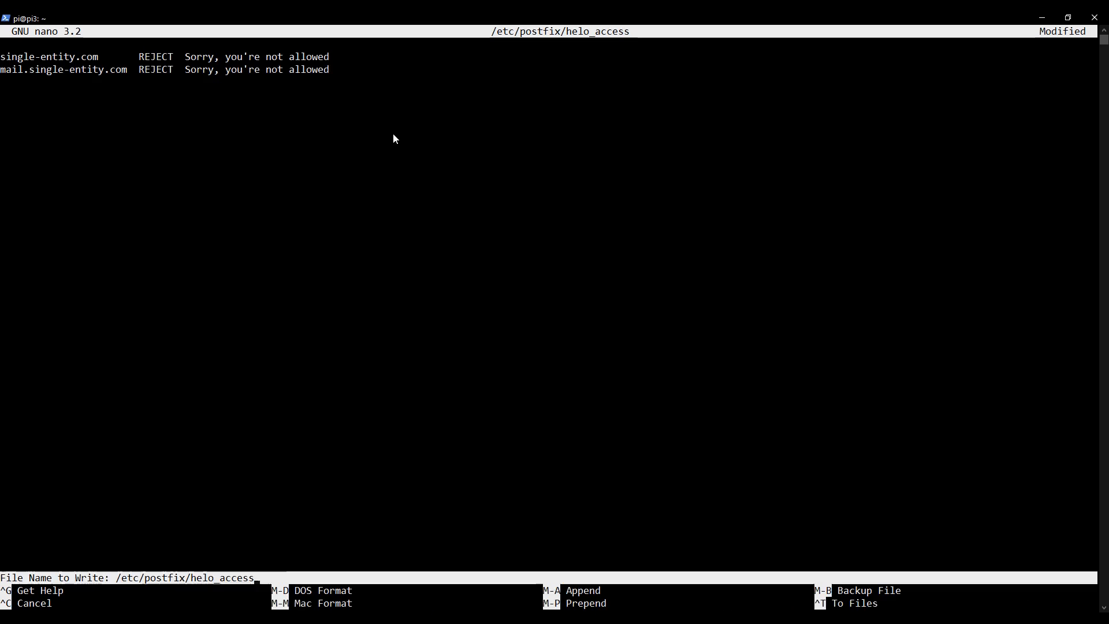
key(Enter)
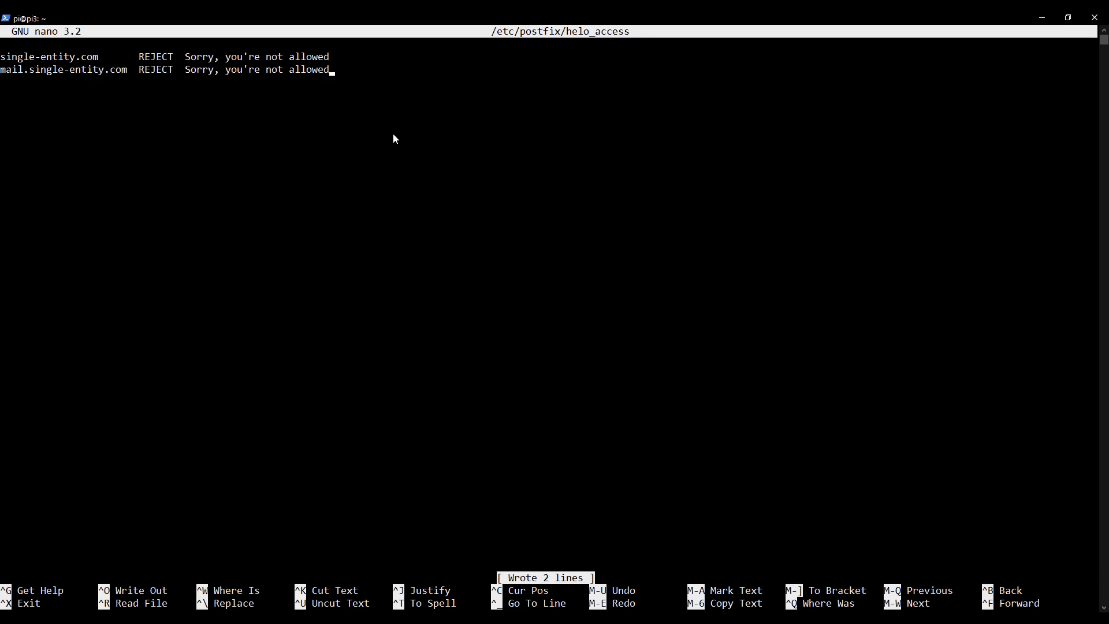
key(ctrl+x)
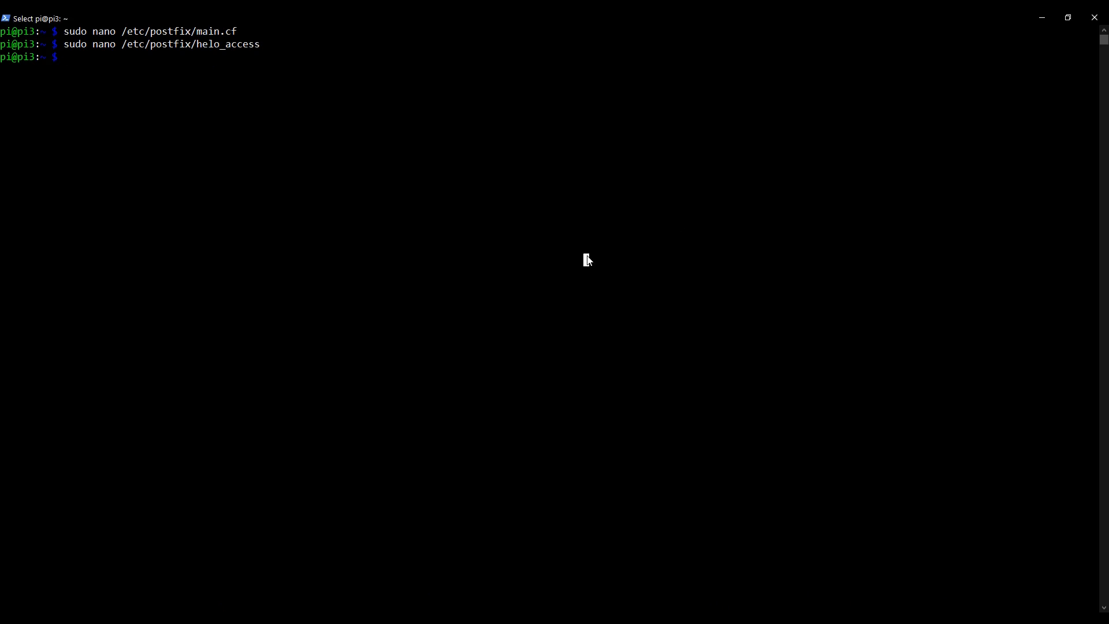
Run sudo postmap /etc/postfix/helo_access to build the lookup table
text(sudo po)
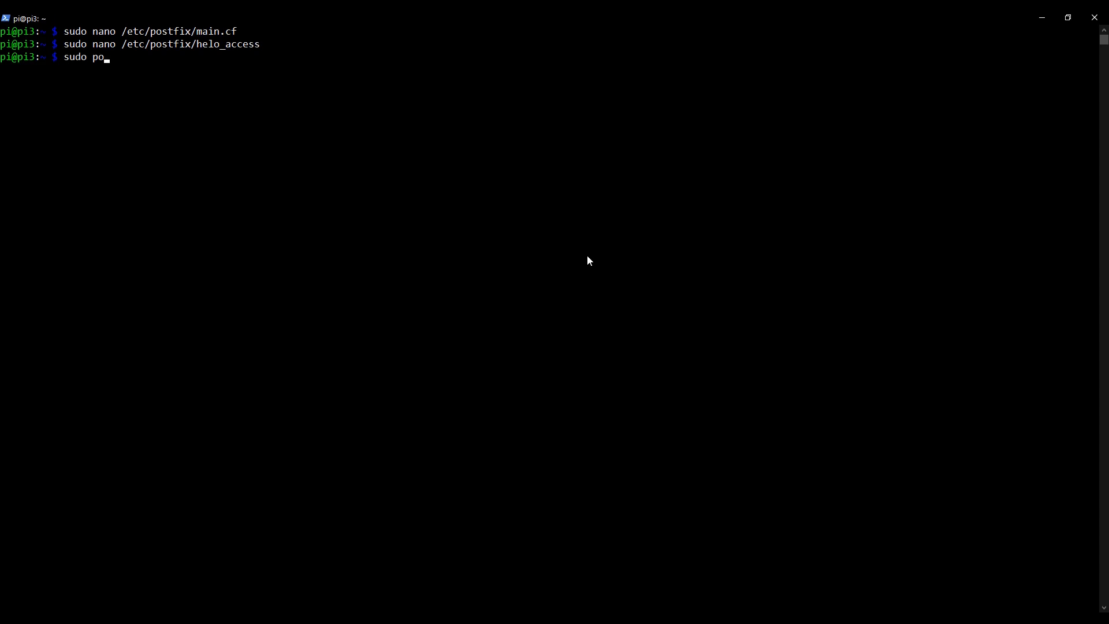
text(stmap)
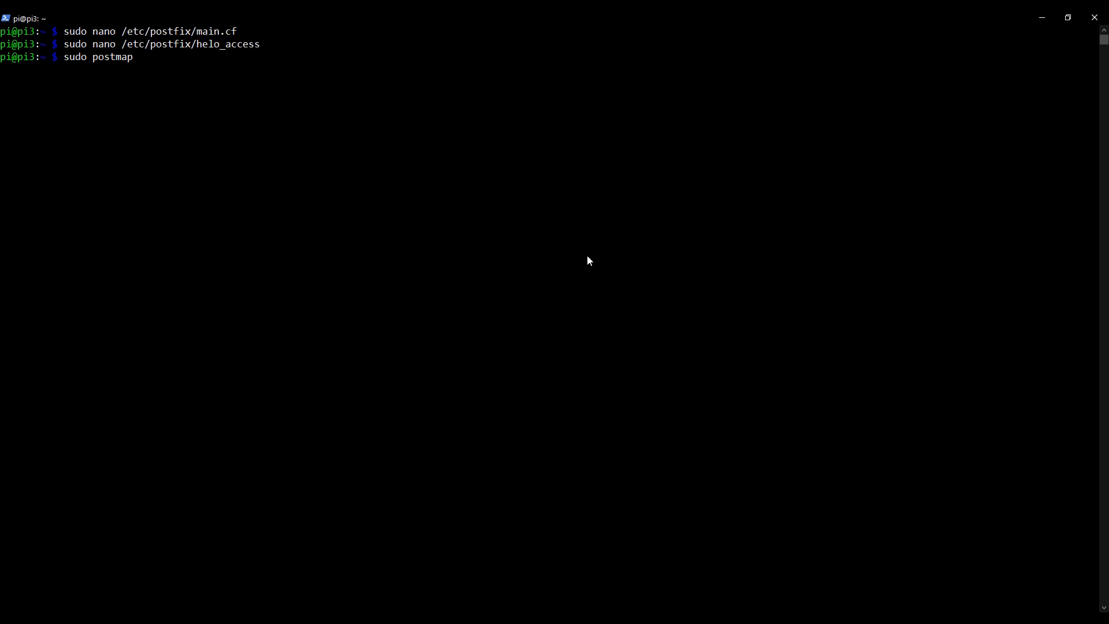
text(/etc/post)
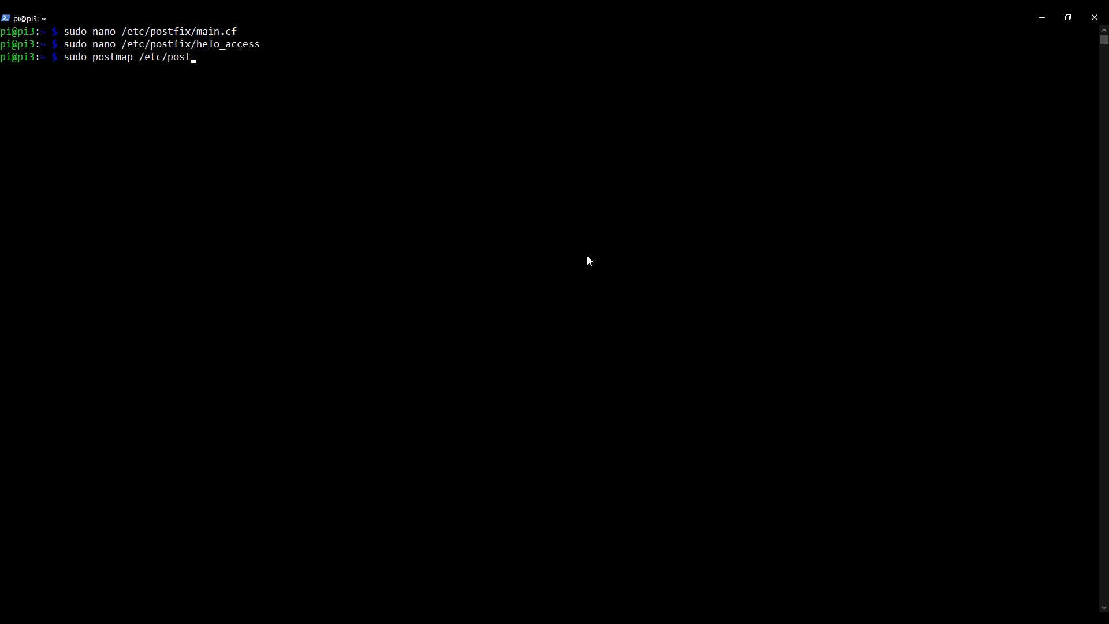
text(fix/helo_acces)
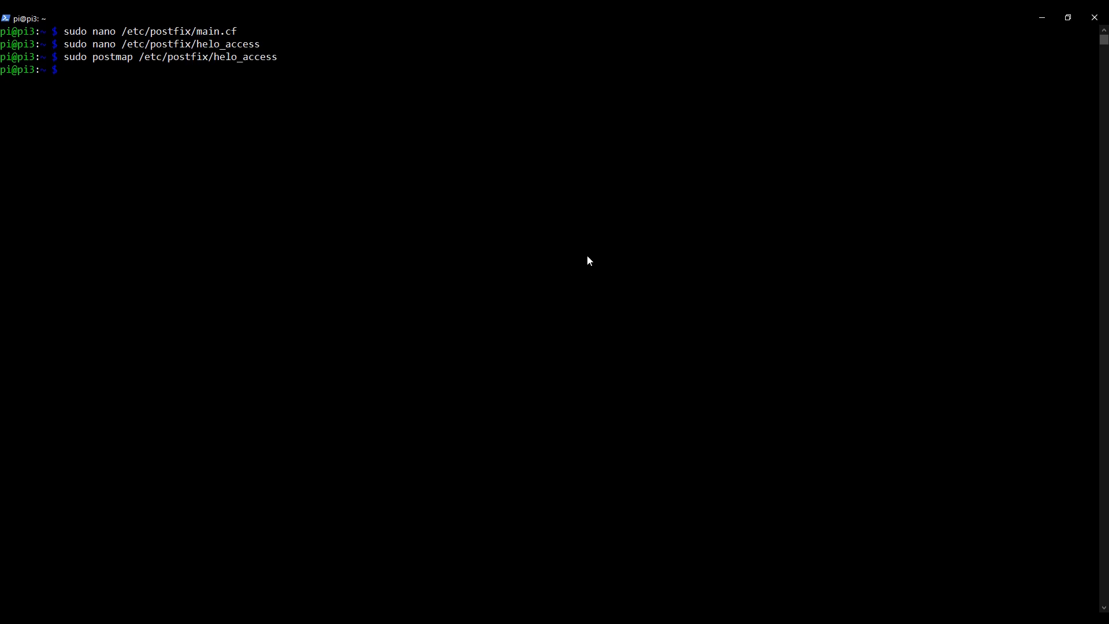
Run sudo service postfix restart, then start typing another sudo service postfix command
text(sudo)
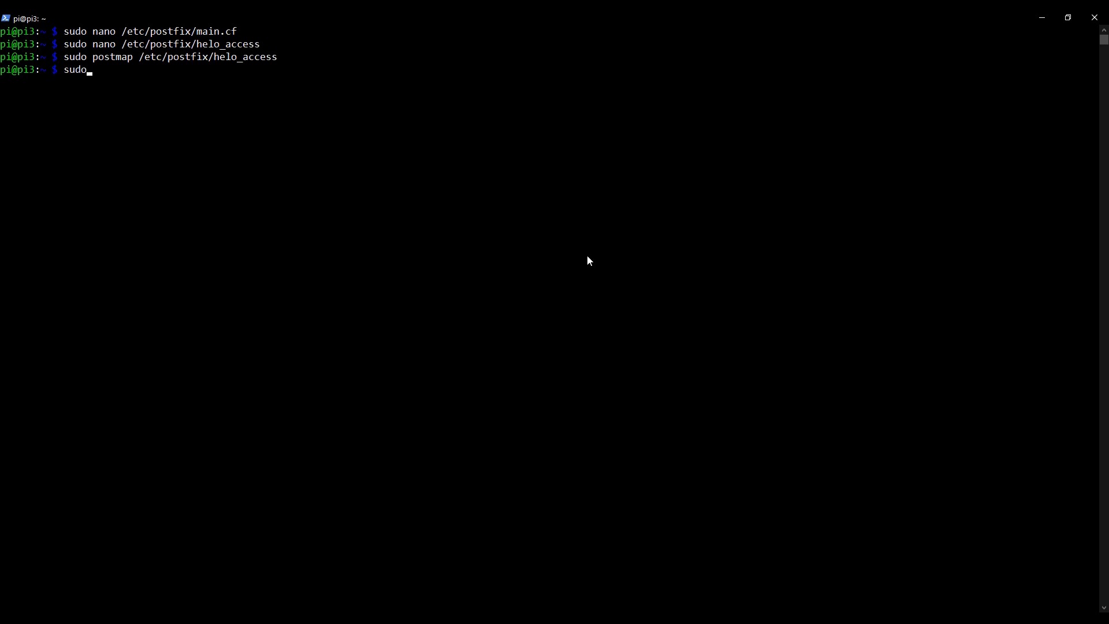
text(service p)
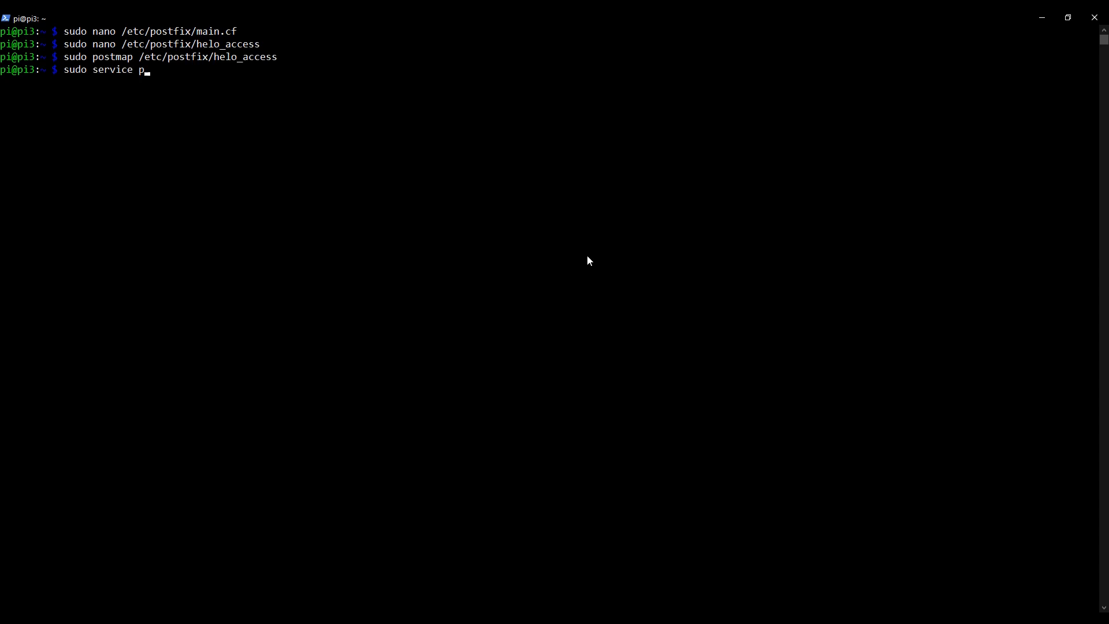
text(ostfix rest)
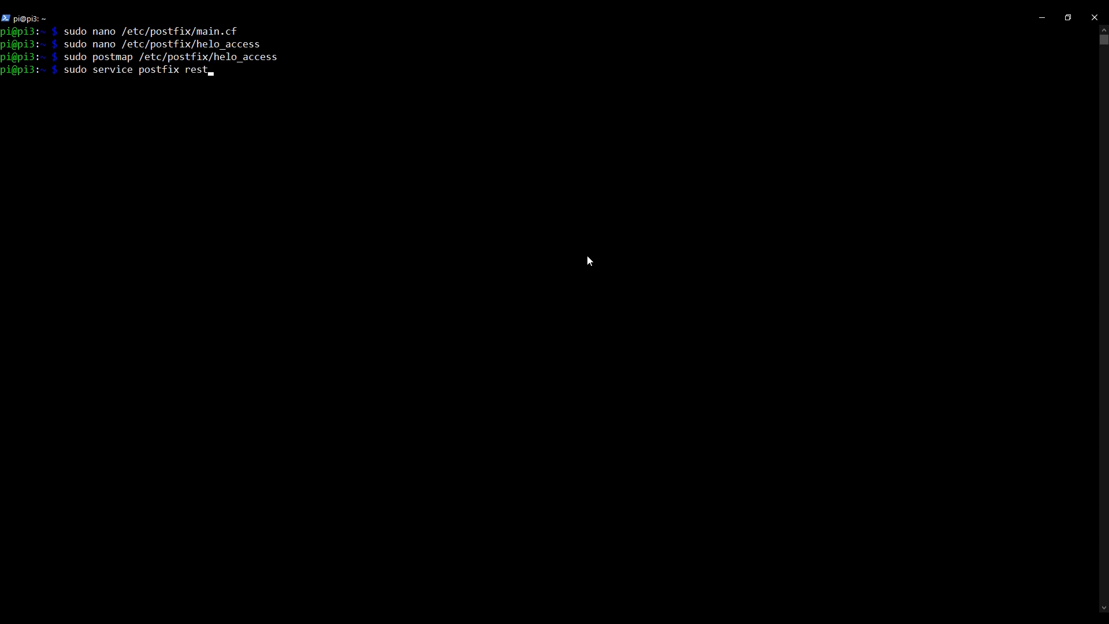
text(art)
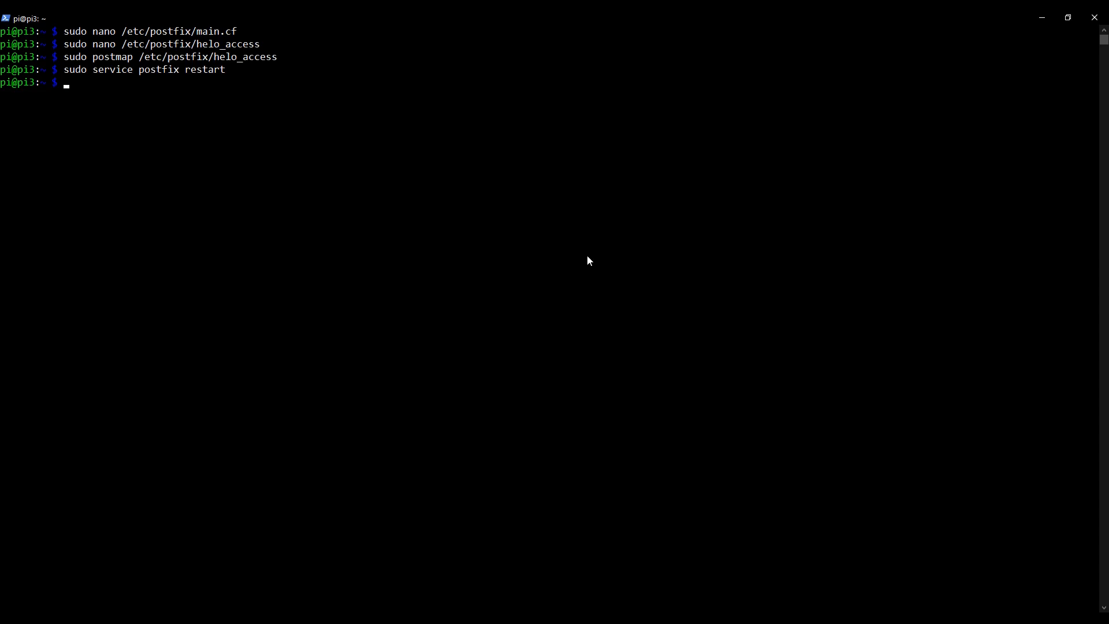
text(sudo s)
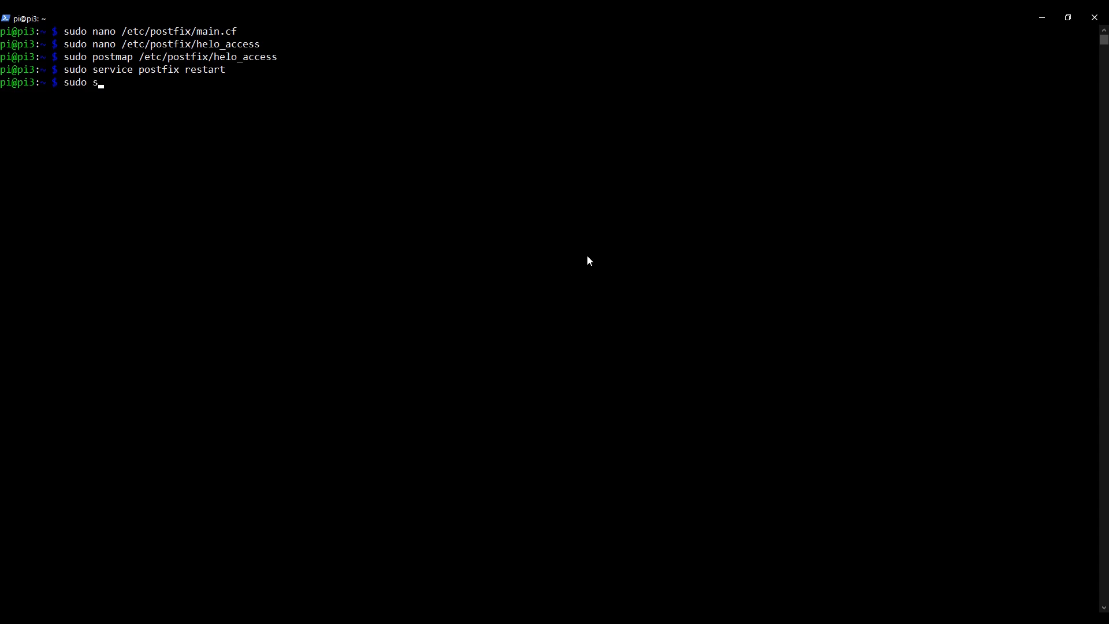
text(ervice post)
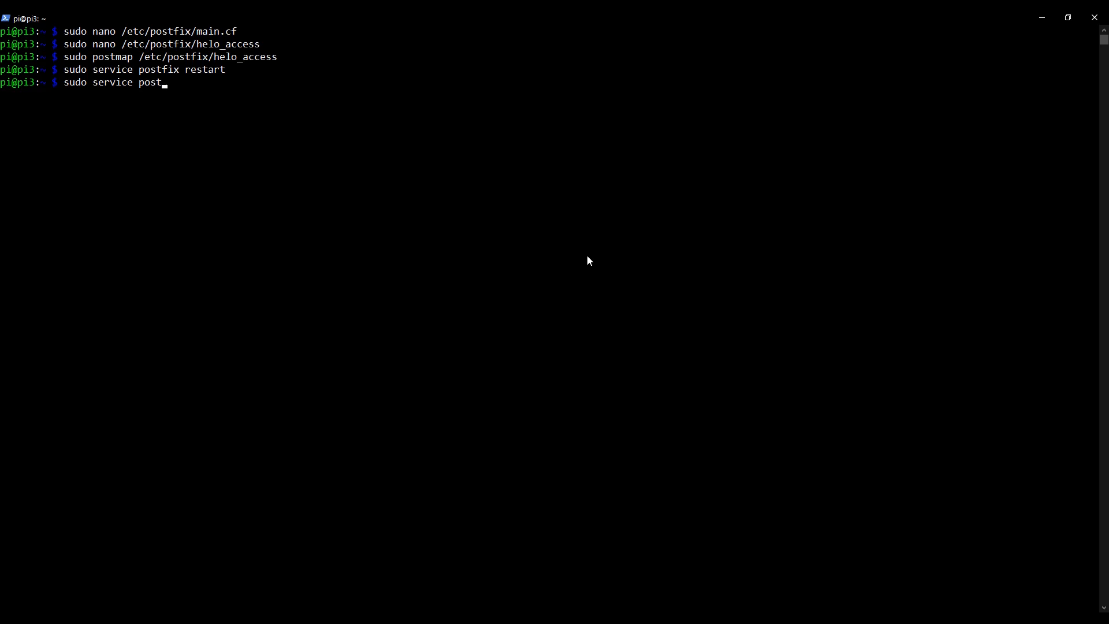